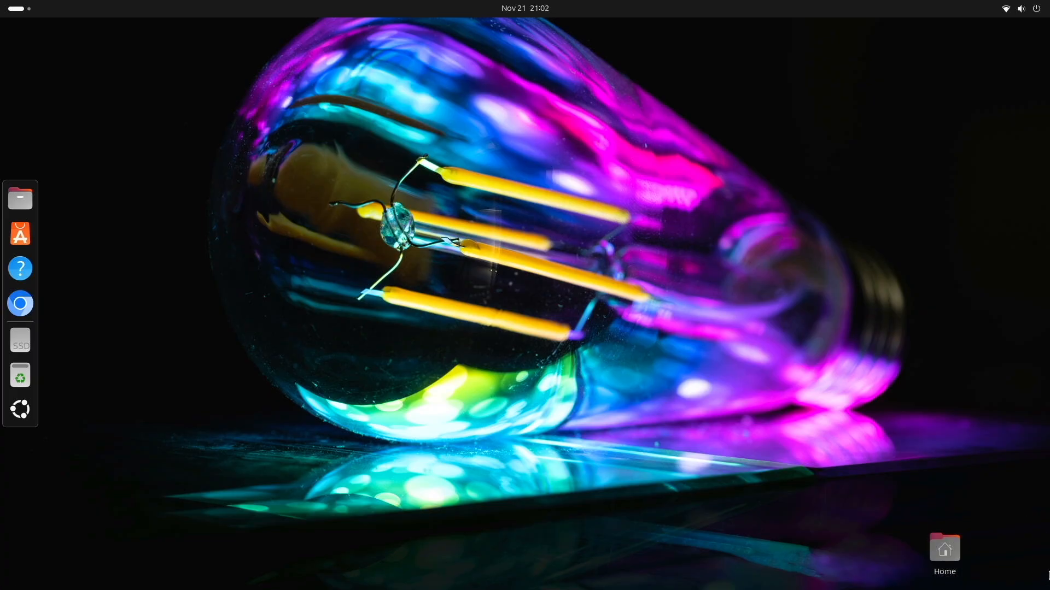
{"action": "mouse_move", "coordinate": [302, 272]}
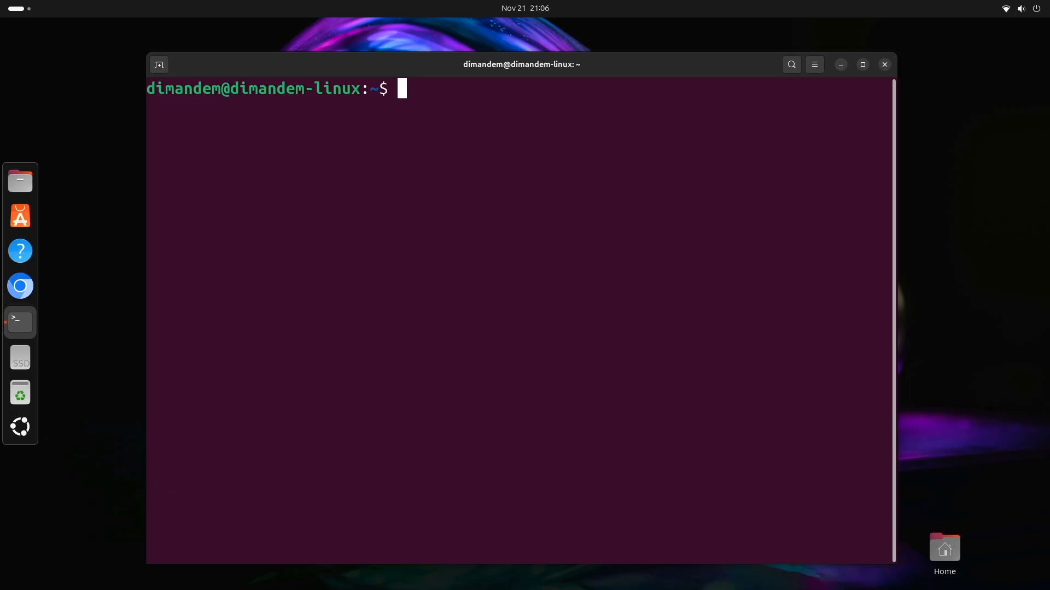
{"action": "type", "text": "curl"}
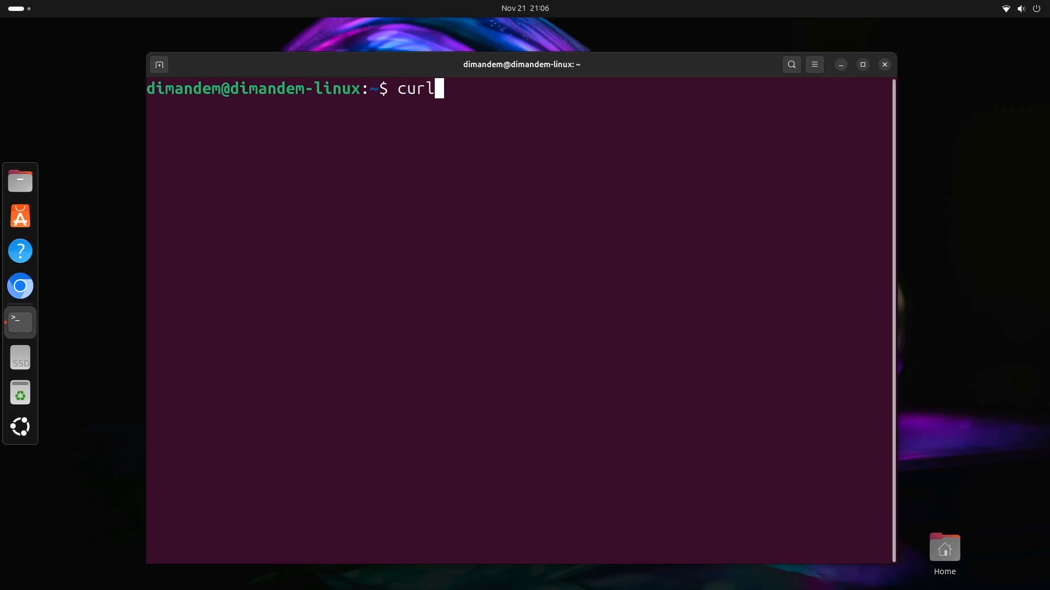
{"action": "type", "text": "-f"}
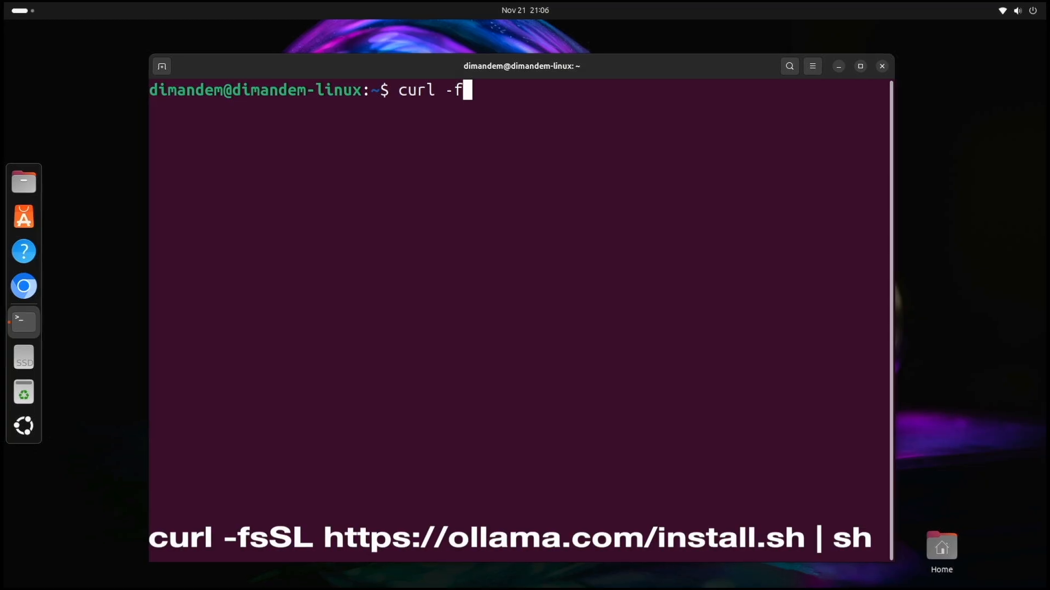
{"action": "type", "text": "sS"}
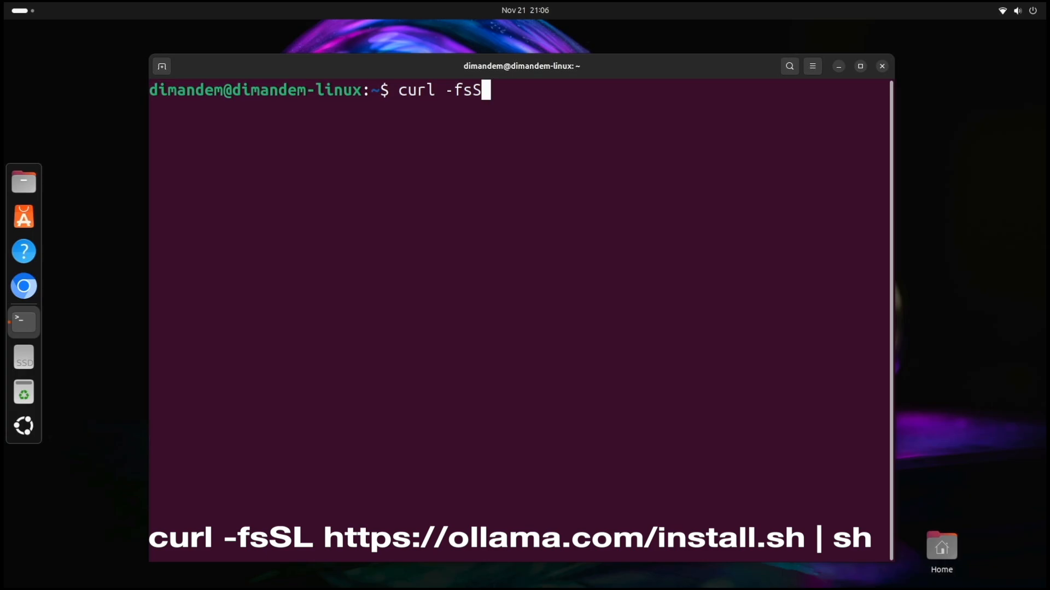
{"action": "type", "text": "l"}
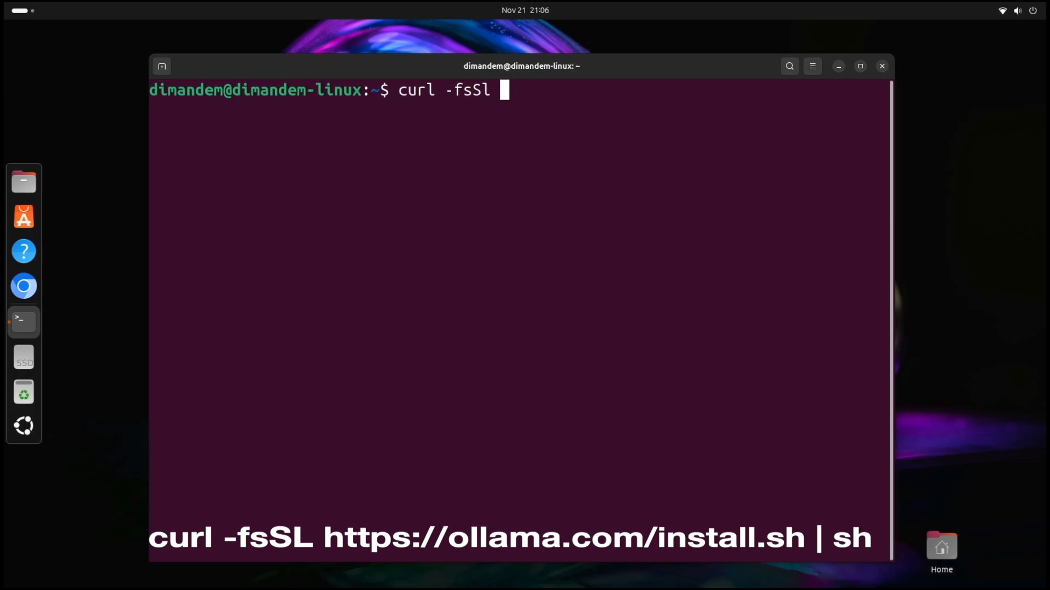
{"action": "type", "text": "https:"}
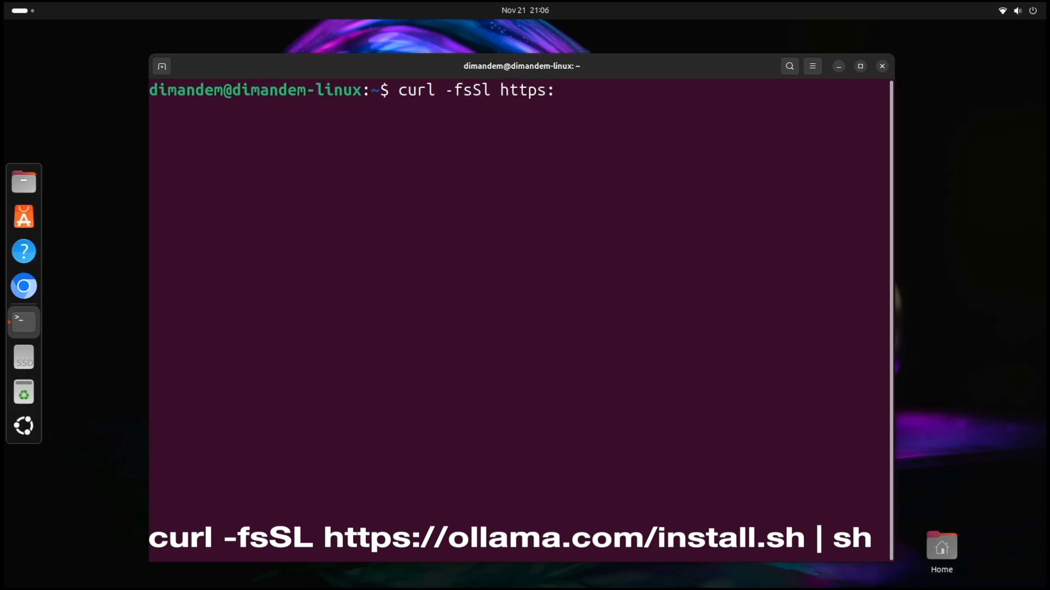
{"action": "type", "text": "/"}
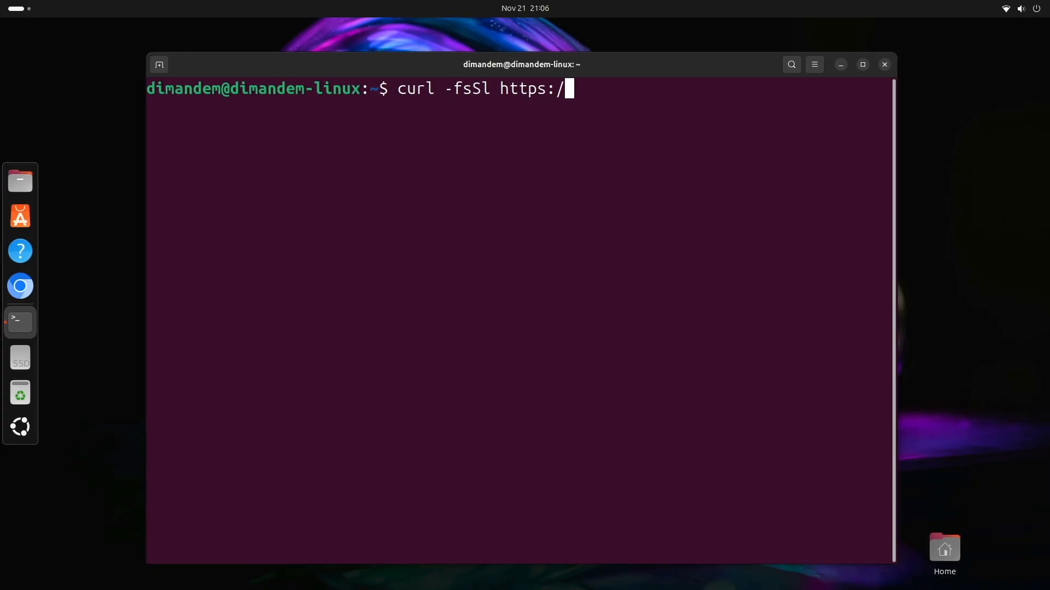
{"action": "type", "text": "/ollama"}
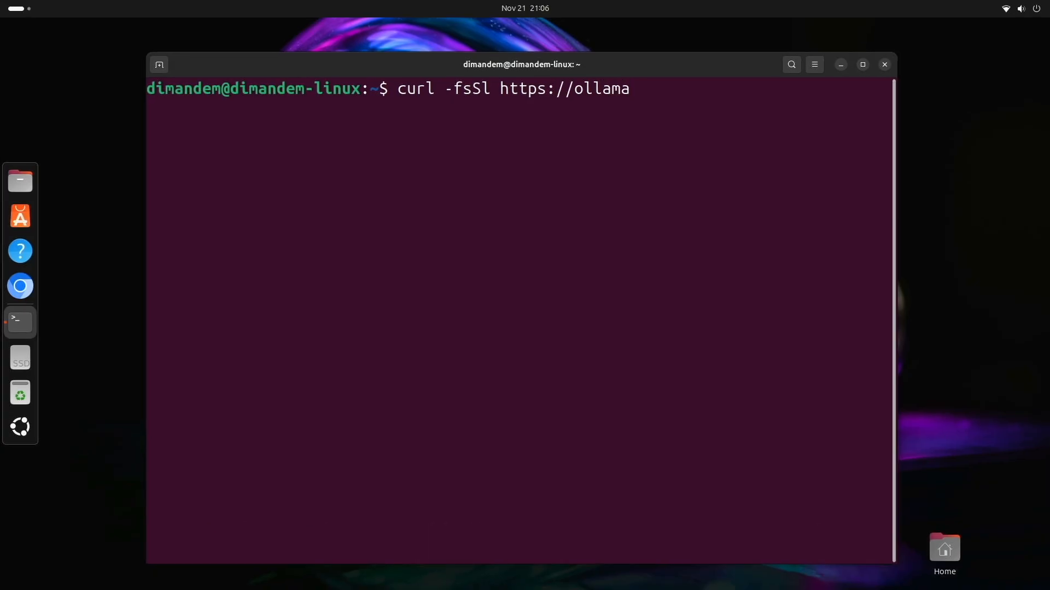
{"action": "type", "text": ".com"}
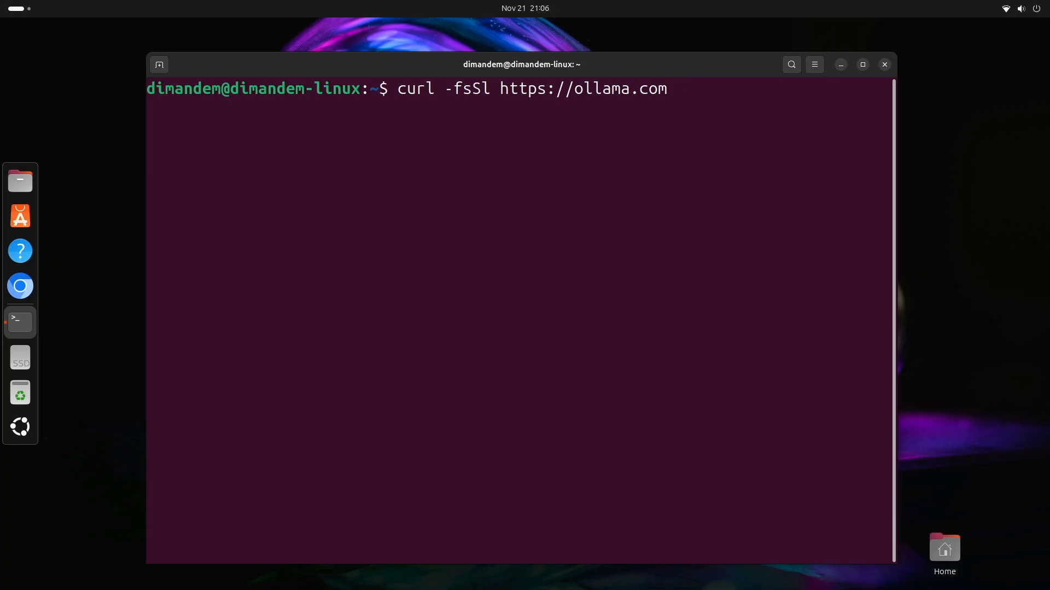
{"action": "type", "text": "/install.s"}
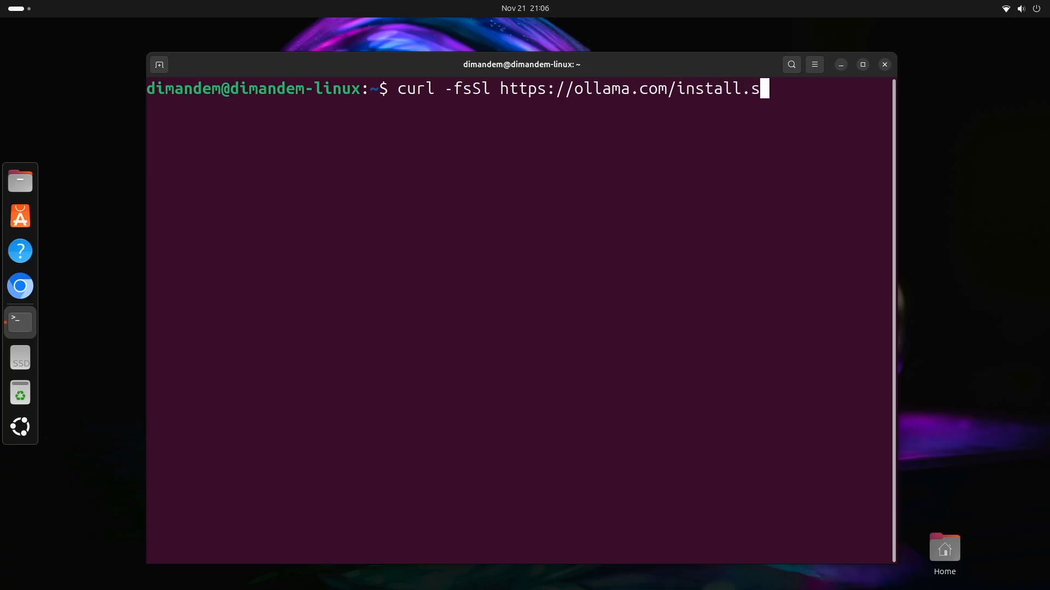
{"action": "type", "text": "h"}
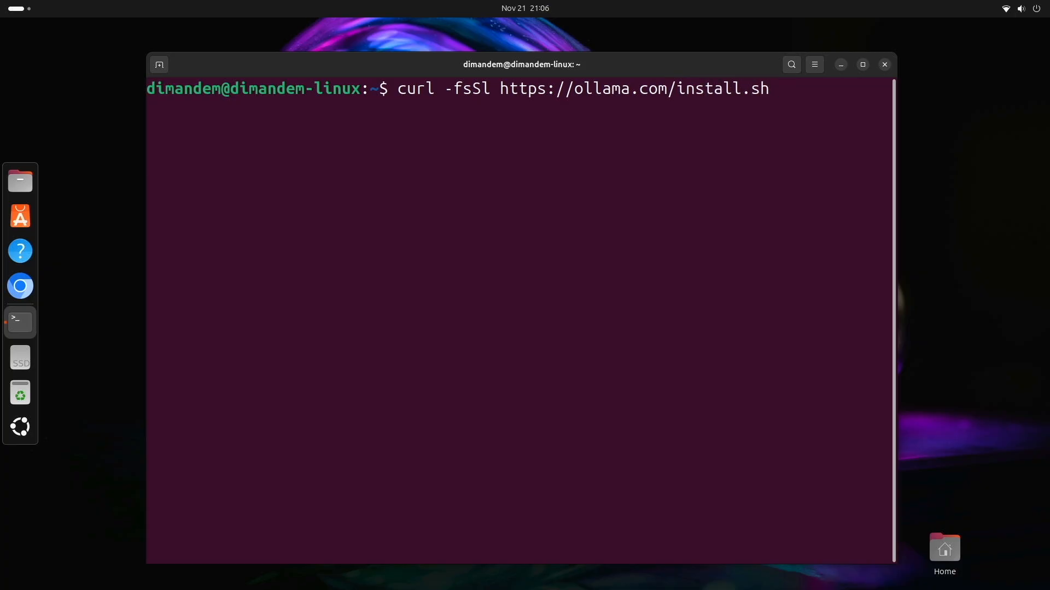
{"action": "type", "text": "|"}
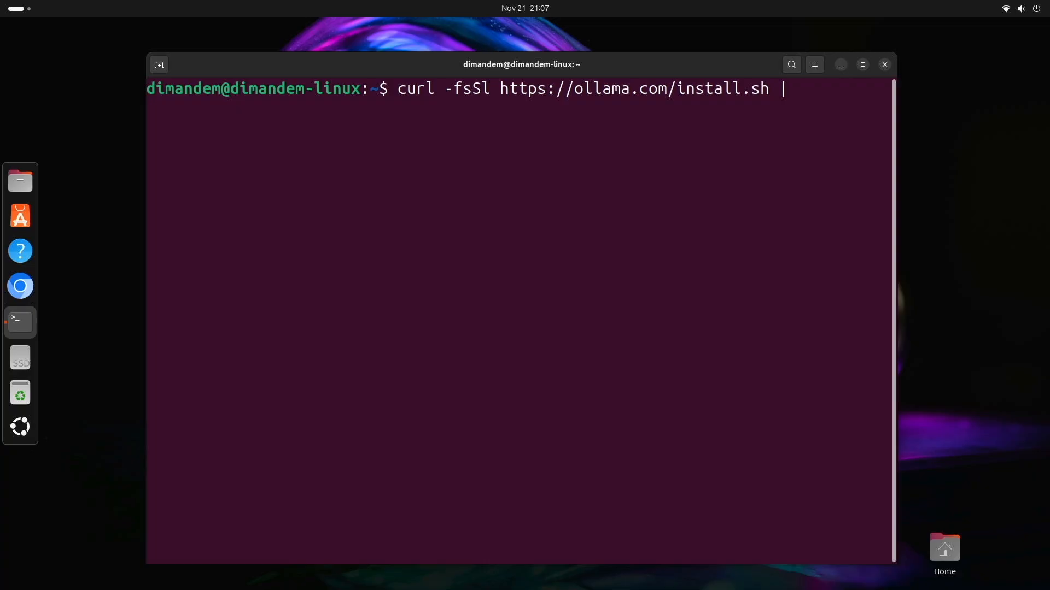
{"action": "type", "text": "sh"}
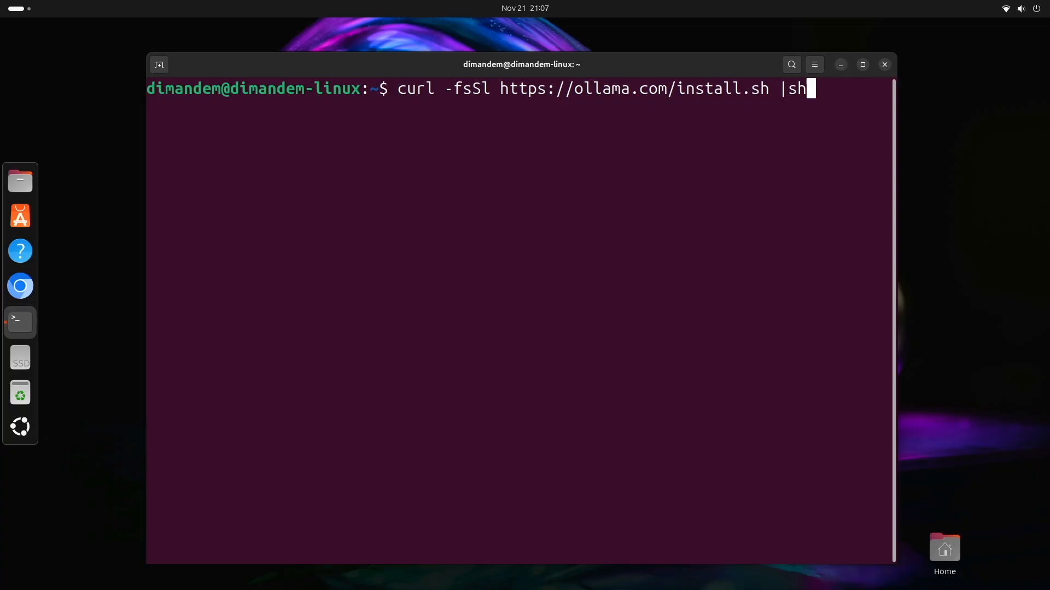
{"action": "key", "text": "BackSpace"}
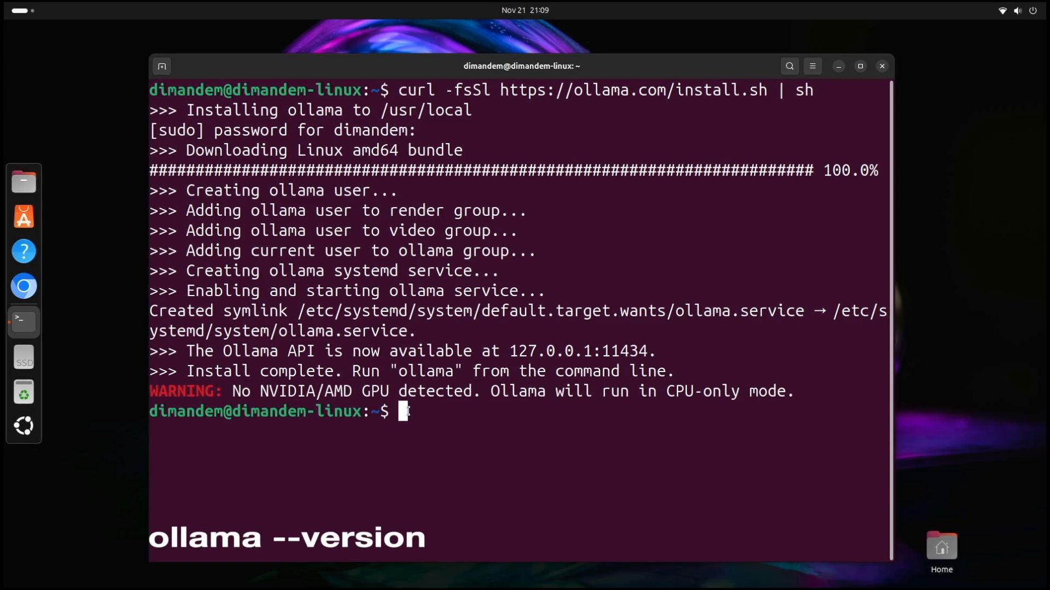
Step: Run ollama --version, which reports version 0.13.0
{"action": "type", "text": "ollama"}
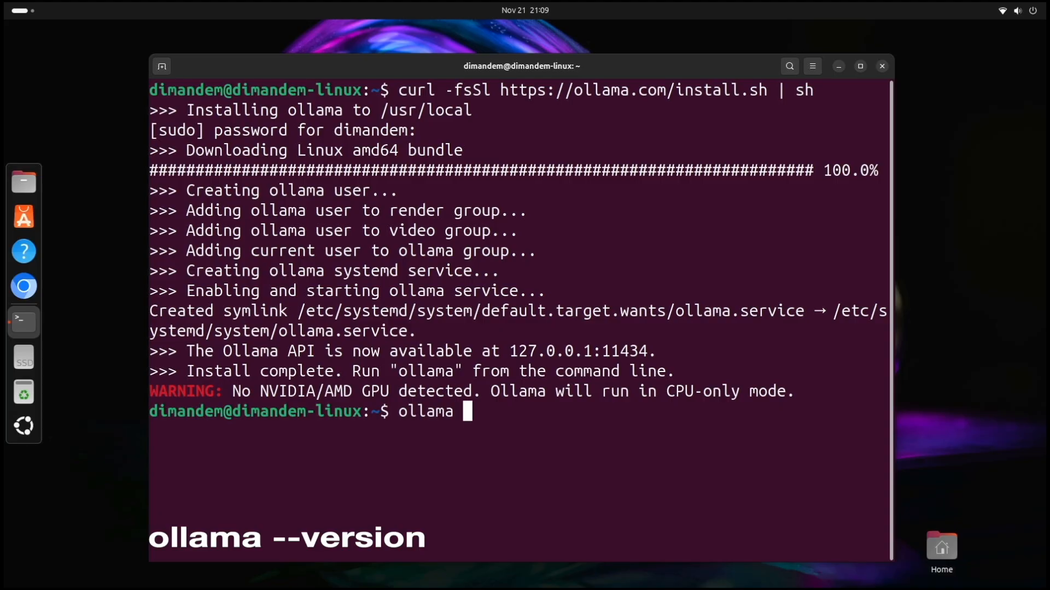
{"action": "type", "text": "--version"}
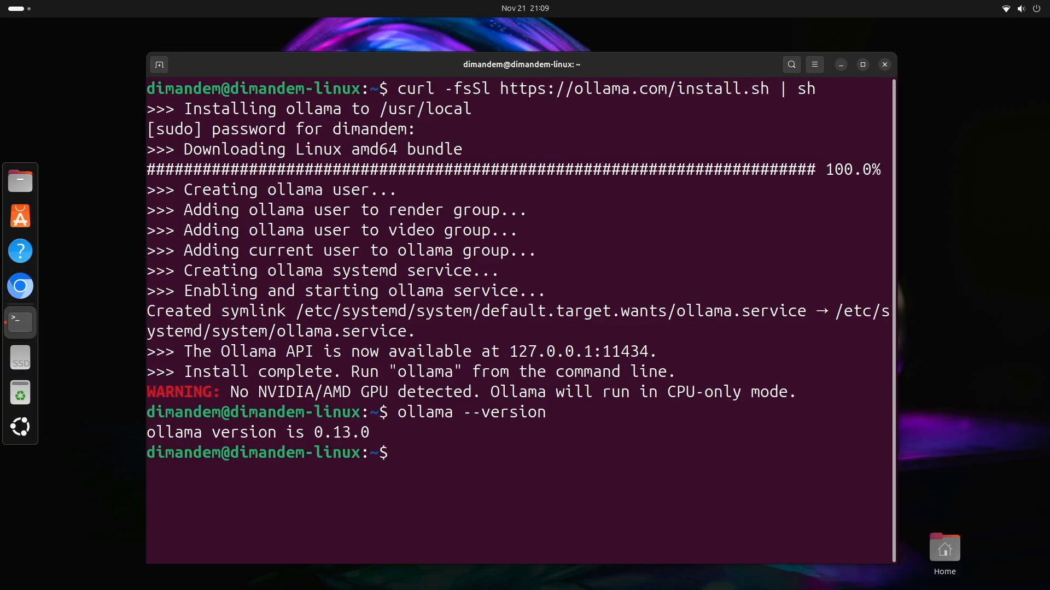
Step: Run systemctl status ollama to see the service active, quit the pager and clear the screen
{"action": "type", "text": "system"}
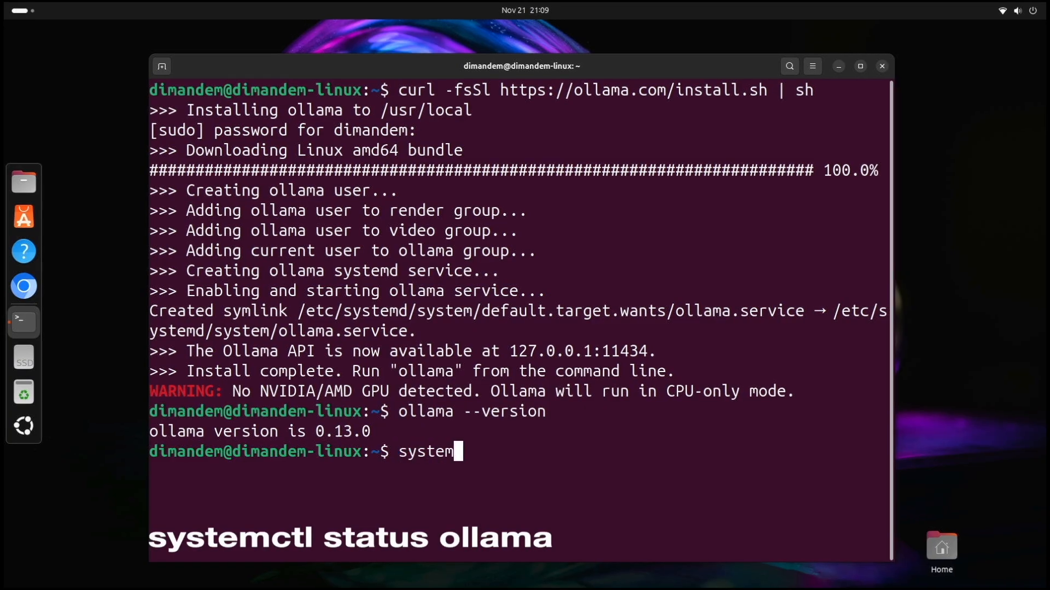
{"action": "type", "text": "c"}
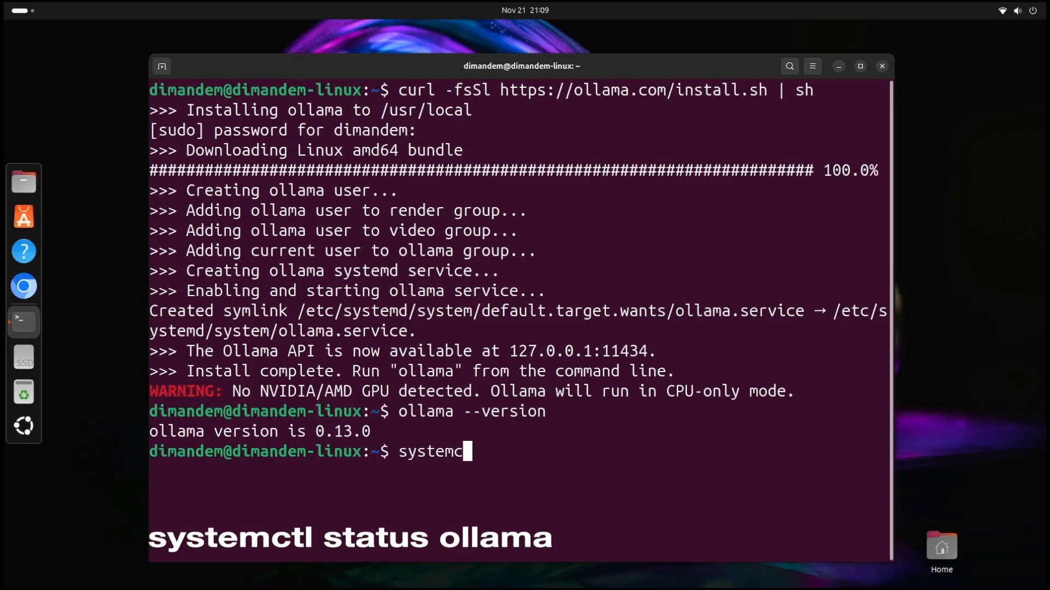
{"action": "type", "text": "tl"}
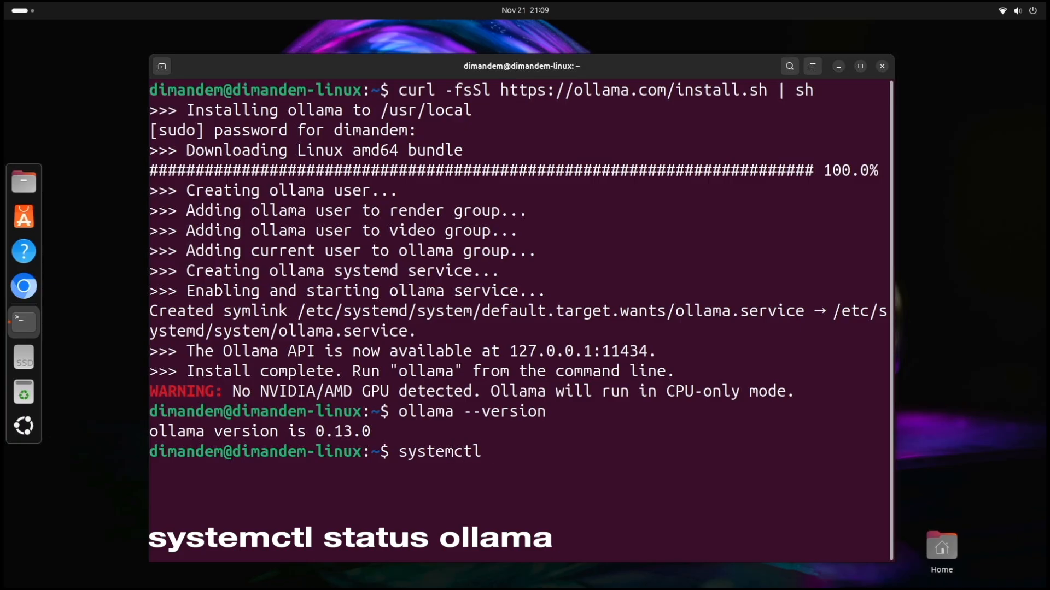
{"action": "type", "text": "status"}
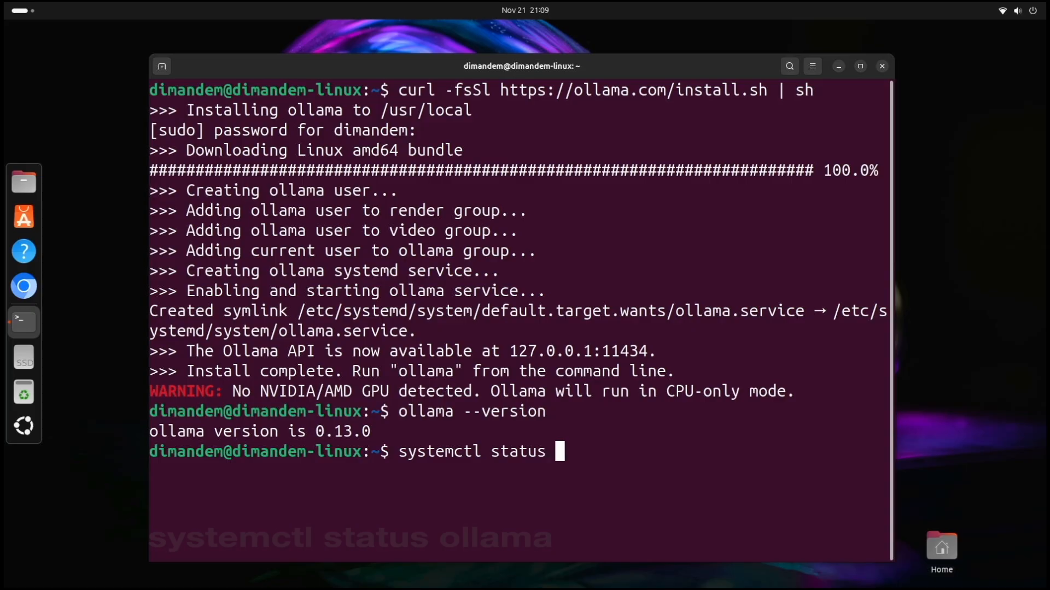
{"action": "type", "text": "ollama"}
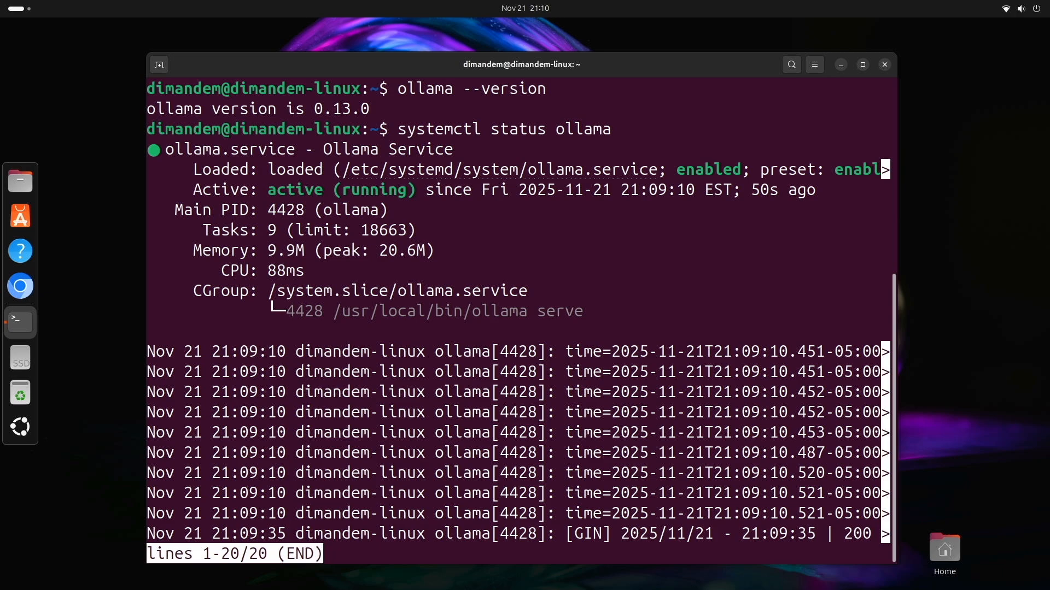
{"action": "key", "text": "q"}
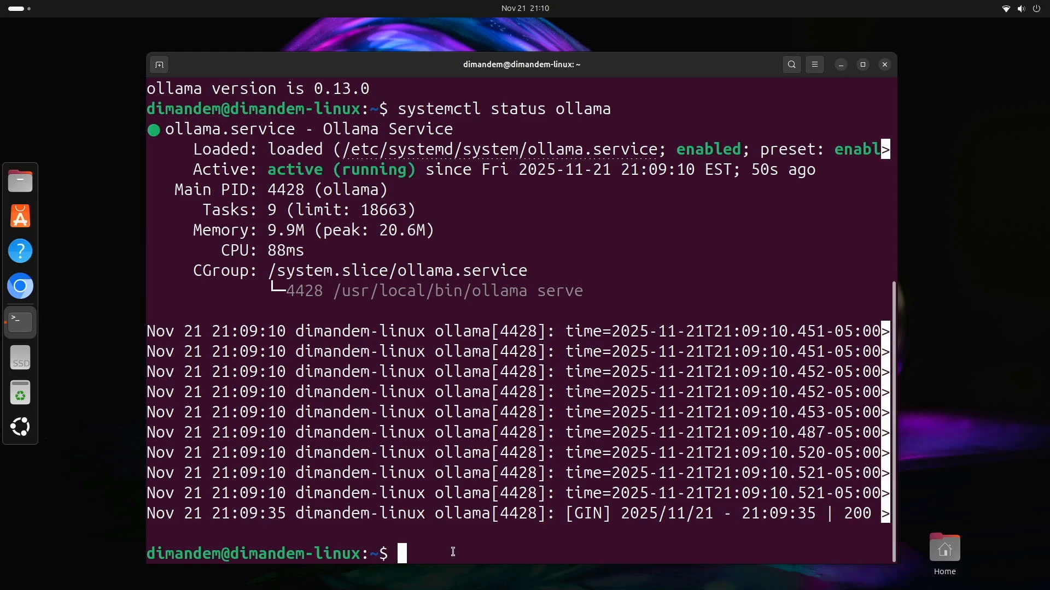
{"action": "type", "text": "clear"}
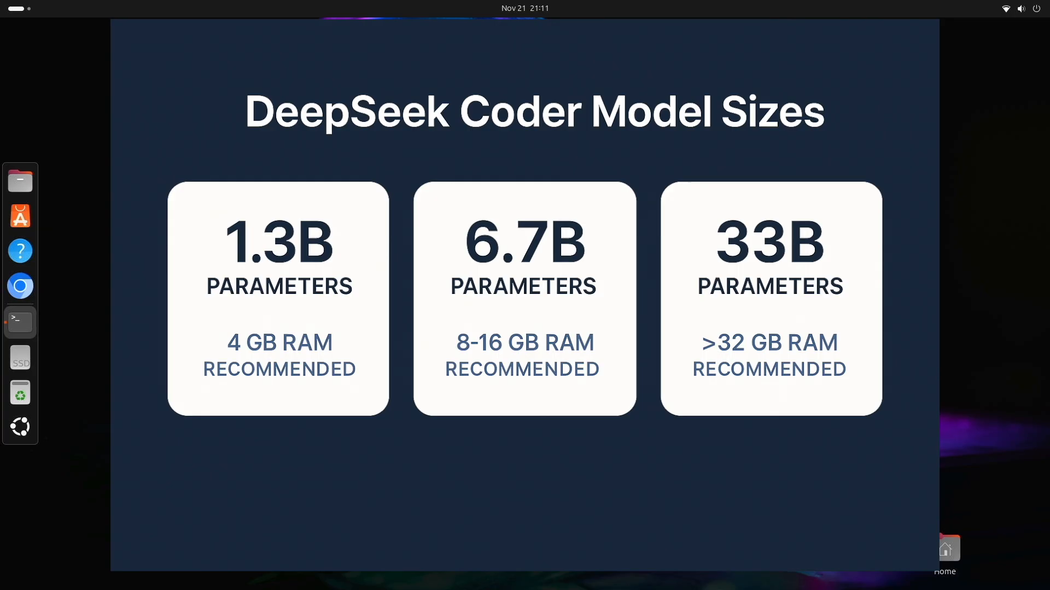
{"action": "left_click", "coordinate": [20, 322]}
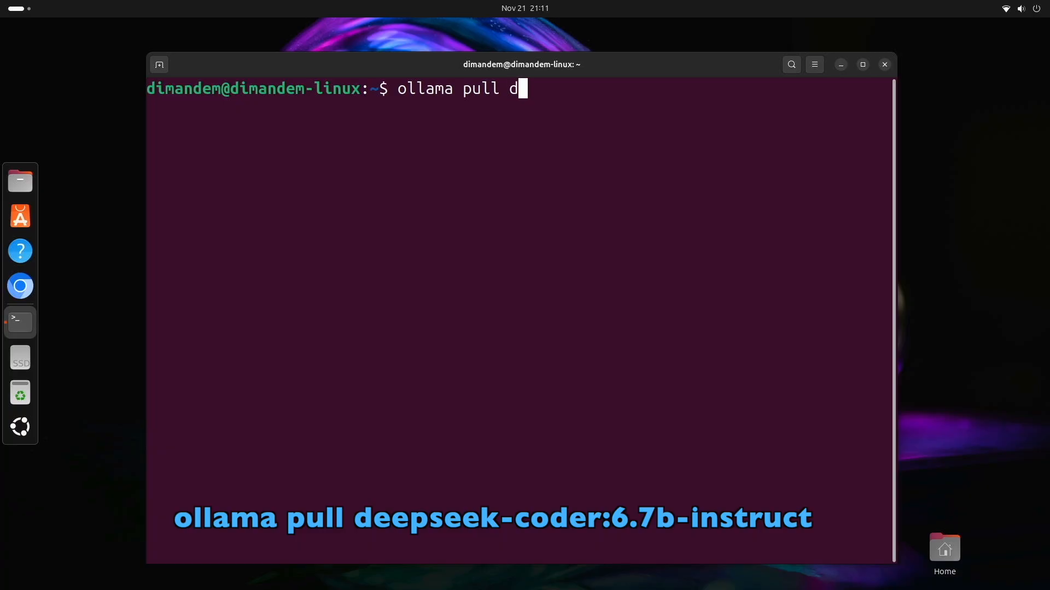
Step: Enter ollama pull deepseek-coder:6.7b-instruct to download the model
{"action": "type", "text": "eepseek"}
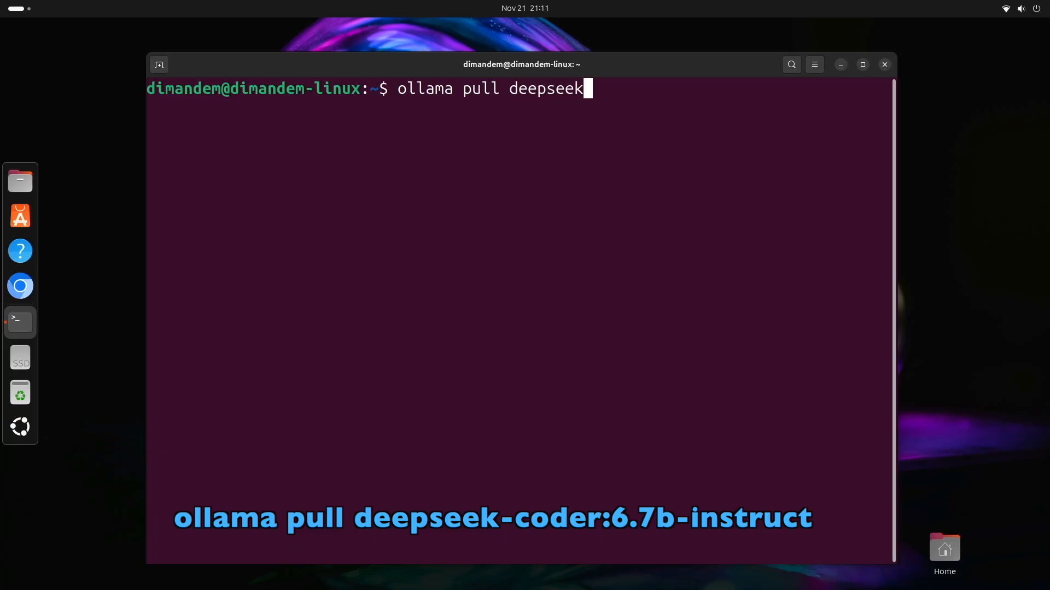
{"action": "type", "text": "-coder"}
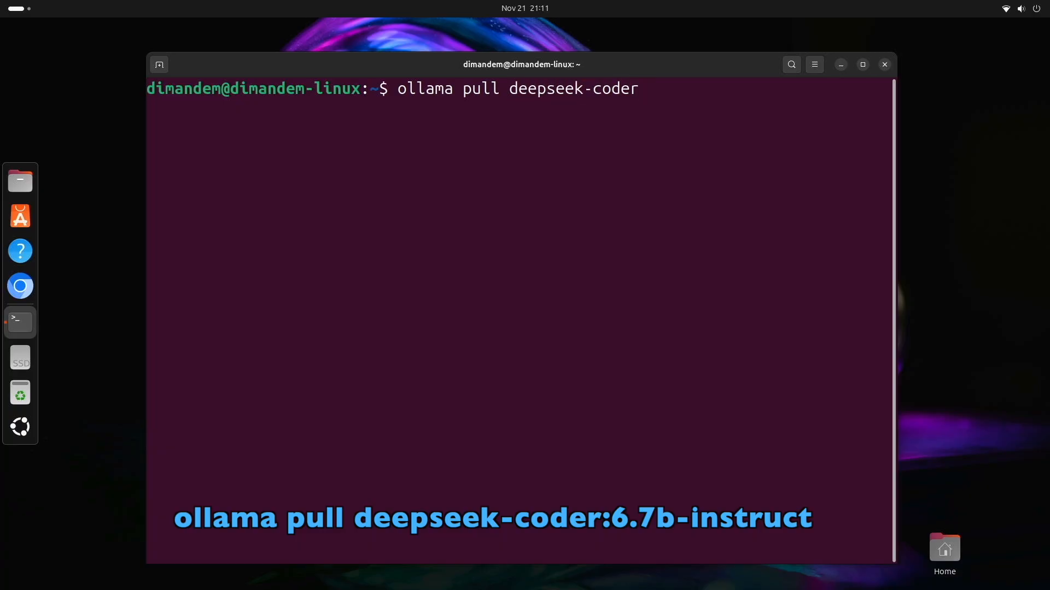
{"action": "type", "text": ":"}
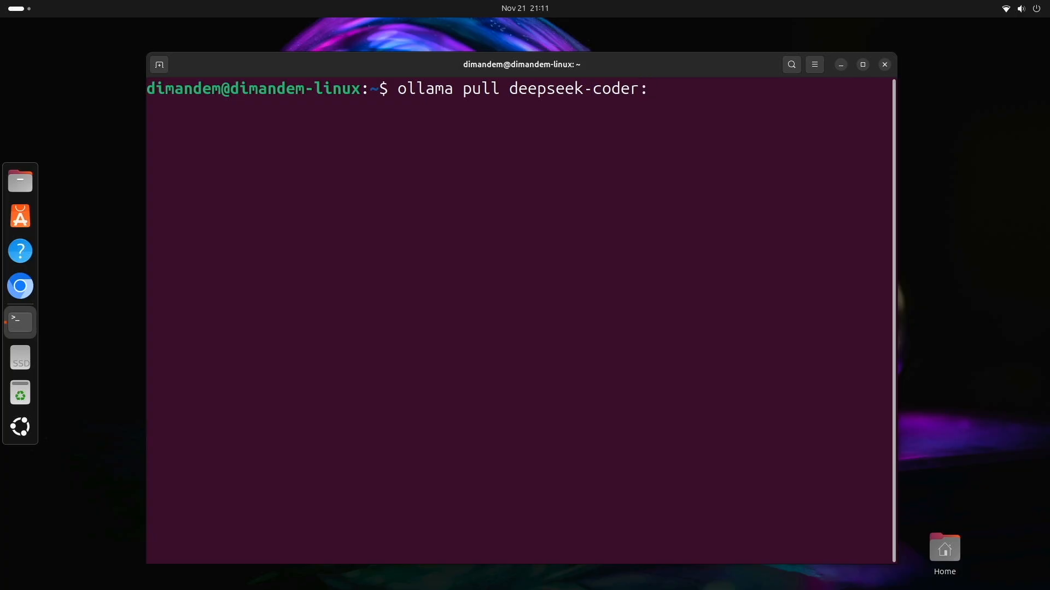
{"action": "type", "text": "6"}
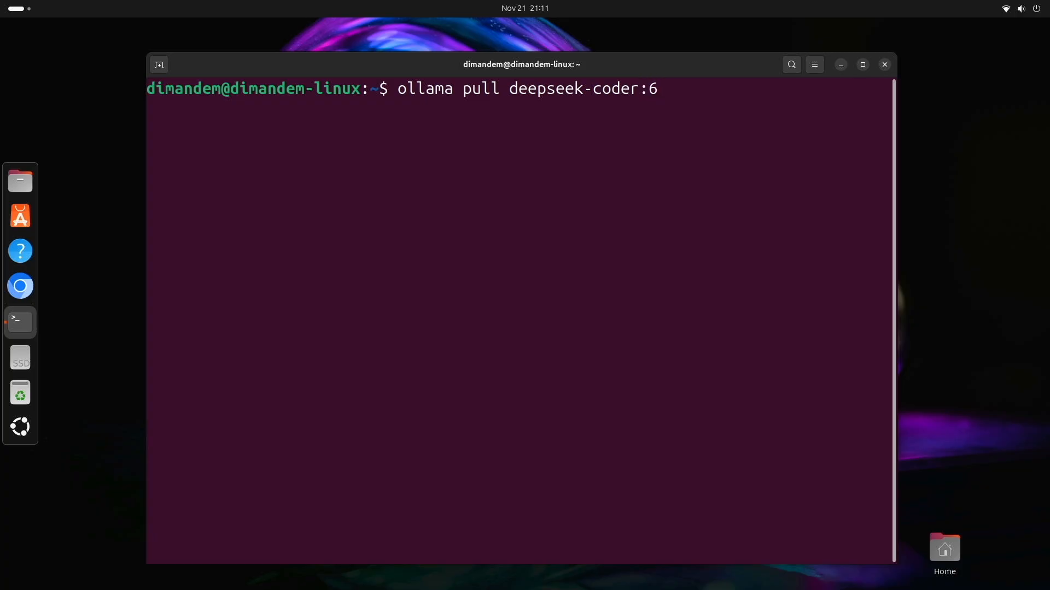
{"action": "type", "text": "7"}
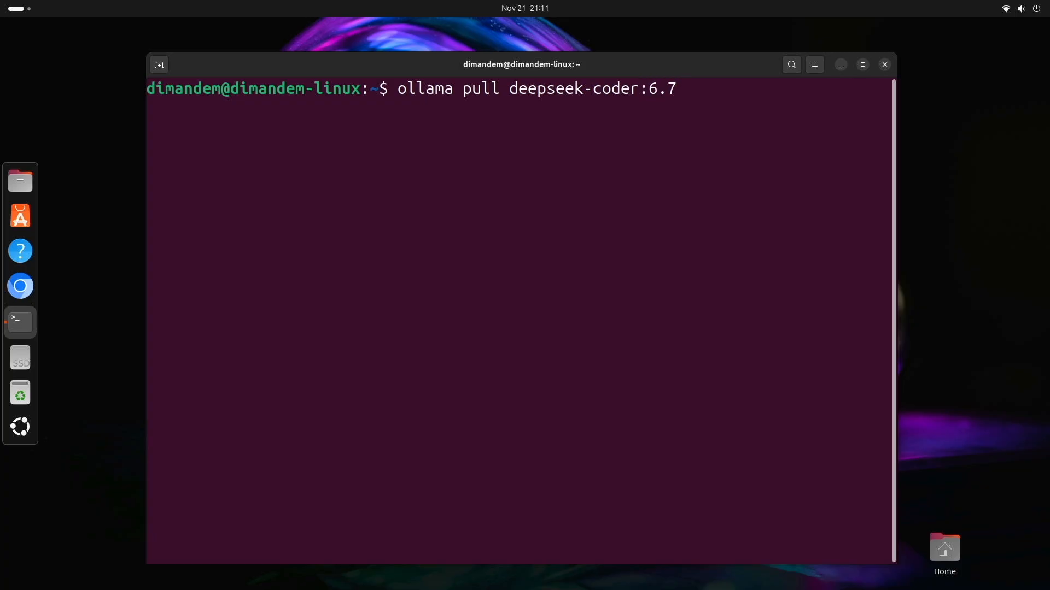
{"action": "type", "text": "b"}
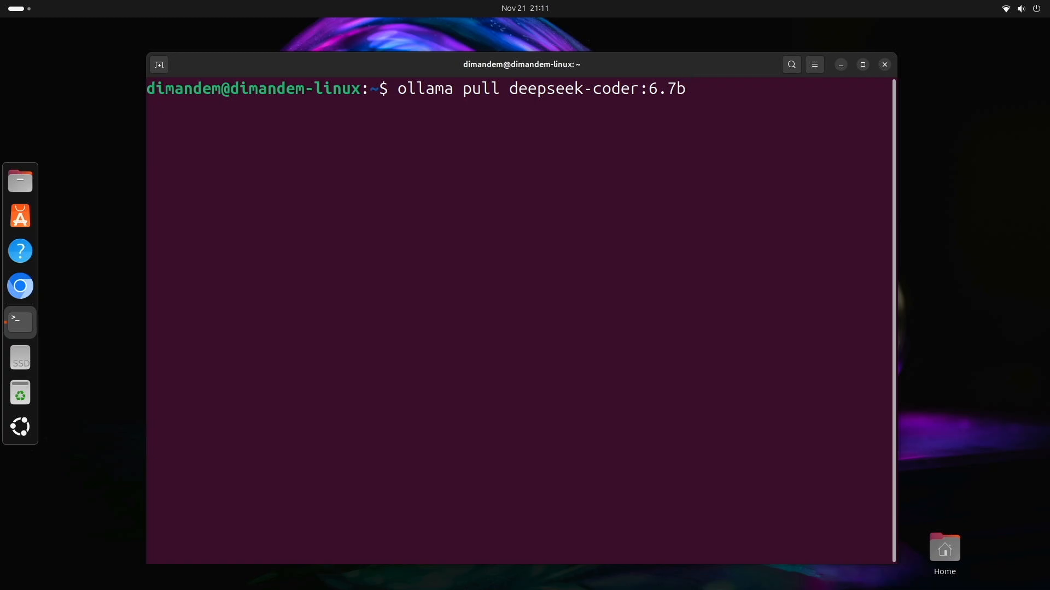
{"action": "type", "text": "-instru"}
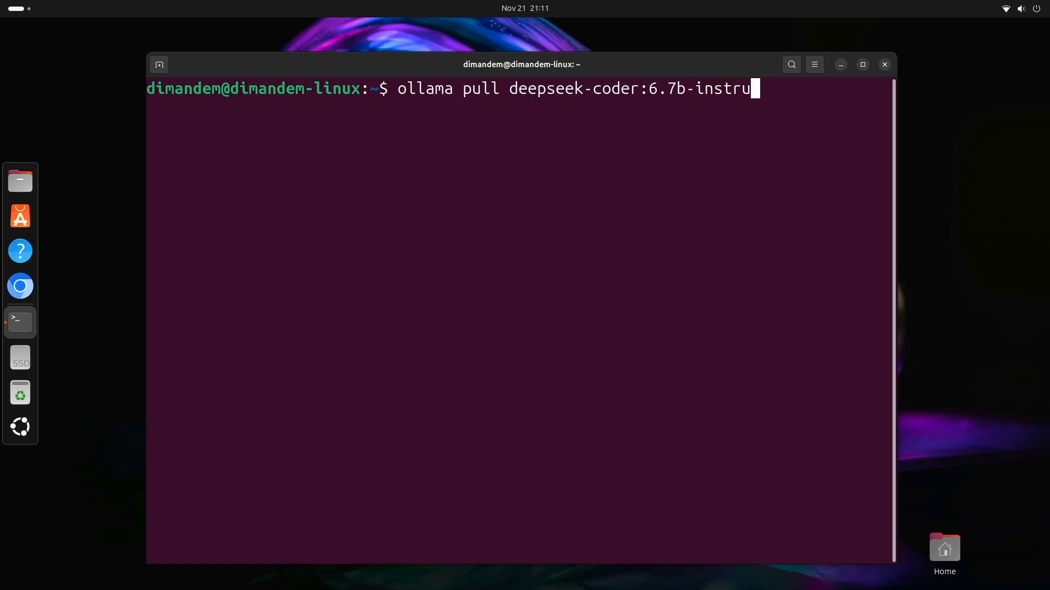
{"action": "type", "text": "ct"}
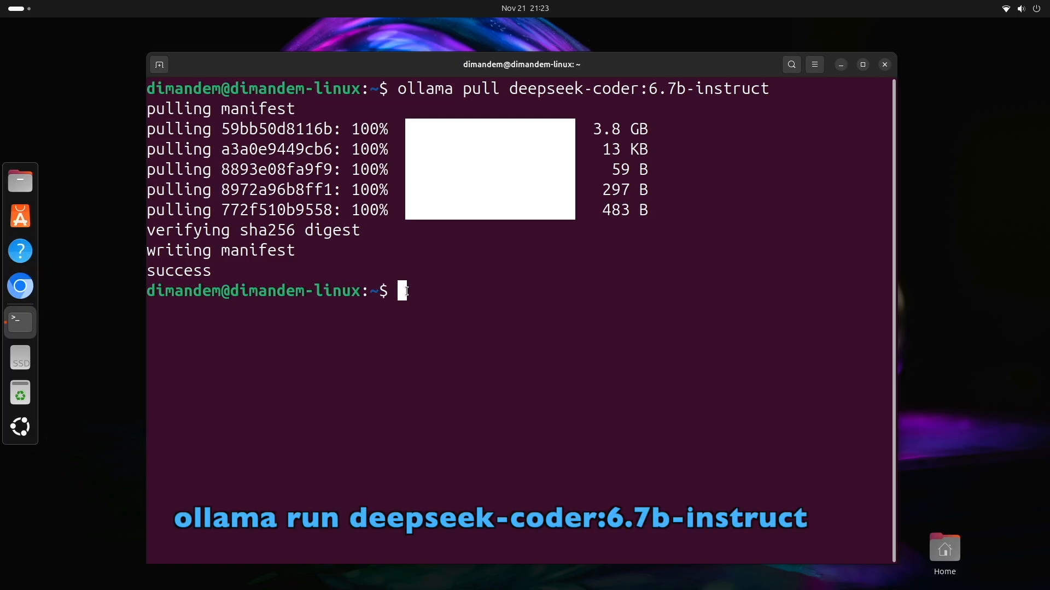
Step: Start an interactive chat with ollama run deepseek-coder:6.7b-instruct
{"action": "type", "text": "ollam"}
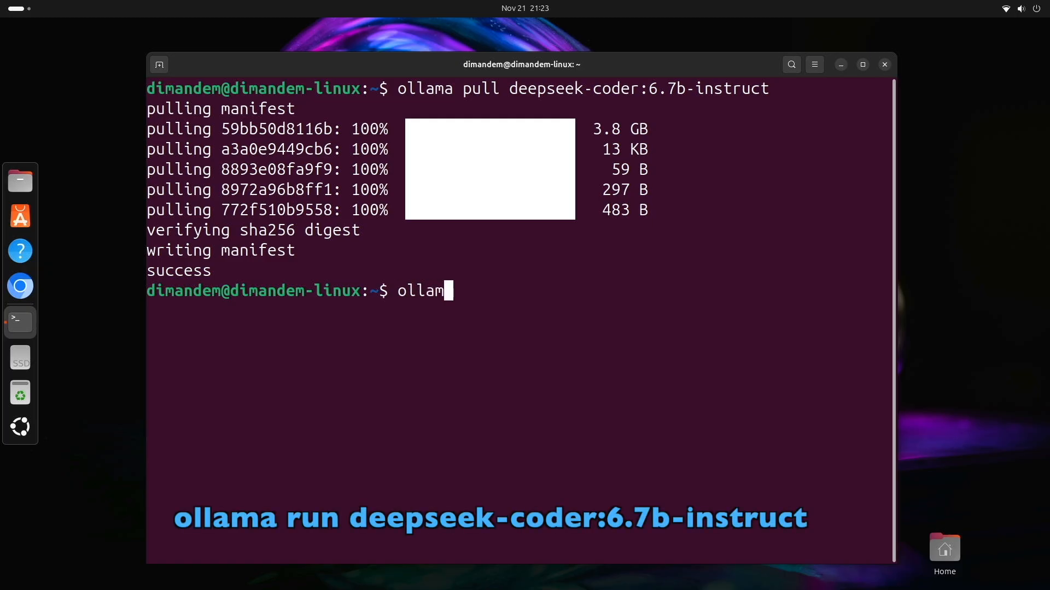
{"action": "type", "text": "a"}
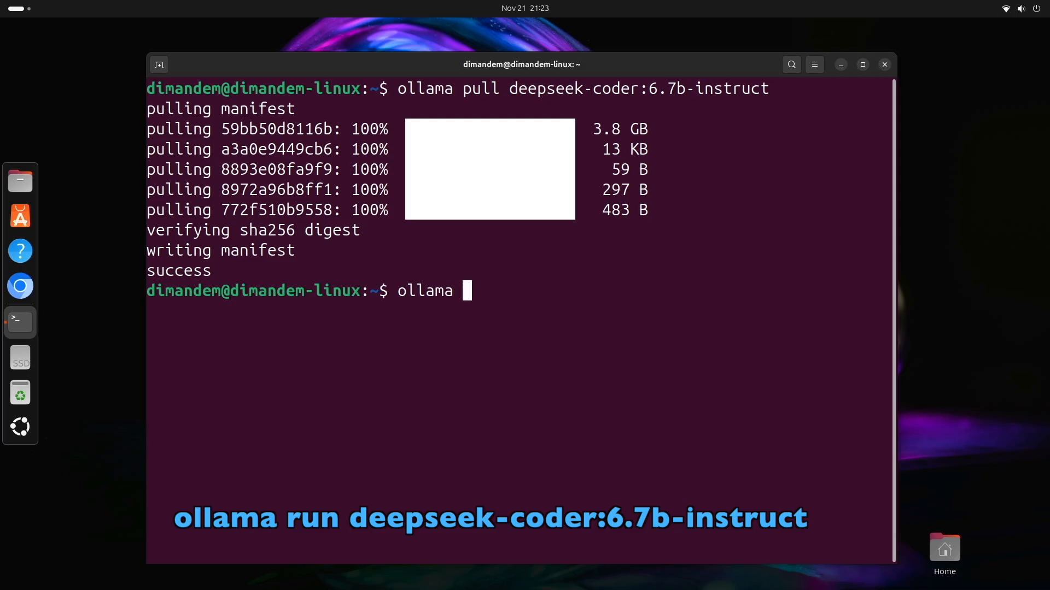
{"action": "type", "text": "run dee"}
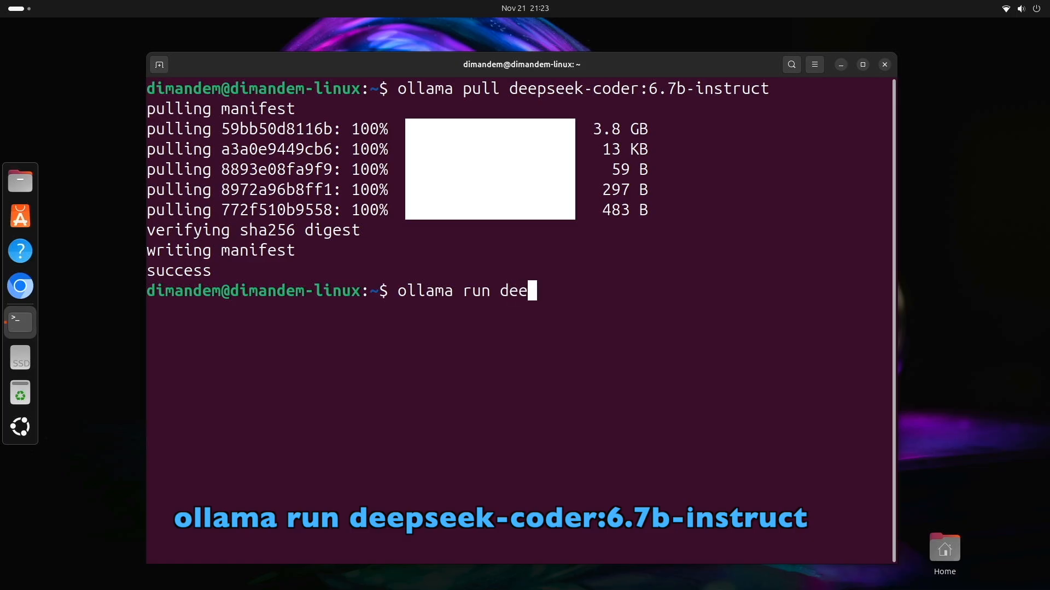
{"action": "type", "text": "psee"}
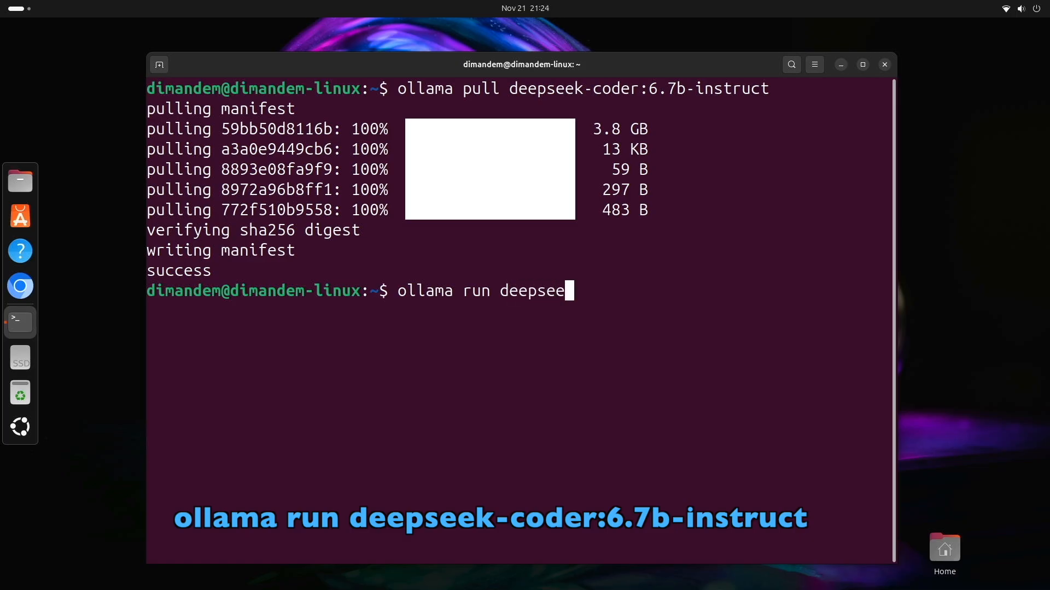
{"action": "type", "text": "k-code"}
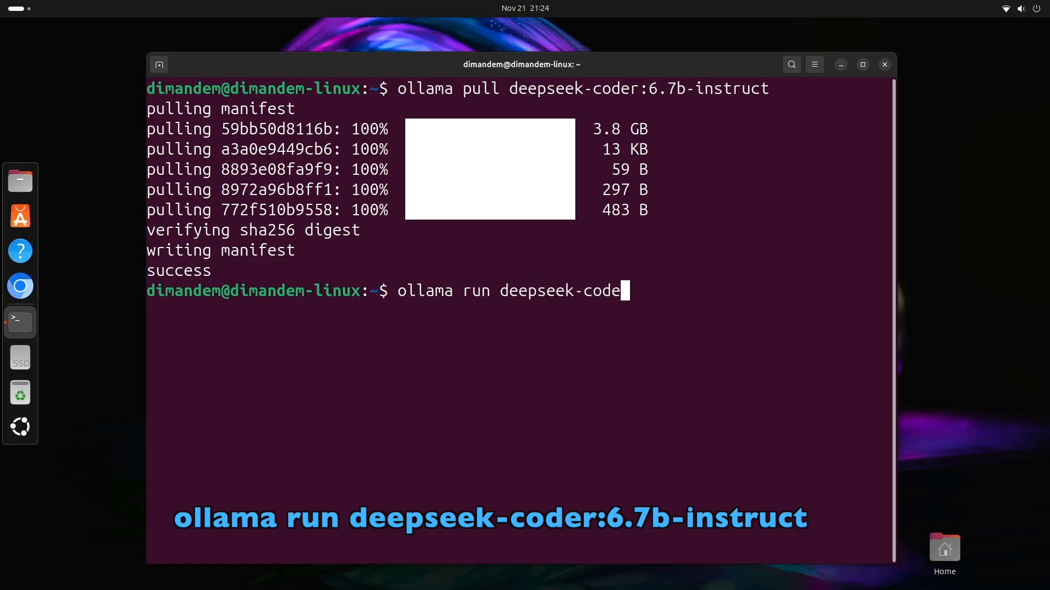
{"action": "type", "text": "r:"}
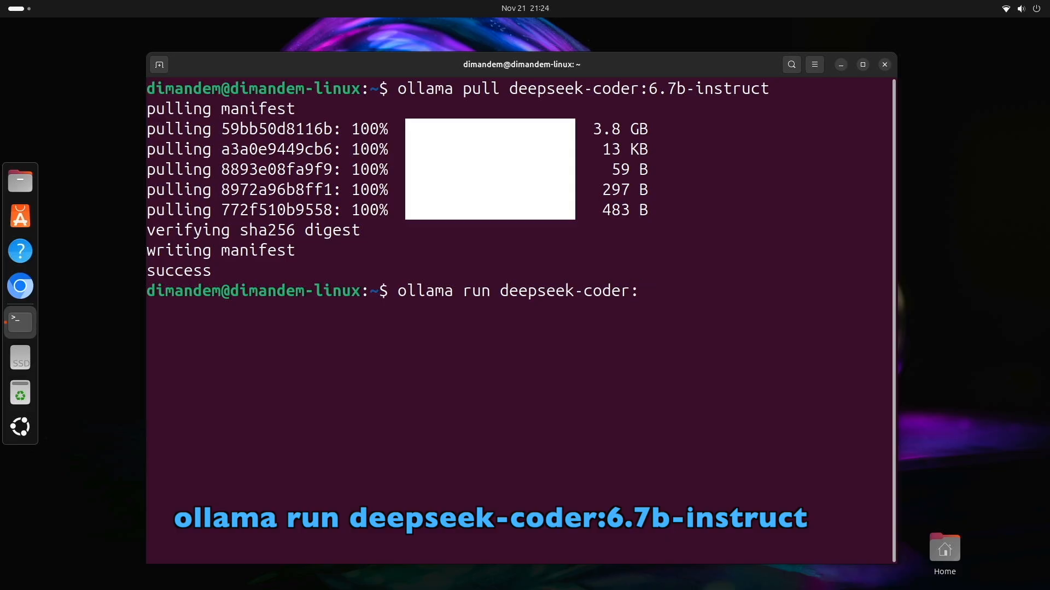
{"action": "type", "text": "6"}
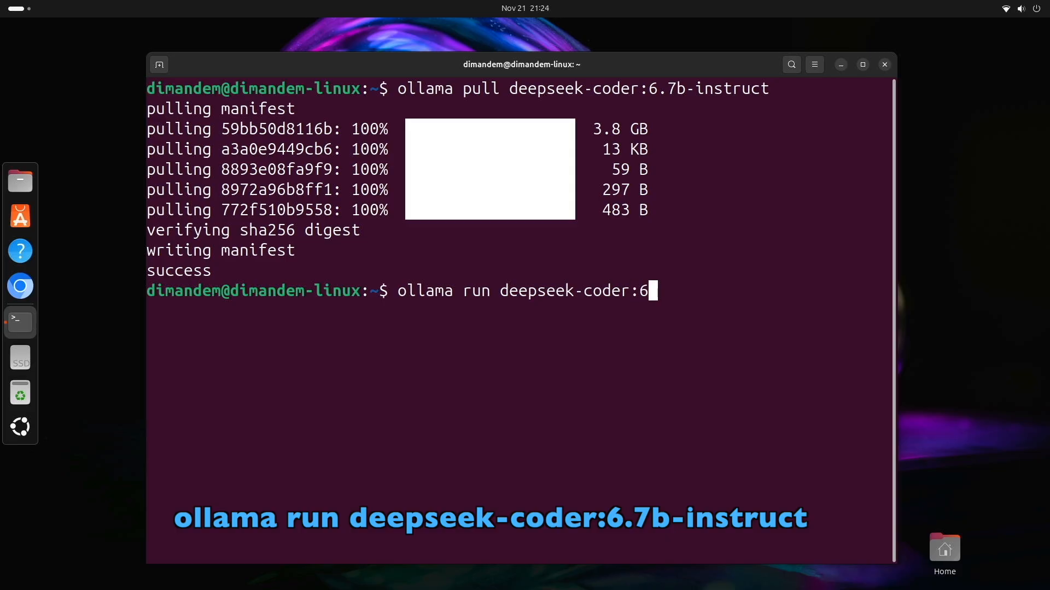
{"action": "type", "text": ".7"}
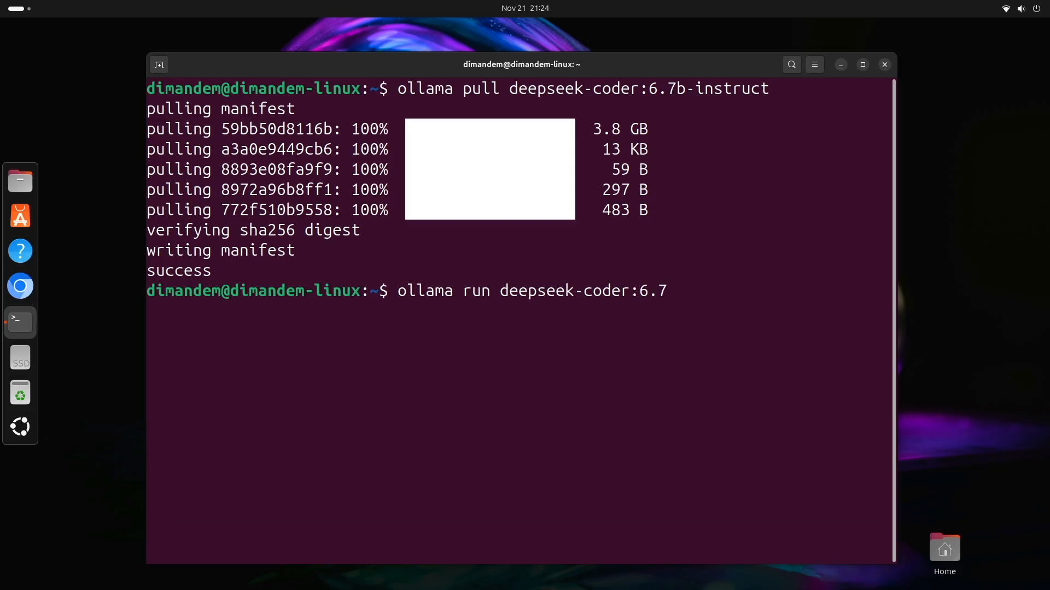
{"action": "type", "text": "b-in"}
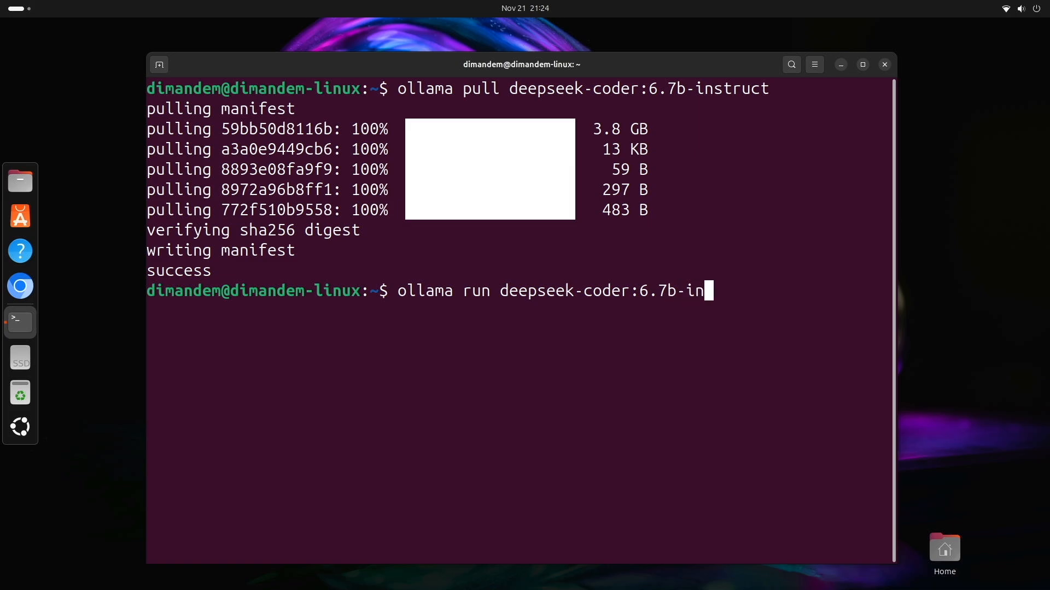
{"action": "type", "text": "struct"}
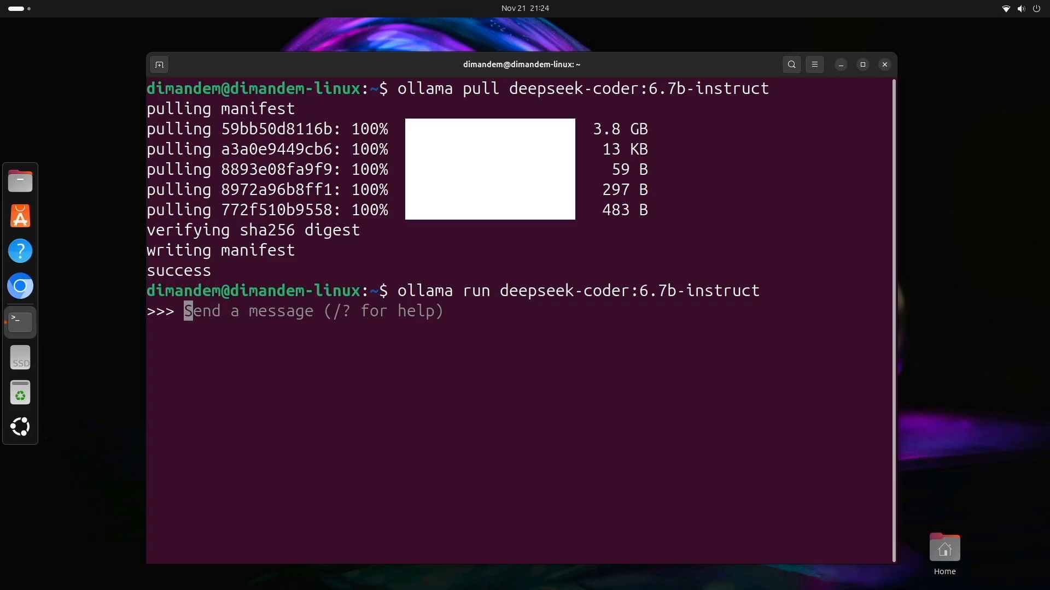
Step: Ask 'Write a python script that prints numbers 1 through 10' and receive the print(i) loop answer
{"action": "type", "text": "Wri"}
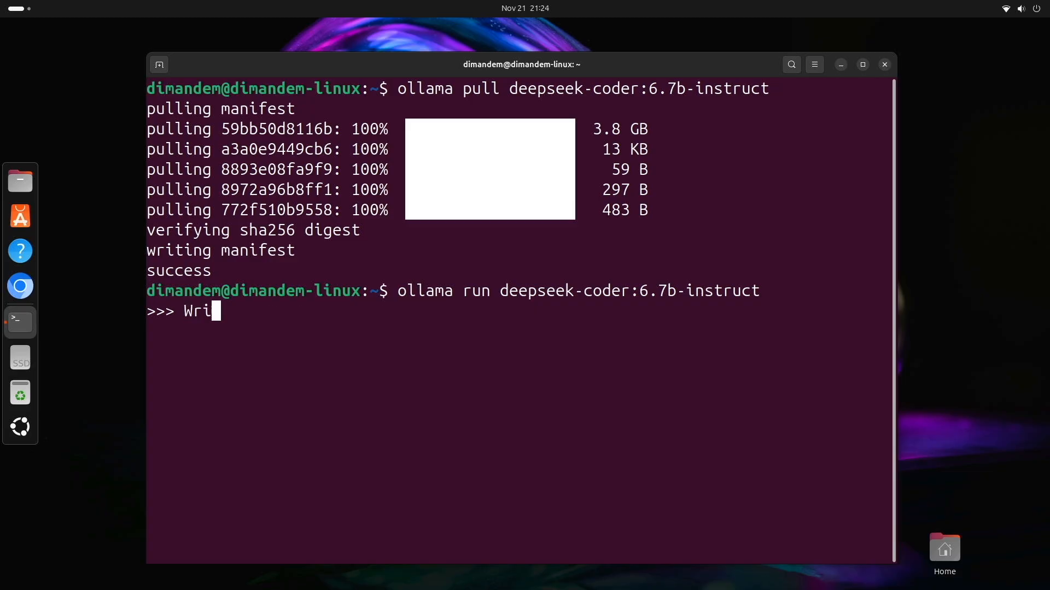
{"action": "type", "text": "te a pytho"}
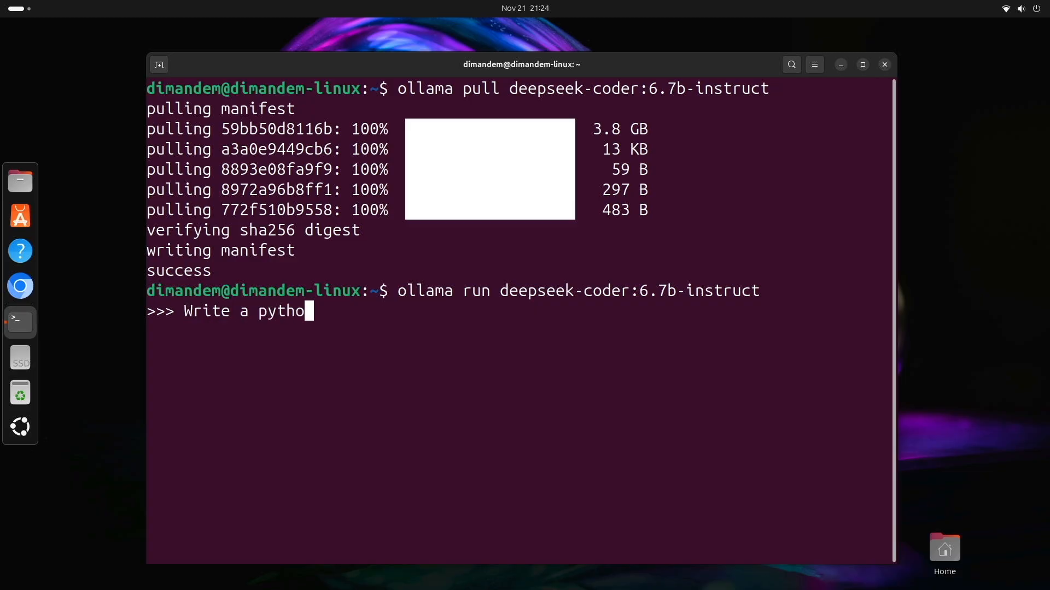
{"action": "type", "text": "n script that prints numbers"}
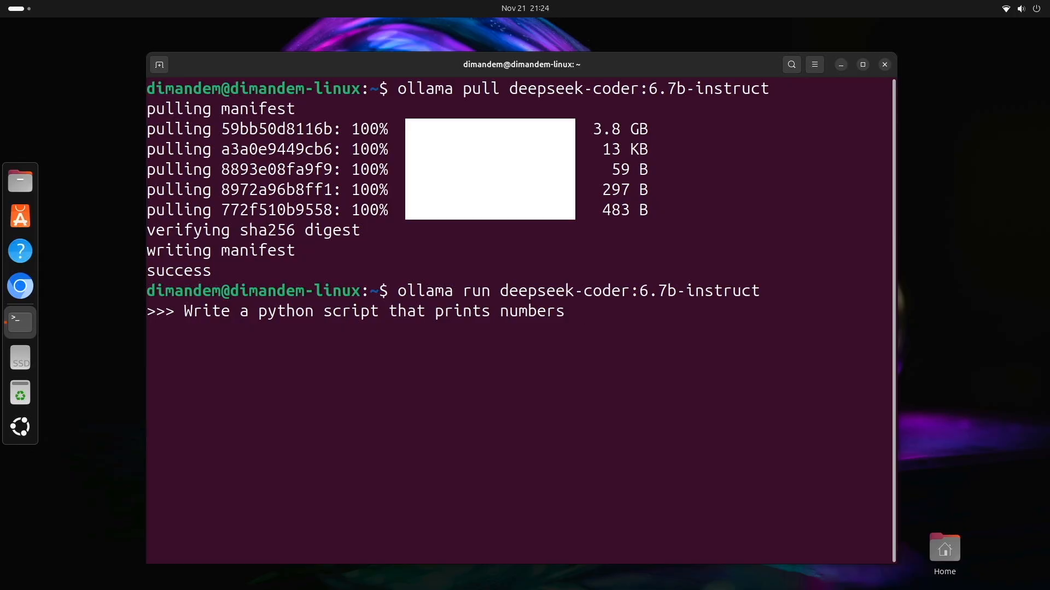
{"action": "type", "text": "1"}
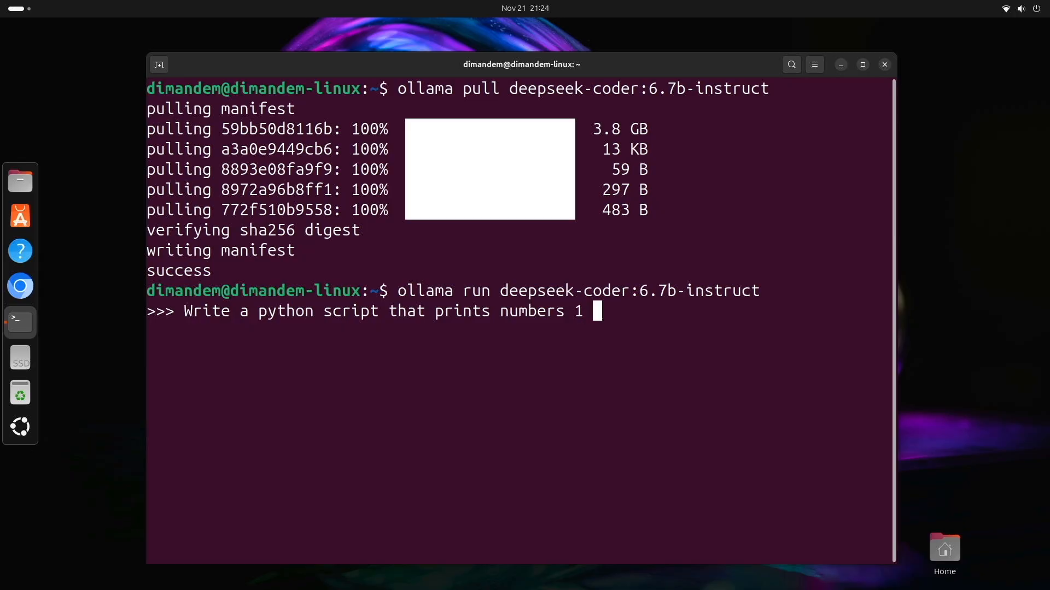
{"action": "type", "text": "through 10"}
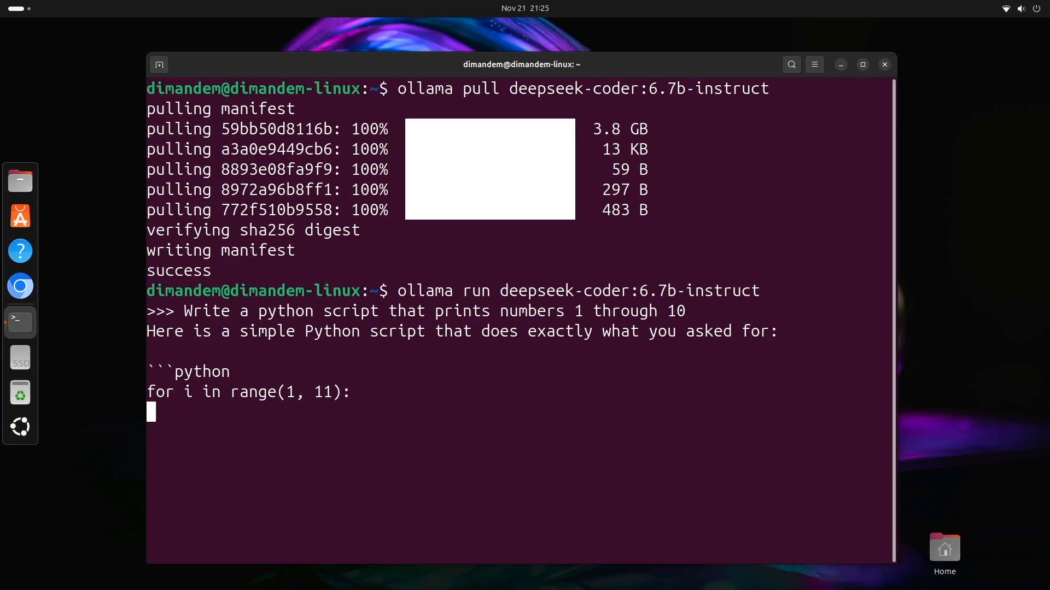
{"action": "type", "text": "print(i"}
{"action": "type", "text": "Wrie a"}
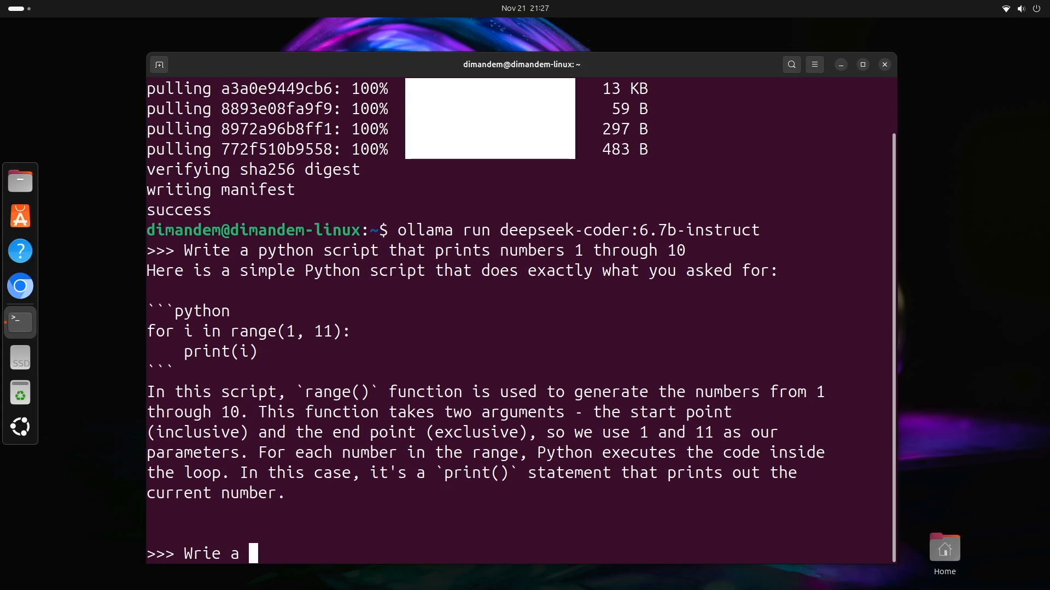
Step: Ask for a Python function that checks if a number is prime and watch is_prime(n) begin streaming
{"action": "type", "text": "python func"}
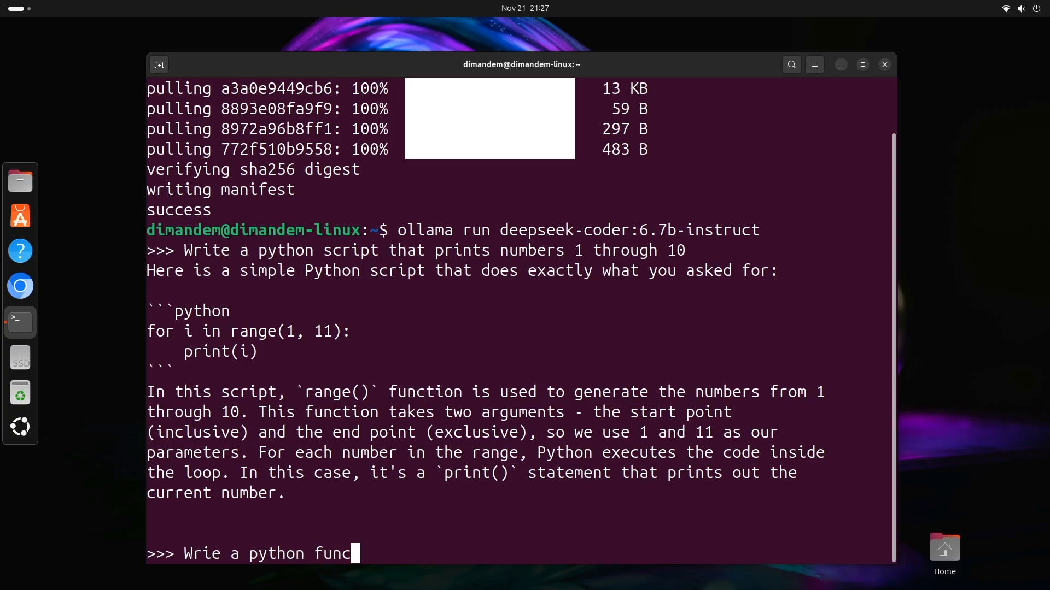
{"action": "type", "text": "tion that"}
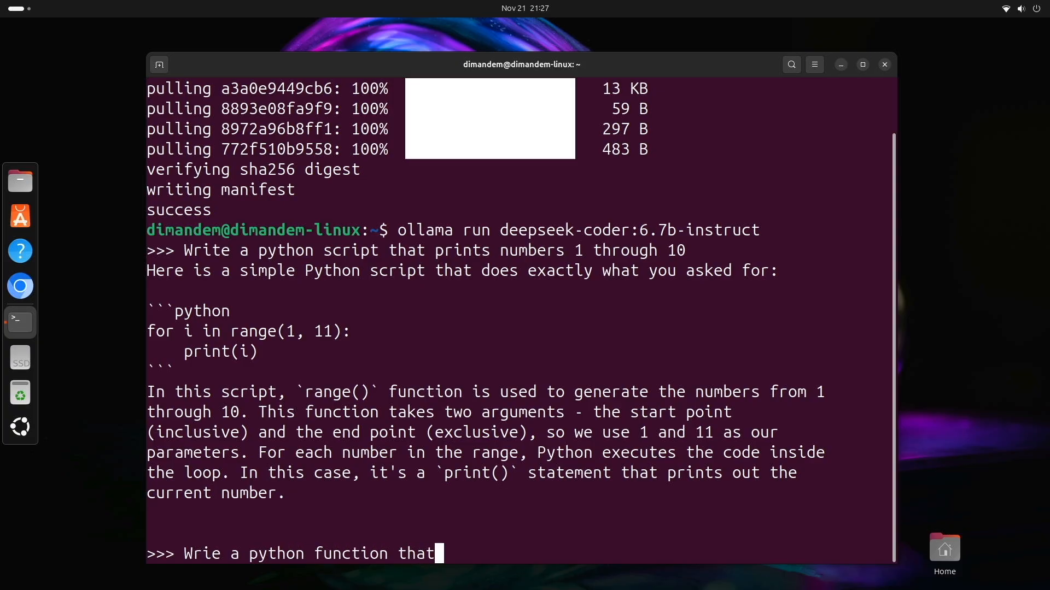
{"action": "type", "text": "checks if a"}
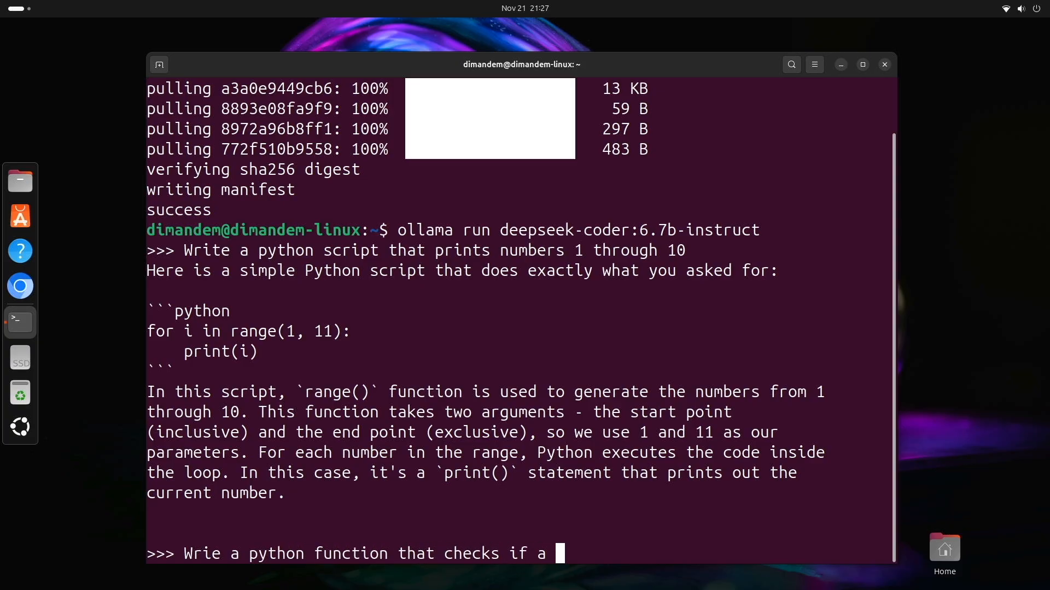
{"action": "type", "text": "number is prime"}
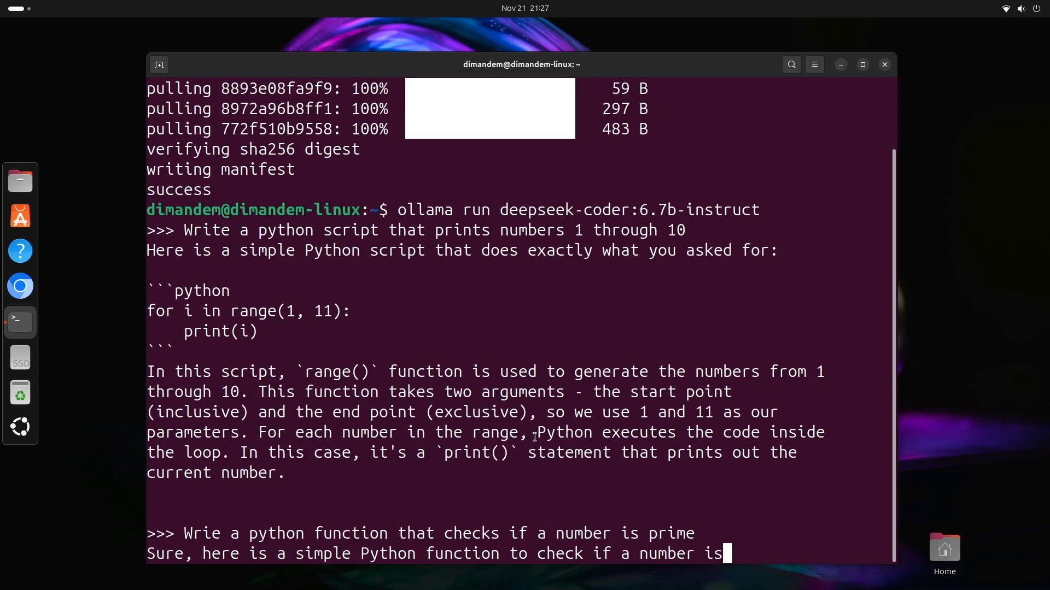
{"action": "scroll", "scroll_direction": "down", "scroll_amount": 3}
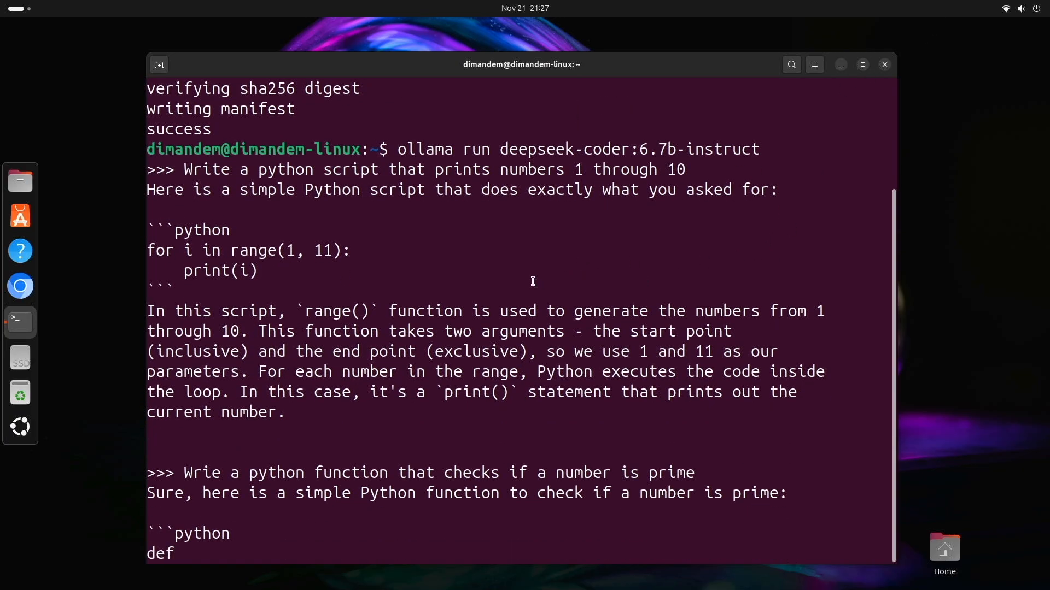
{"action": "type", "text": "is_prime(n):"}
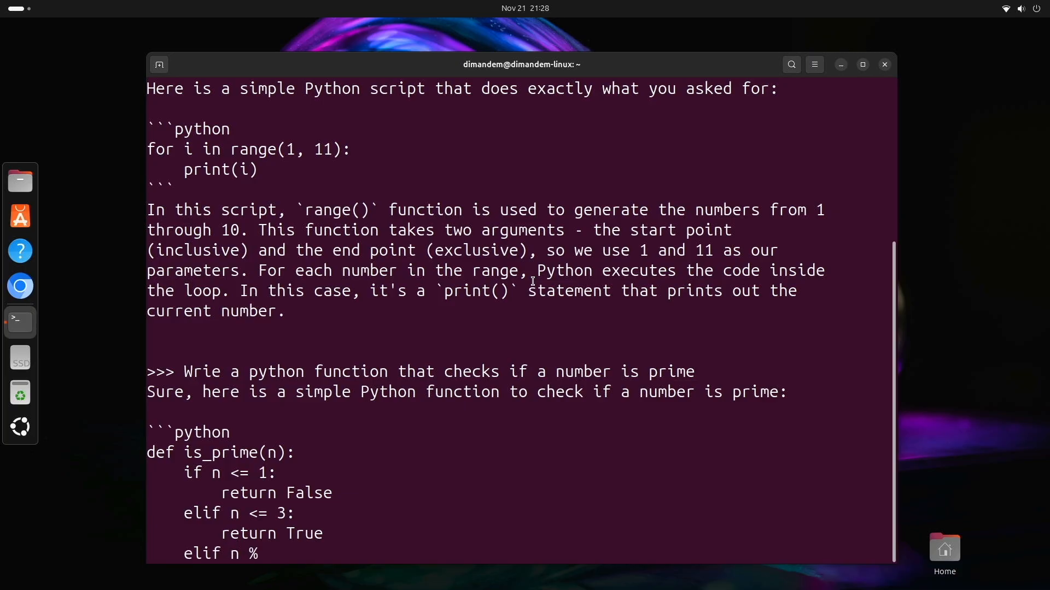
{"action": "type", "text": "2 == 0"}
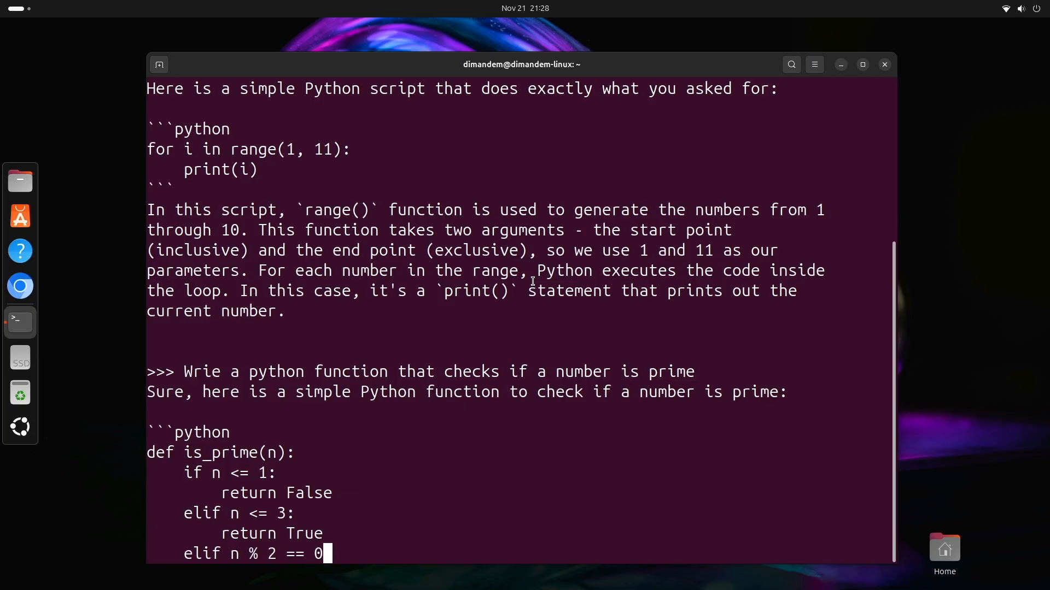
{"action": "type", "text": "or n % 3 == 0:"}
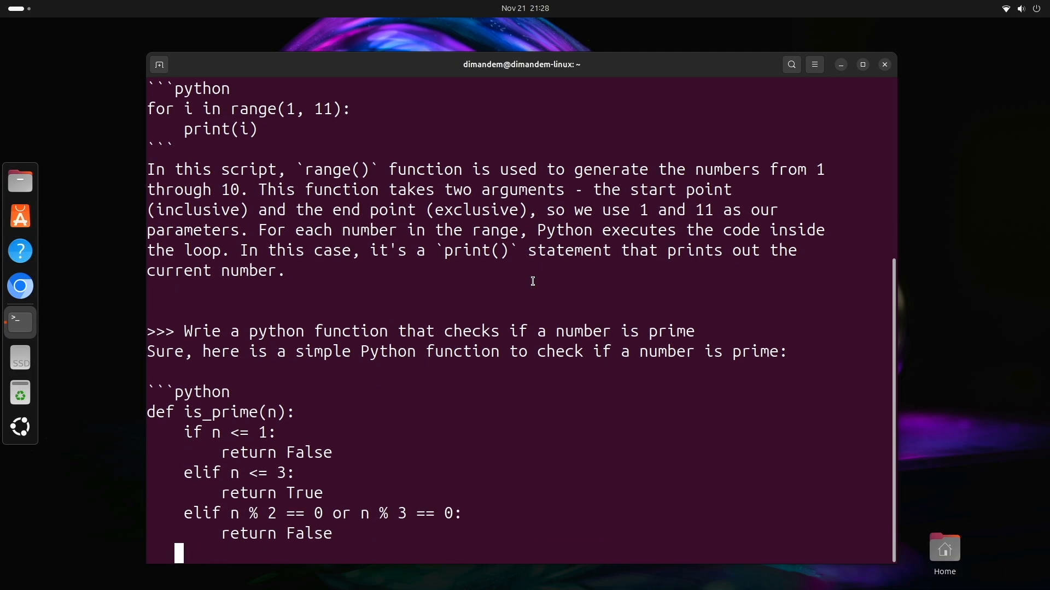
Step: Follow the rest of the is_prime while-loop code and its explanation of the special cases
{"action": "scroll", "scroll_direction": "down", "scroll_amount": 3}
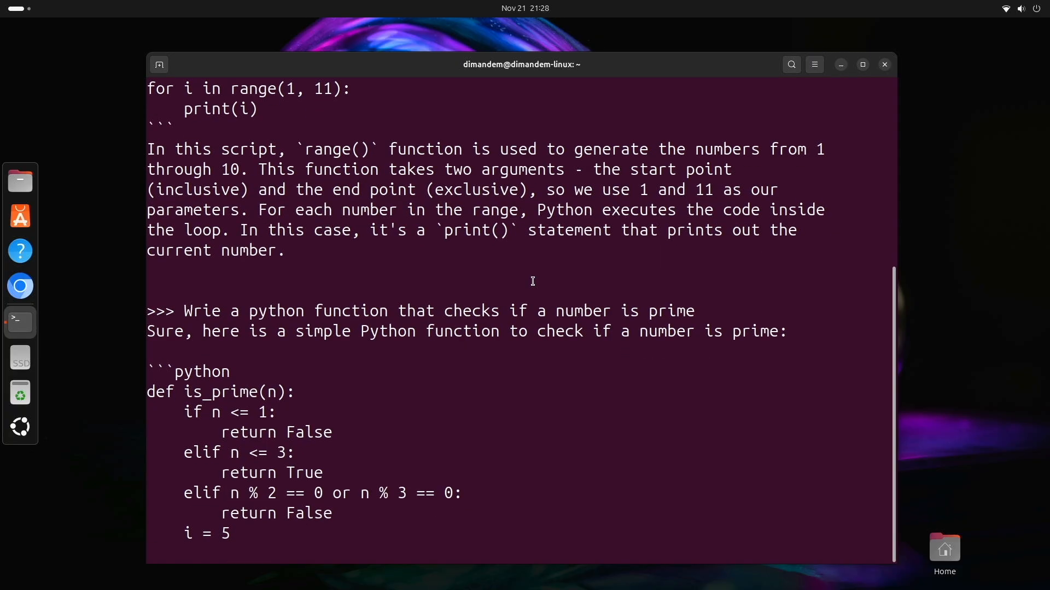
{"action": "type", "text": "while (i *"}
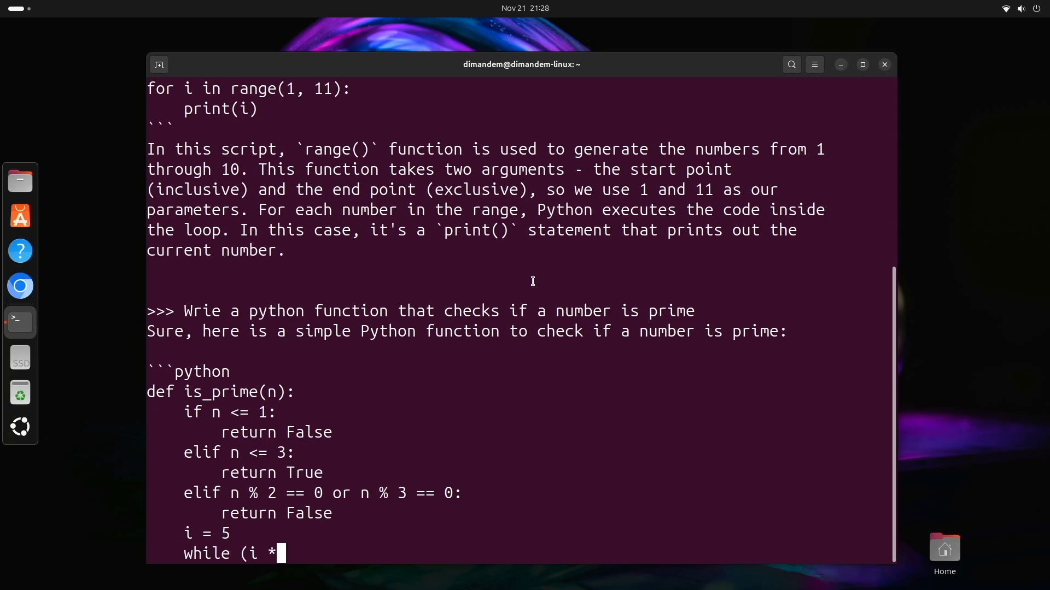
{"action": "type", "text": "i) <= n:"}
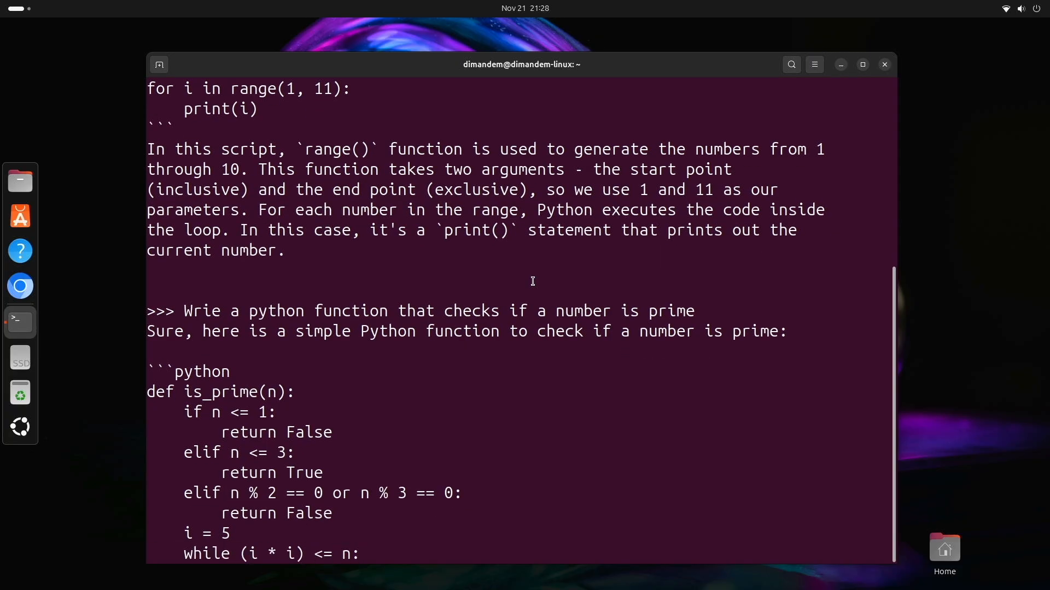
{"action": "scroll", "scroll_direction": "down", "scroll_amount": 3}
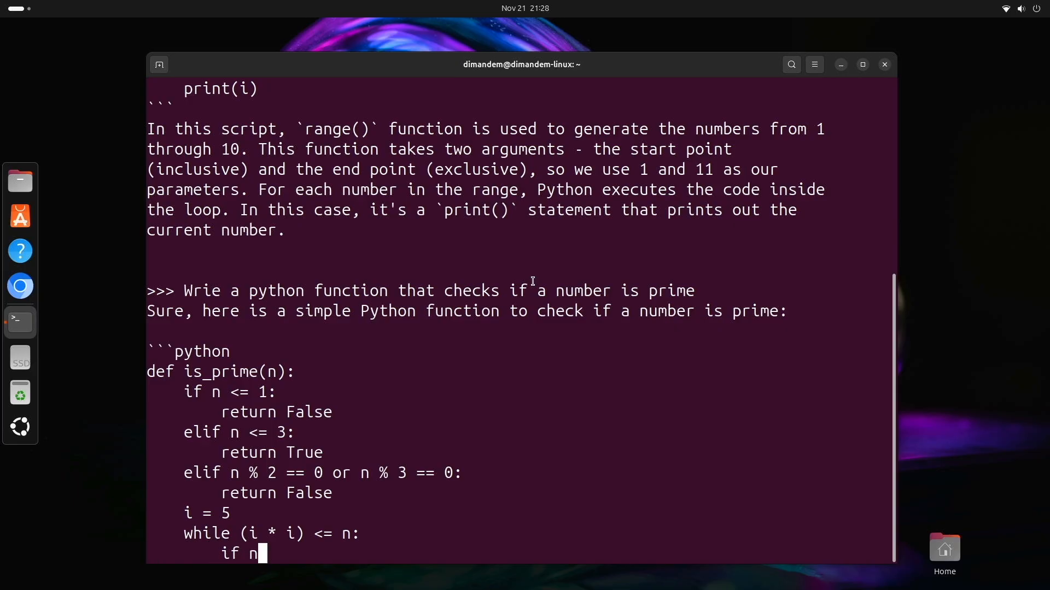
{"action": "type", "text": "% i == 0 or n % (i"}
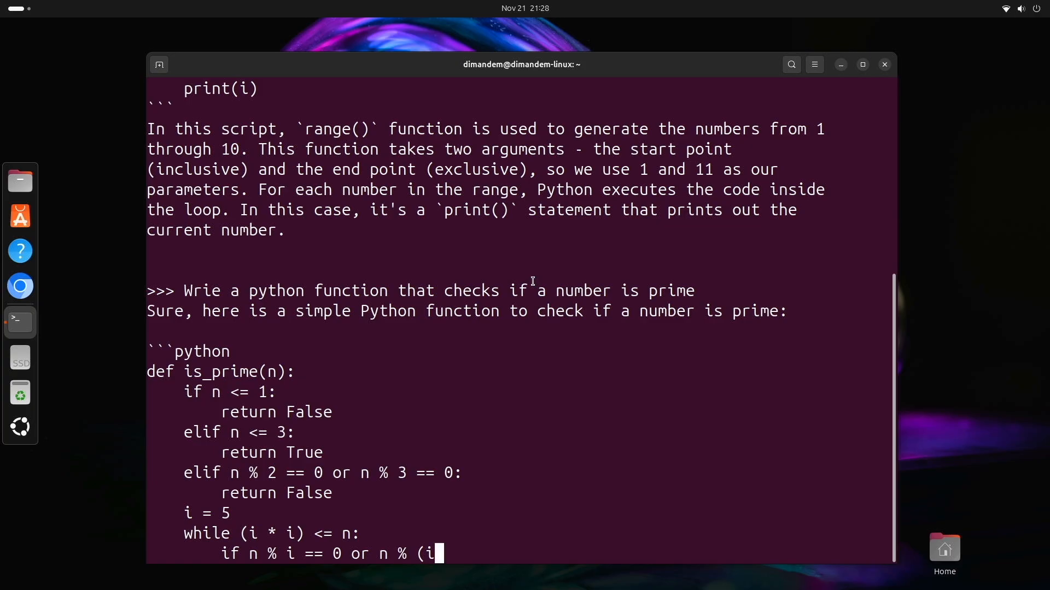
{"action": "type", "text": "+ 2) == 0:"}
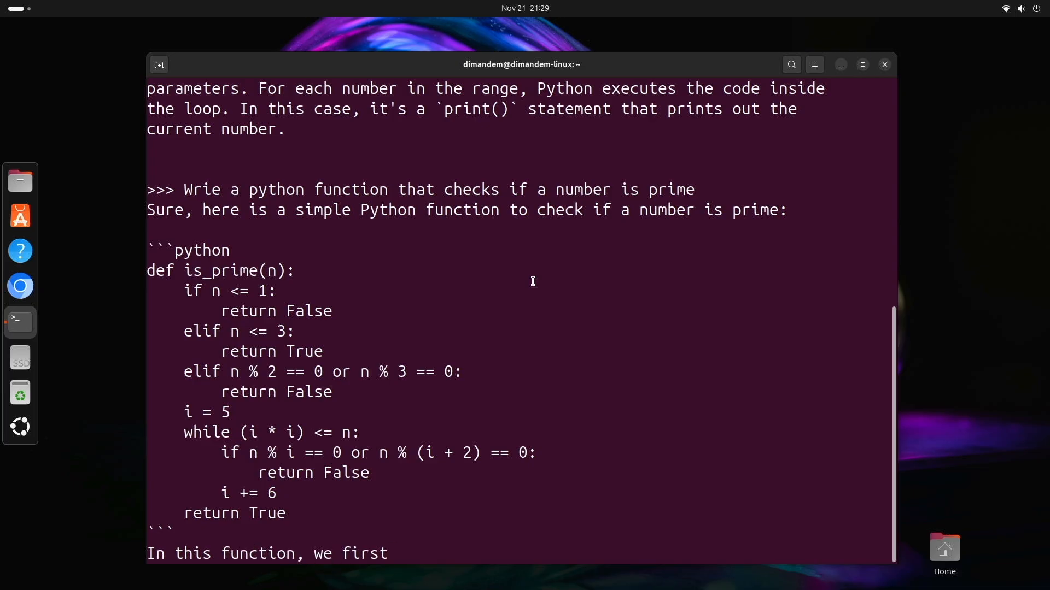
{"action": "type", "text": "handle the special cases"}
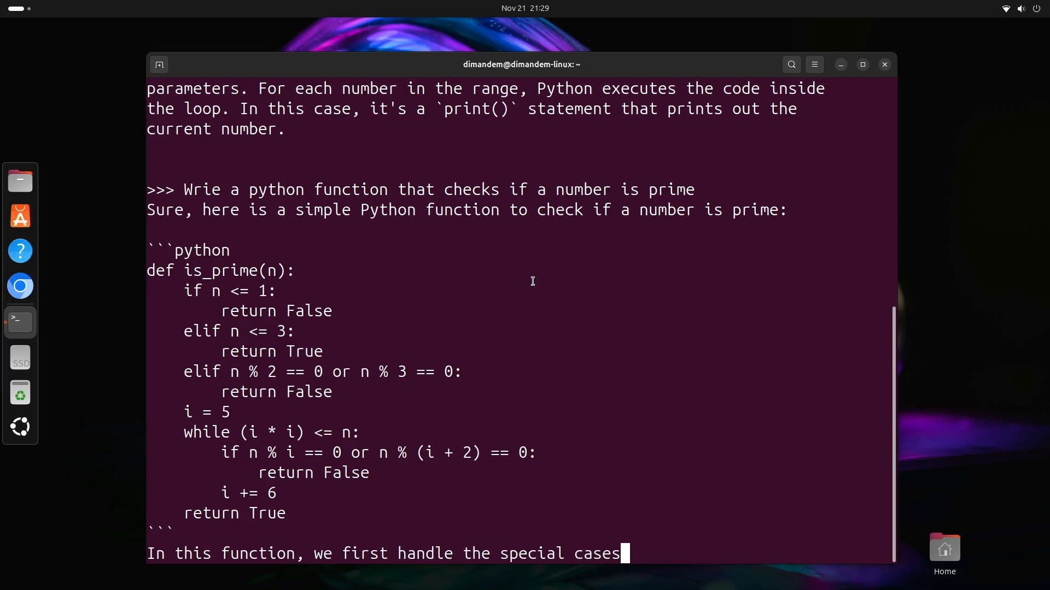
{"action": "scroll", "scroll_direction": "down", "scroll_amount": 3}
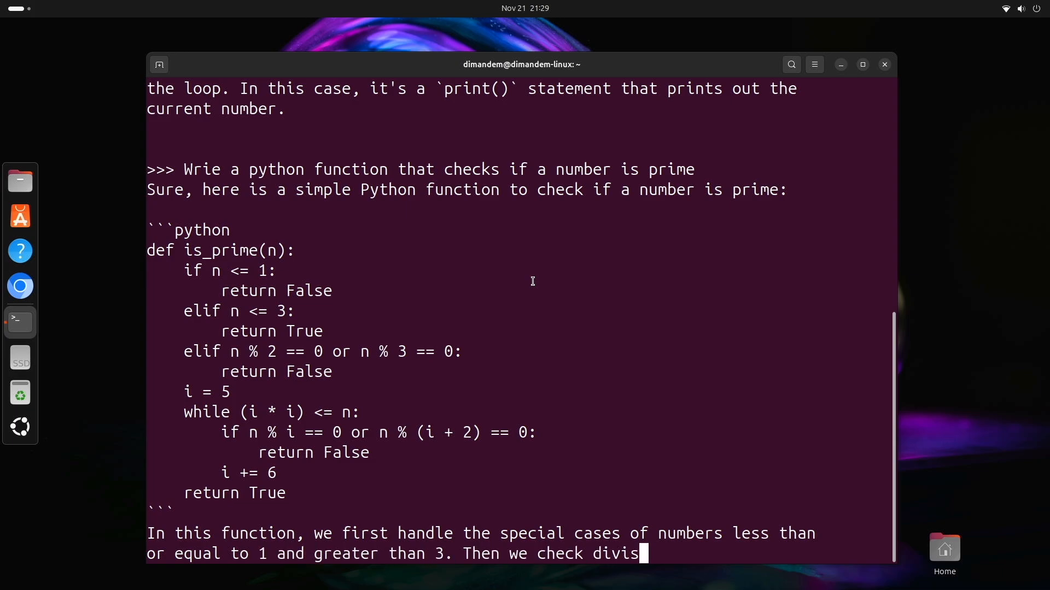
{"action": "scroll", "scroll_direction": "down", "scroll_amount": 3}
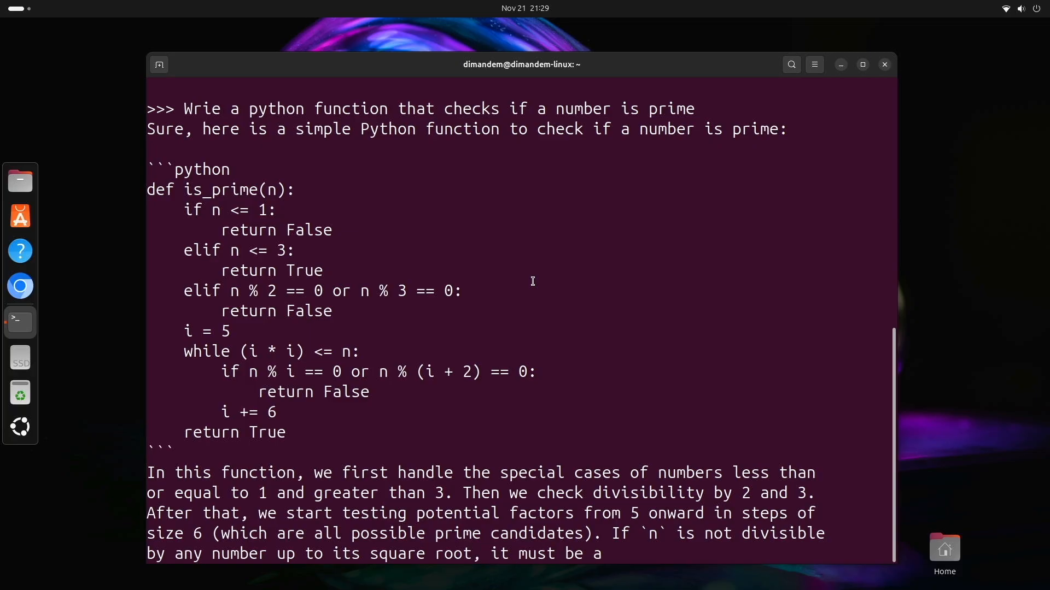
{"action": "scroll", "scroll_direction": "down", "scroll_amount": 3}
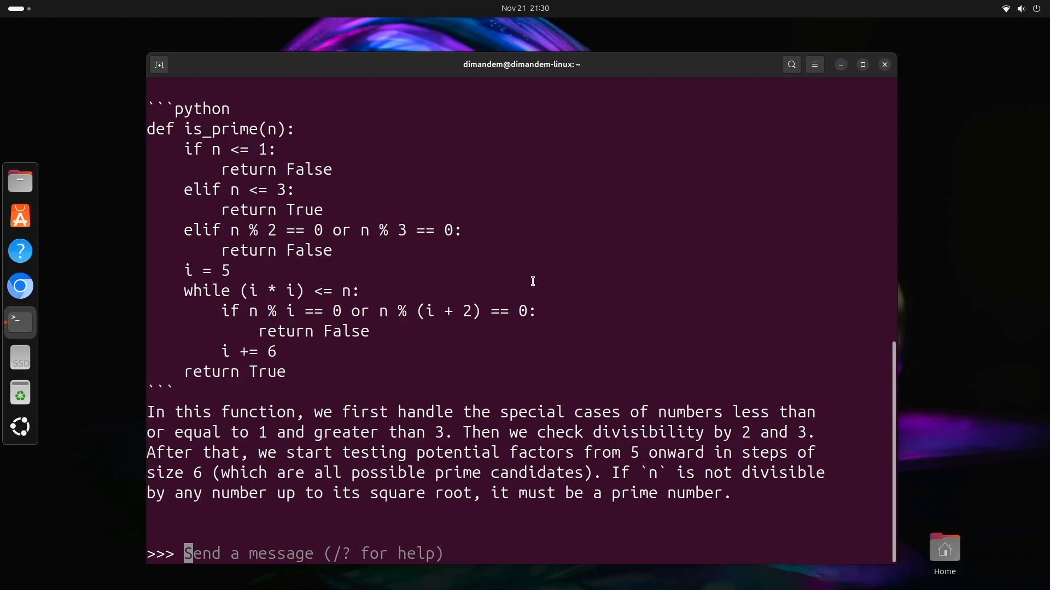
Step: Send the question about a Node.js Discord bot throwing 'cannot read property username of undefined' and its fix
{"action": "type", "text": "I have a"}
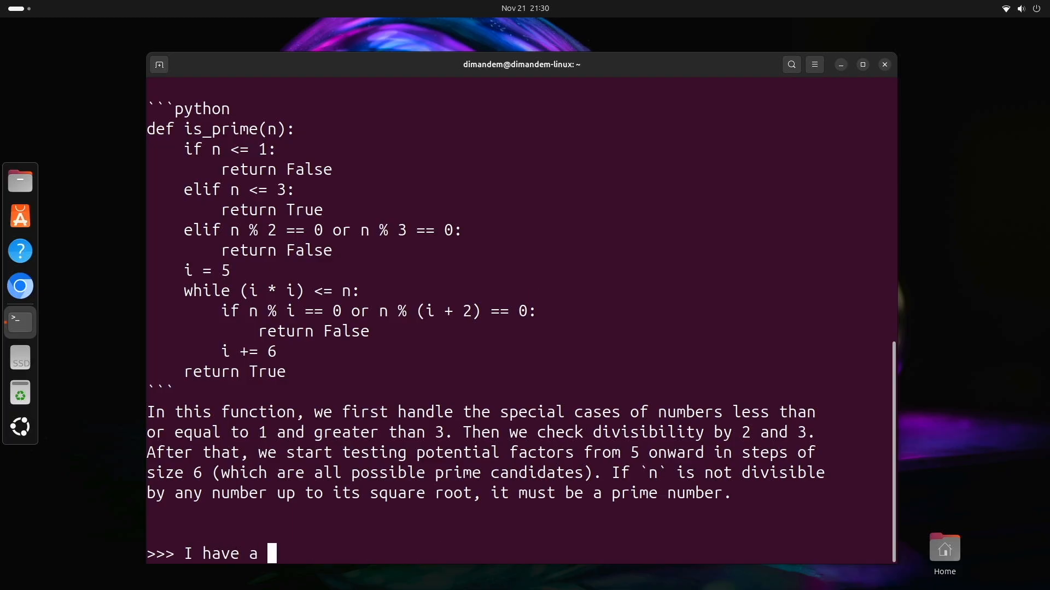
{"action": "type", "text": "Node."}
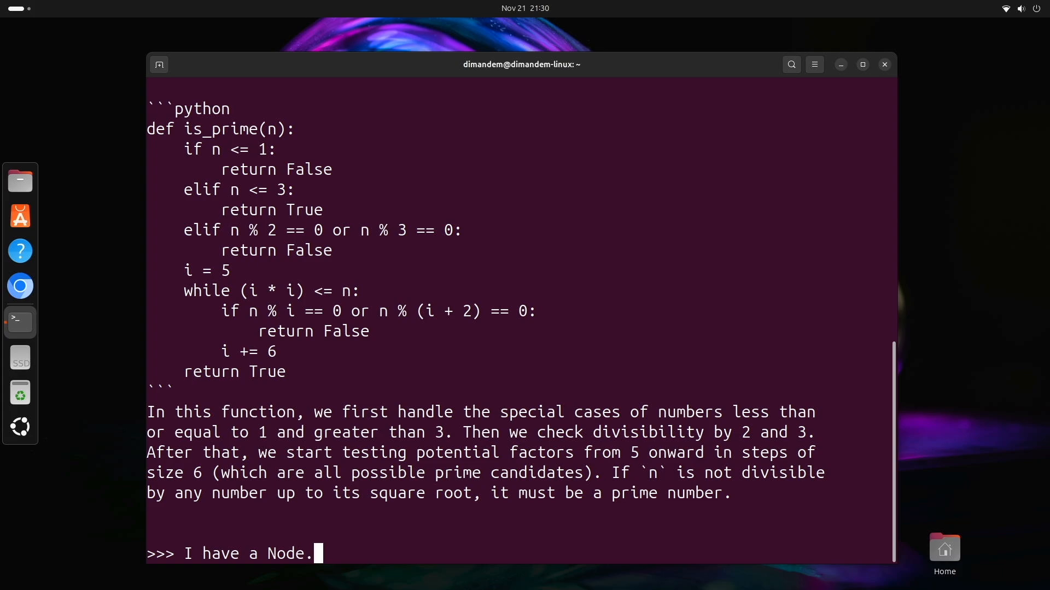
{"action": "type", "text": "js Discord bot"}
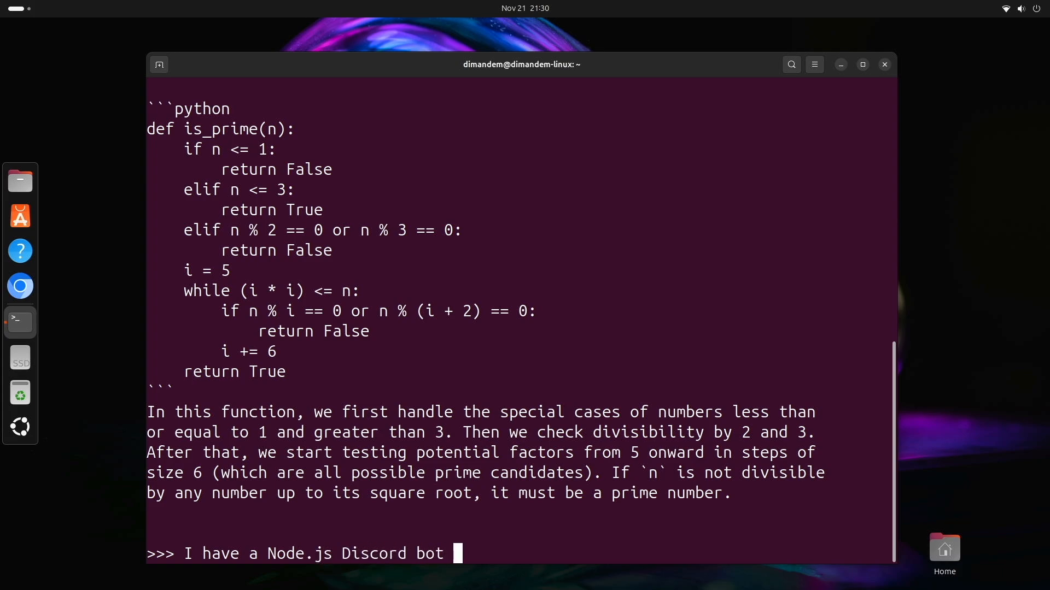
{"action": "type", "text": "that is"}
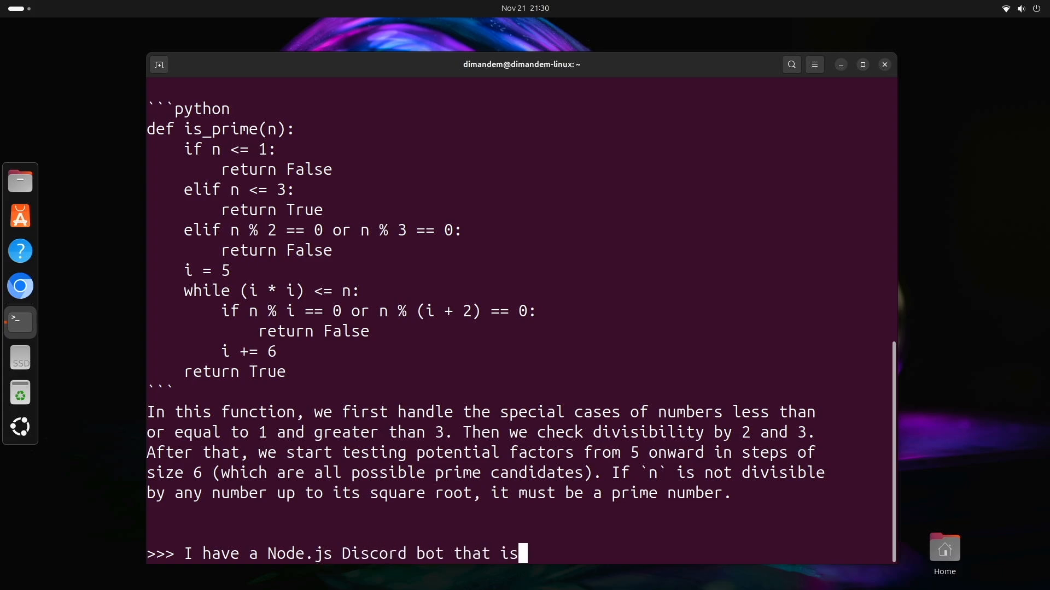
{"action": "type", "text": "throw"}
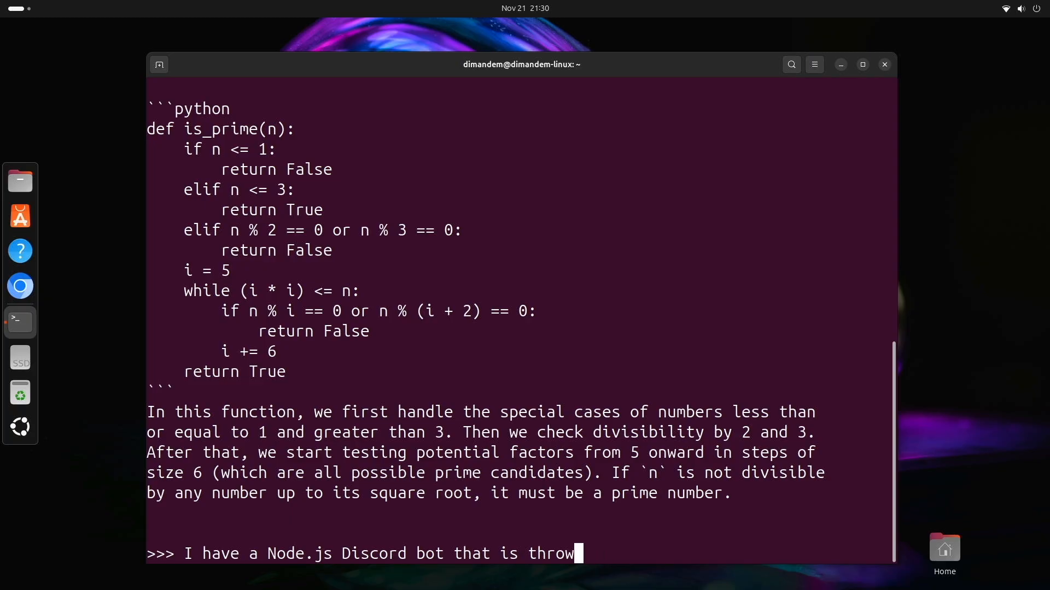
{"action": "type", "text": "ing"}
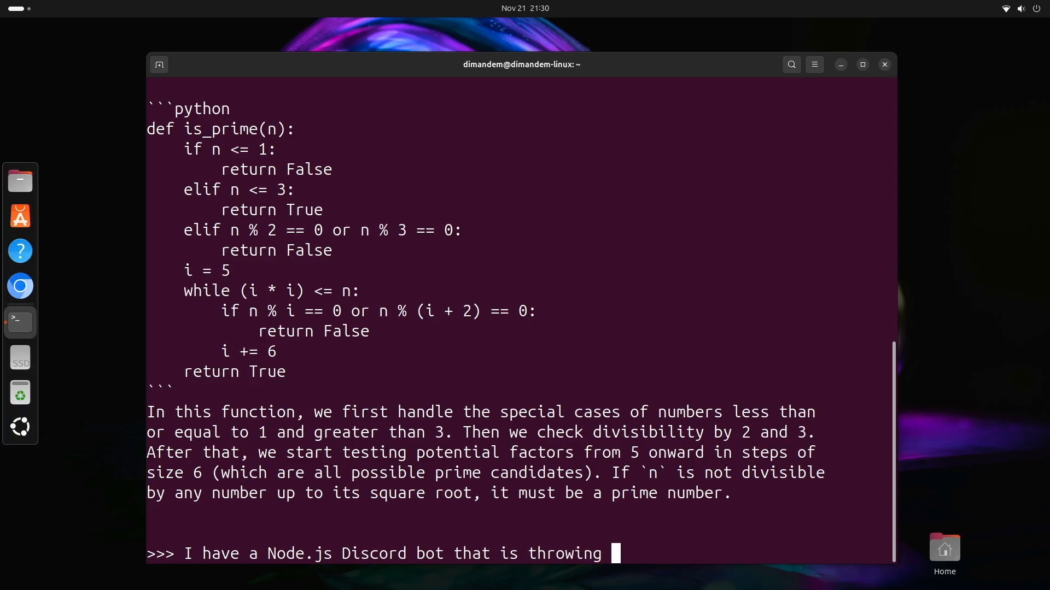
{"action": "type", "text": "'cannot"}
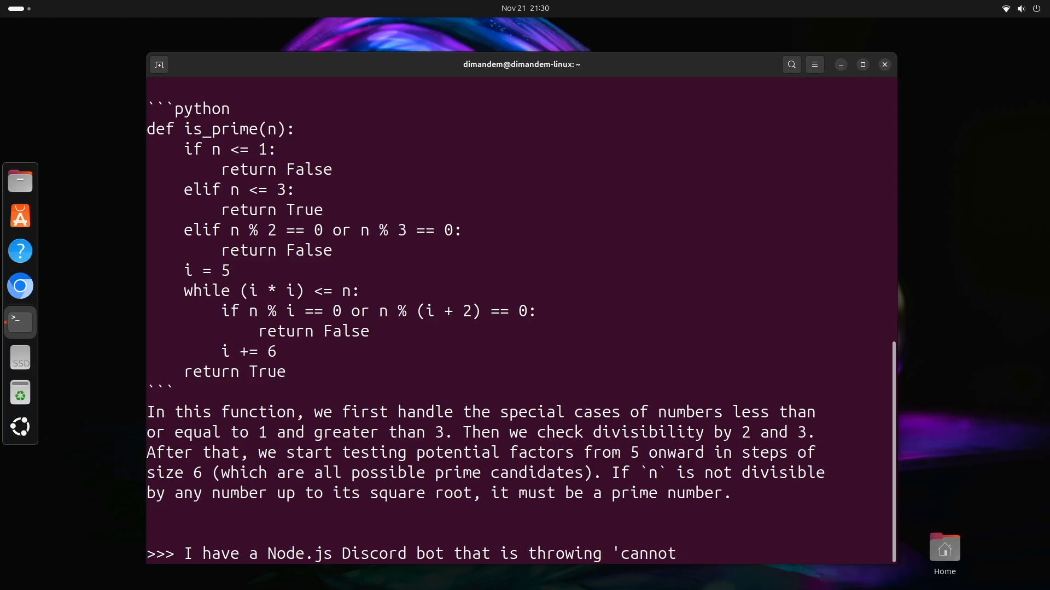
{"action": "type", "text": "read"}
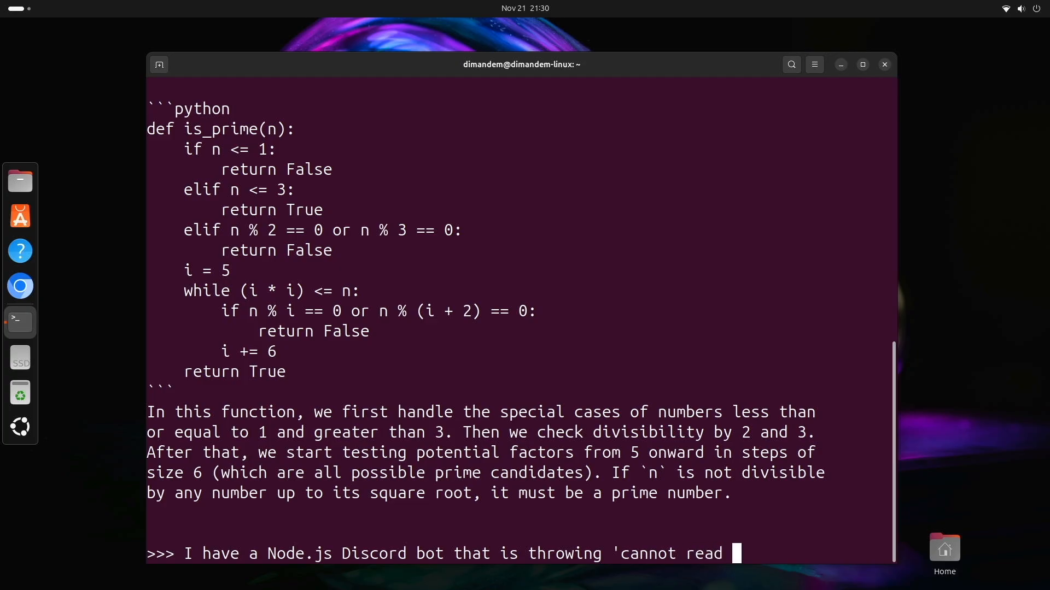
{"action": "type", "text": "proprty username"}
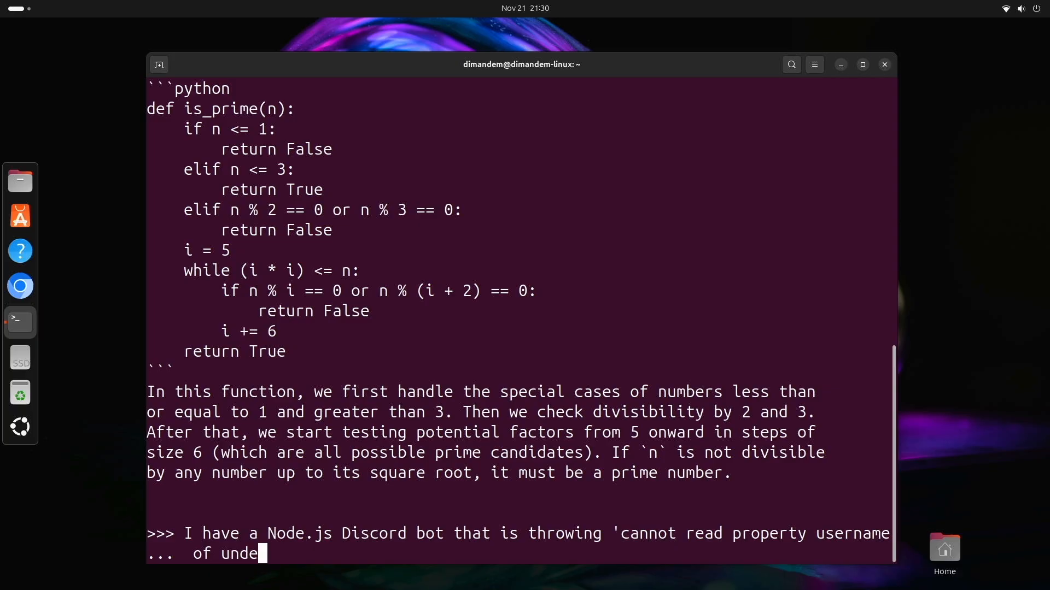
{"action": "type", "text": "fined.'"}
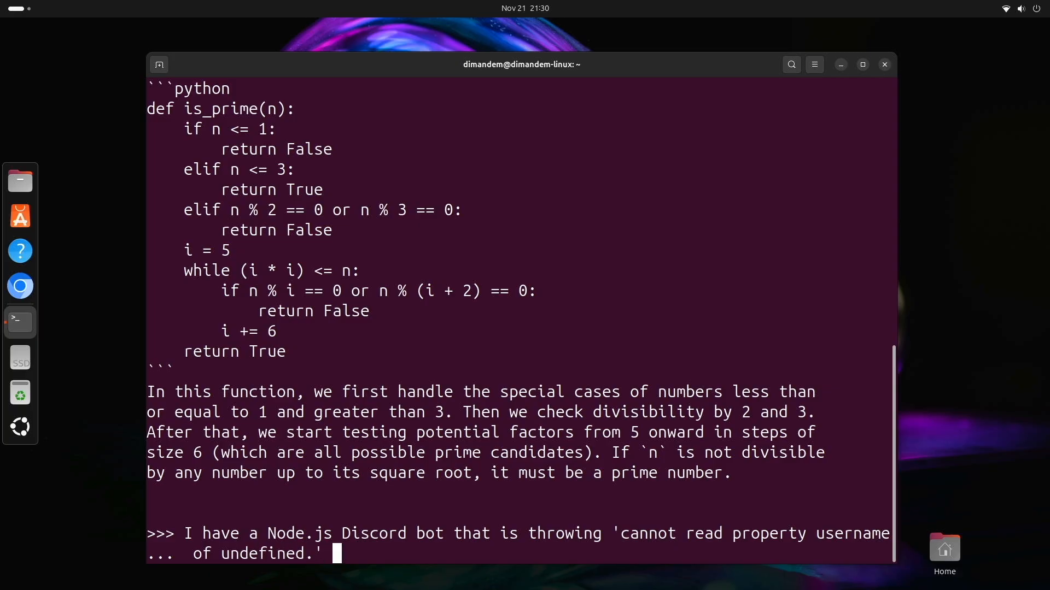
{"action": "type", "text": "What is the likely"}
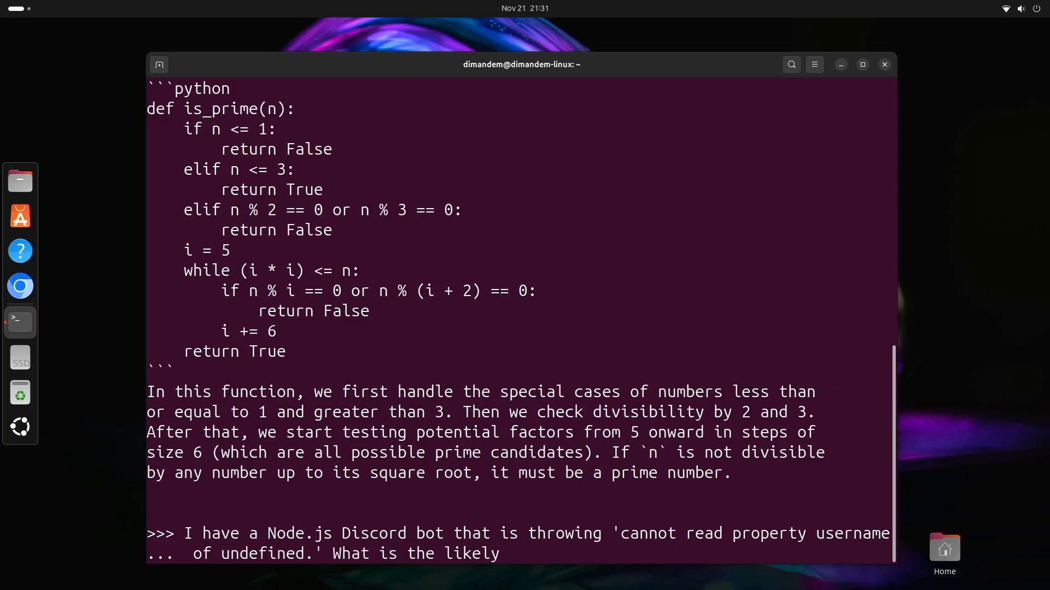
{"action": "type", "text": "cause and how do i fix it?"}
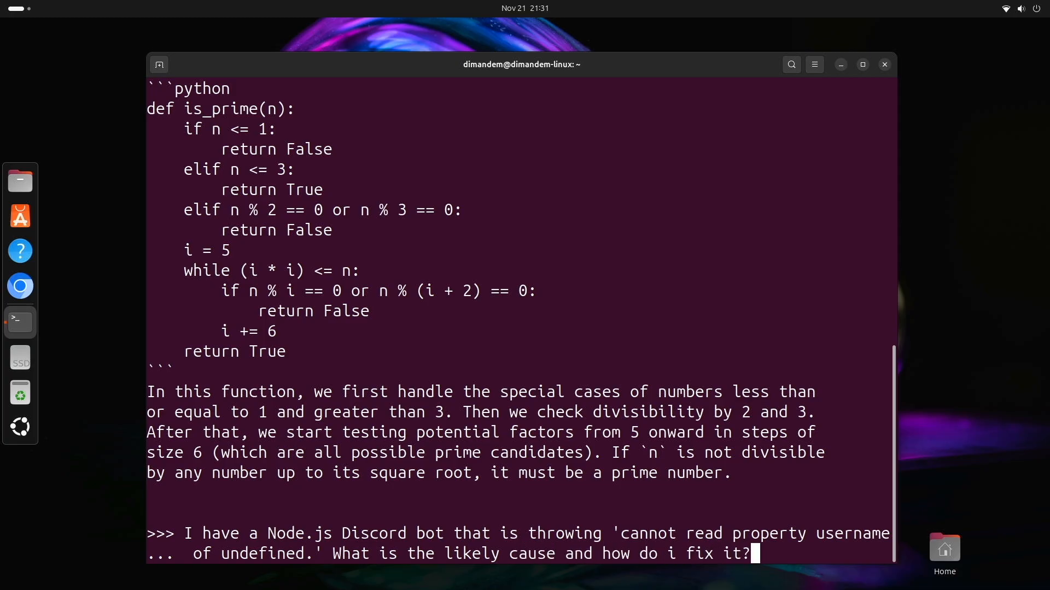
{"action": "key", "text": "Return"}
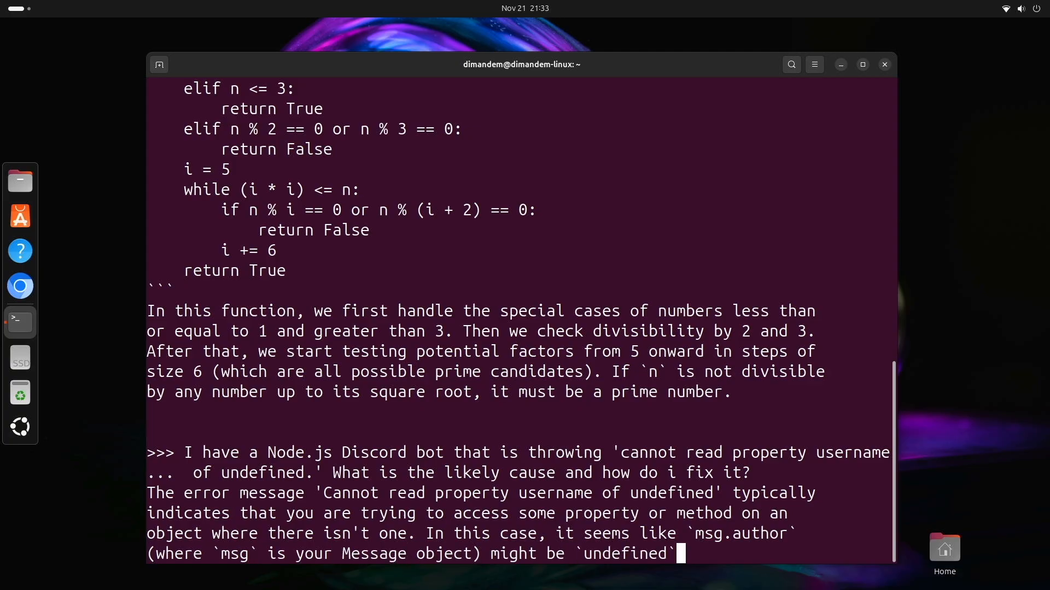
Step: Follow the streamed guard example checking msg.author before logging msg.author.username
{"action": "scroll", "scroll_direction": "down", "scroll_amount": 3}
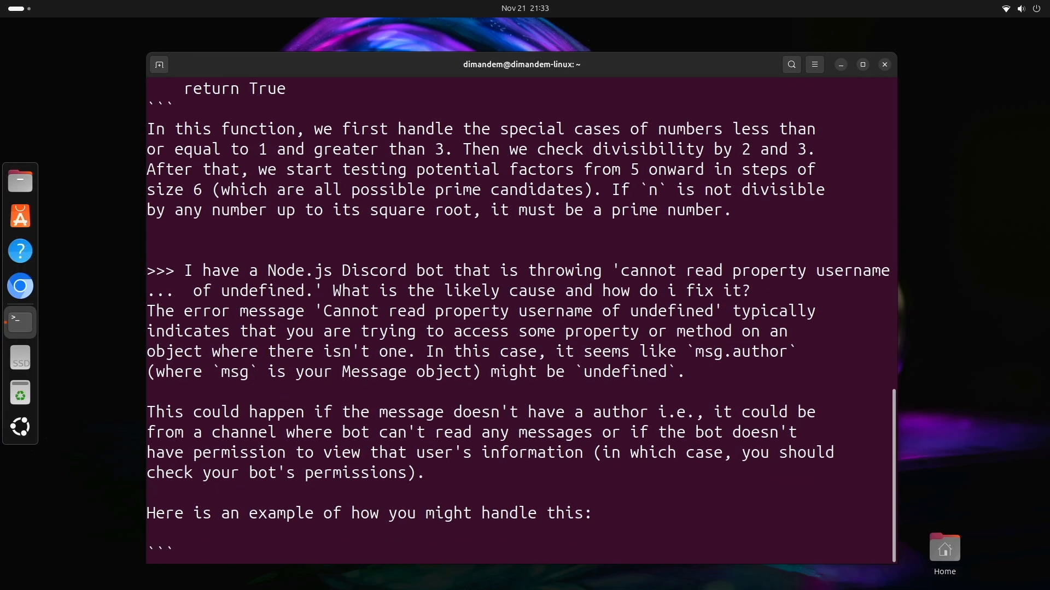
{"action": "scroll", "scroll_direction": "down", "scroll_amount": 3}
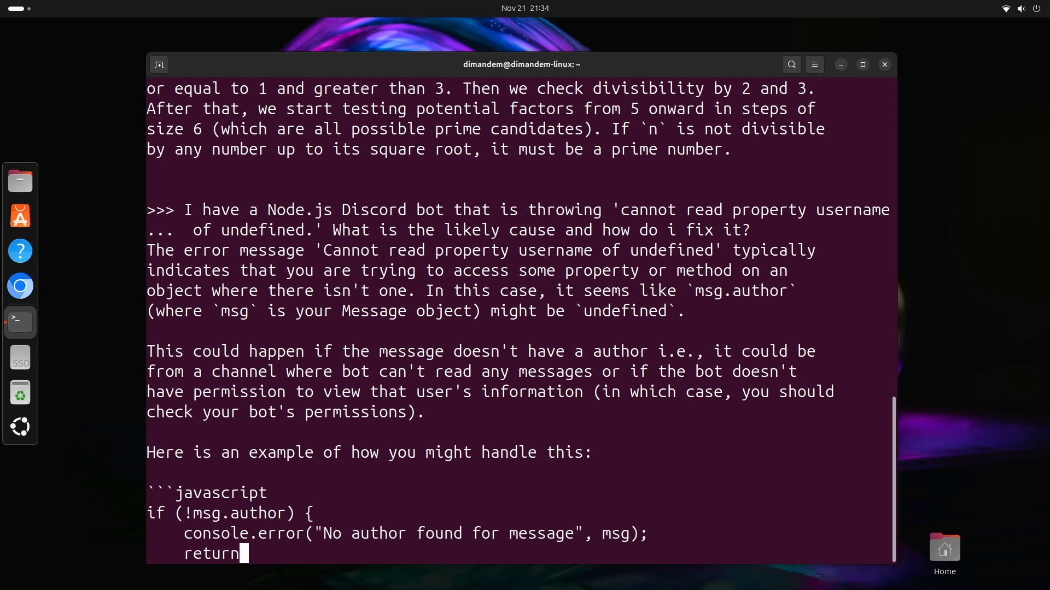
{"action": "type", "text": "; // If no author, we don't continue with our code"}
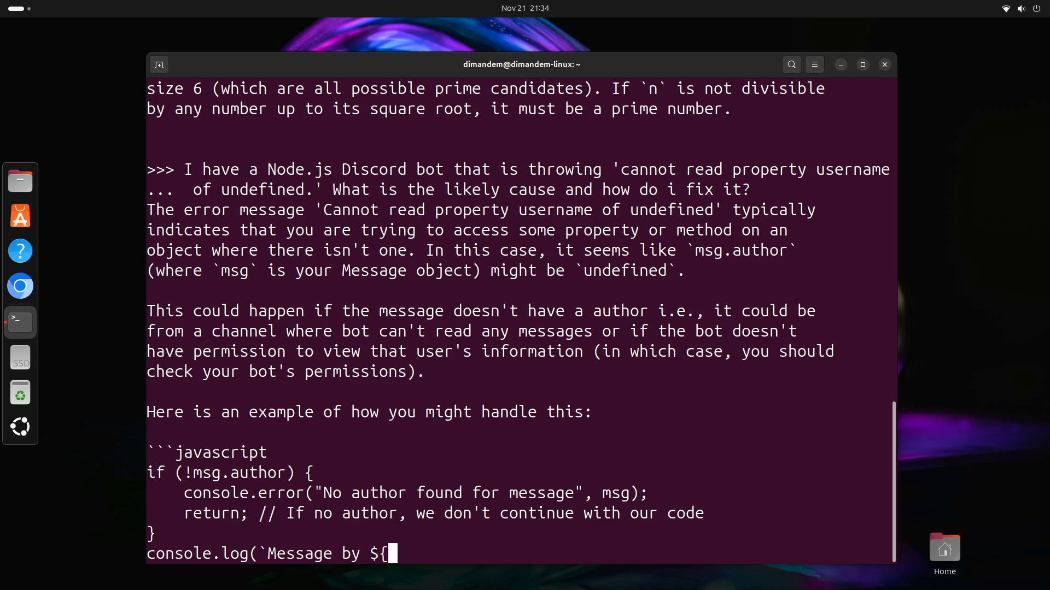
{"action": "type", "text": "msg.author.username} was sent`);"}
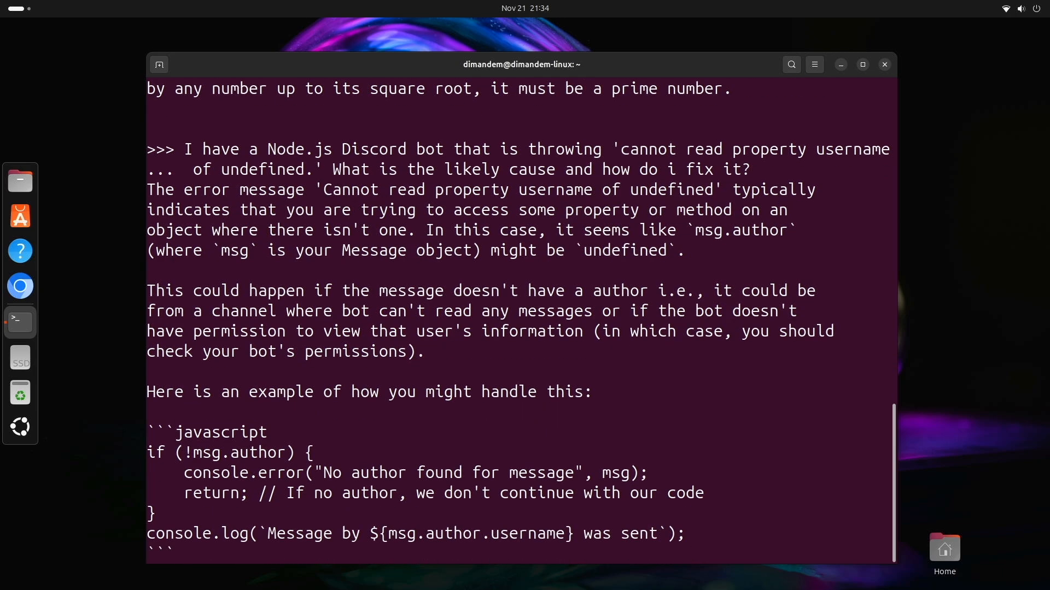
{"action": "scroll", "scroll_direction": "down", "scroll_amount": 3}
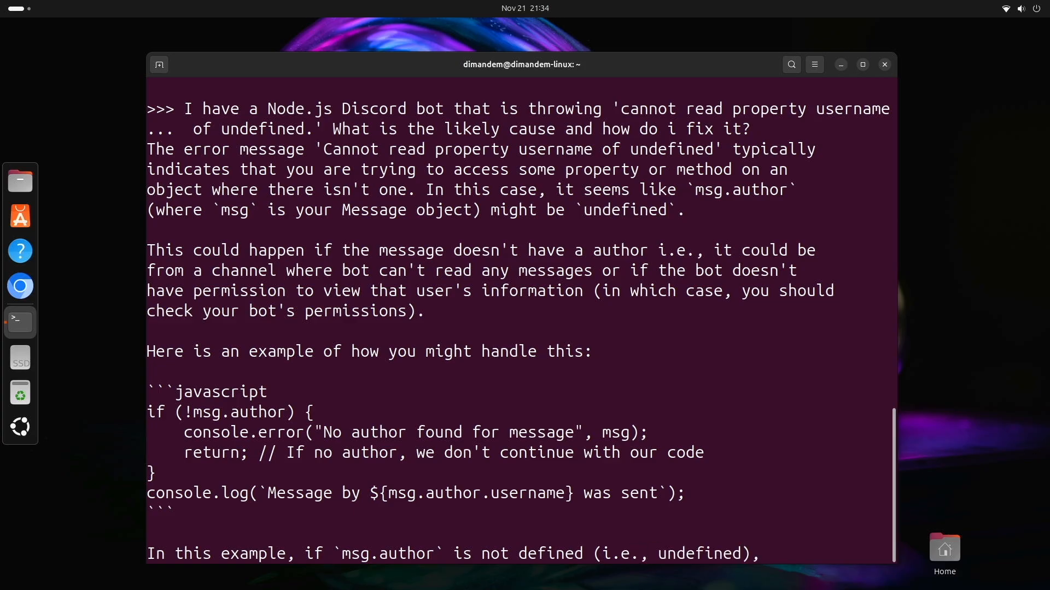
{"action": "scroll", "scroll_direction": "down", "scroll_amount": 3}
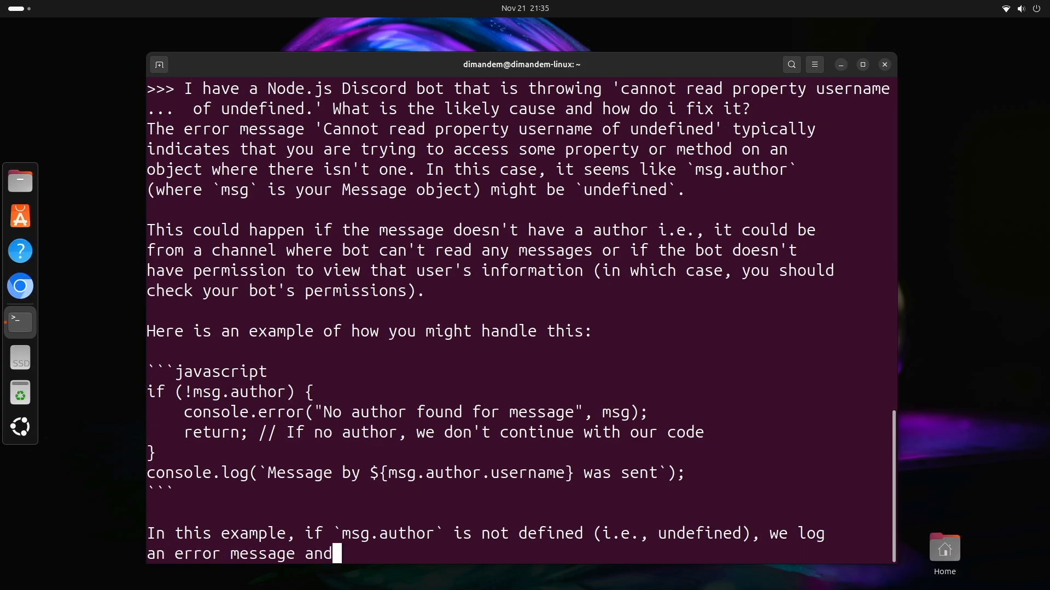
Step: Follow the explanation to return early when author is missing and replace console.log with the needed action
{"action": "type", "text": "then return from the function early without"}
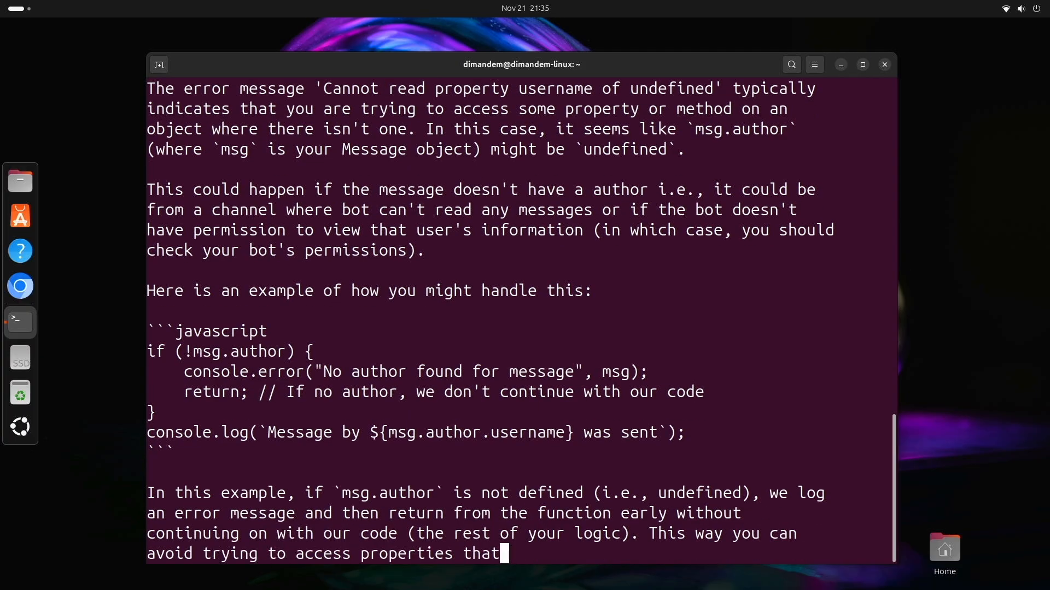
{"action": "type", "text": "don't exist."}
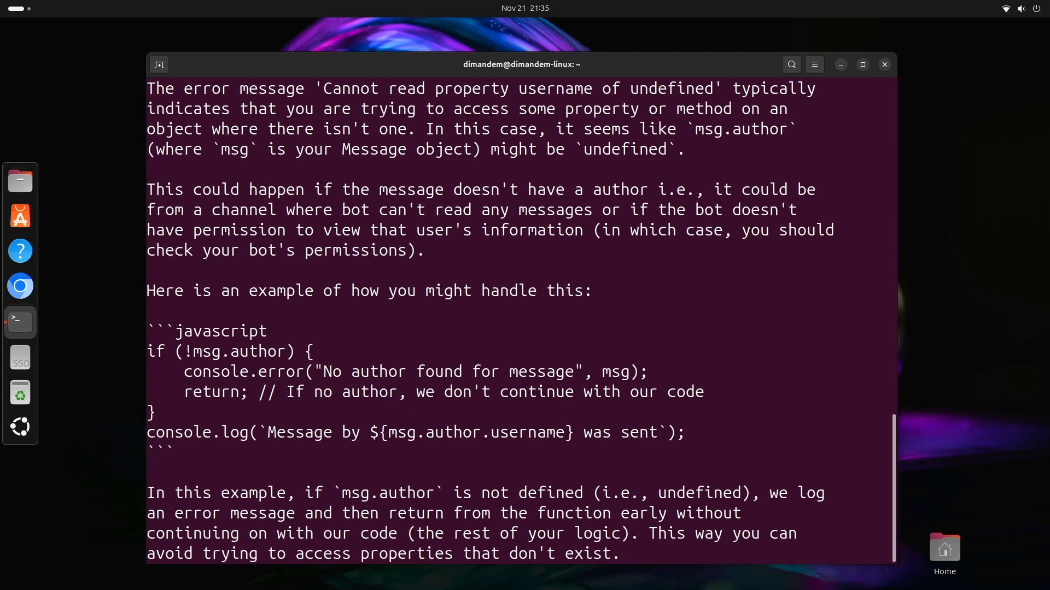
{"action": "scroll", "scroll_direction": "down", "scroll_amount": 3}
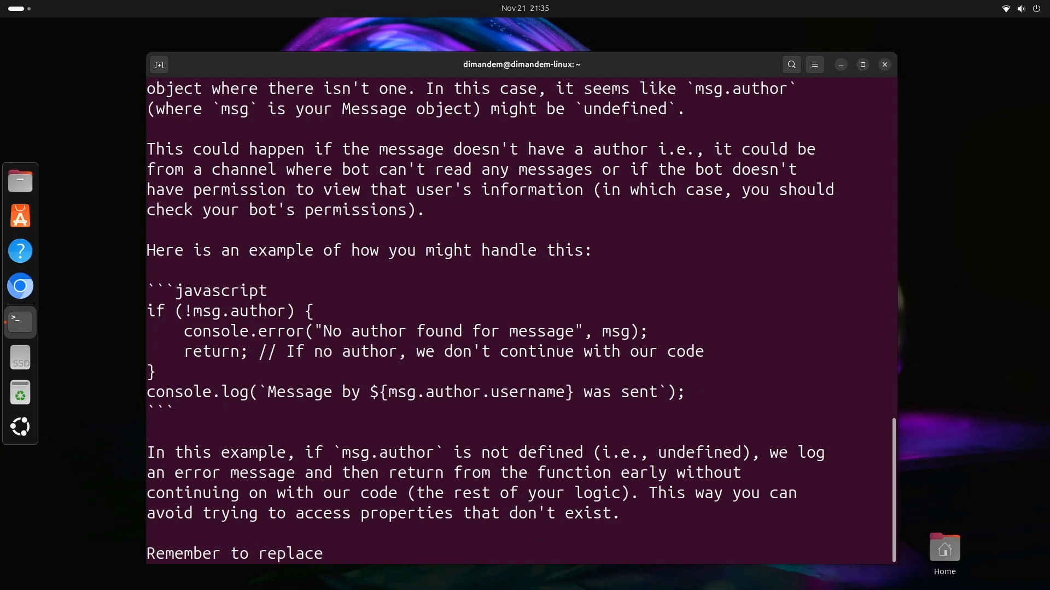
{"action": "type", "text": "`console.log(...)`"}
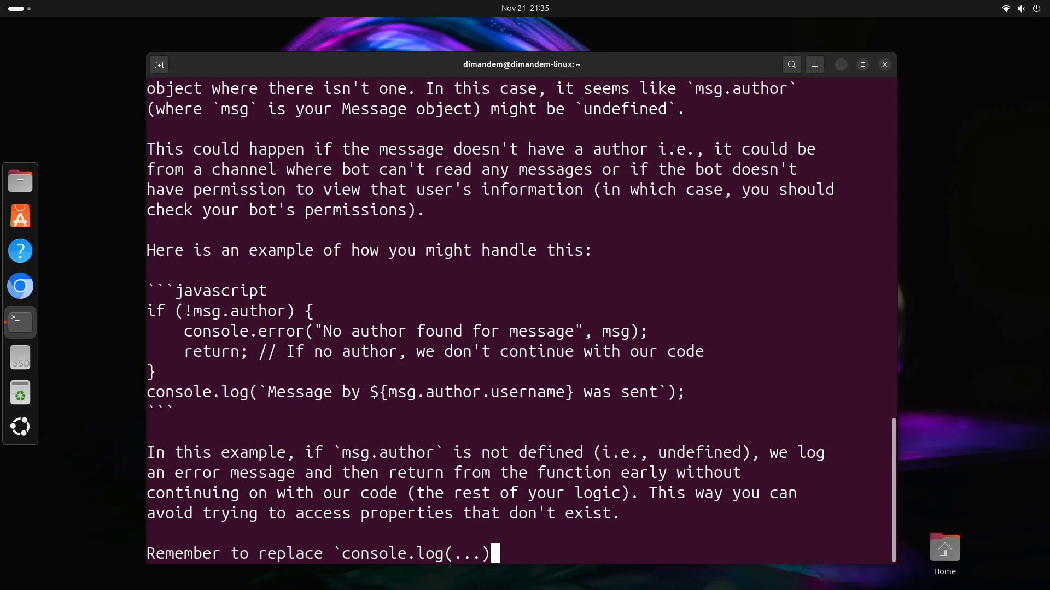
{"action": "type", "text": "with whatever action is required"}
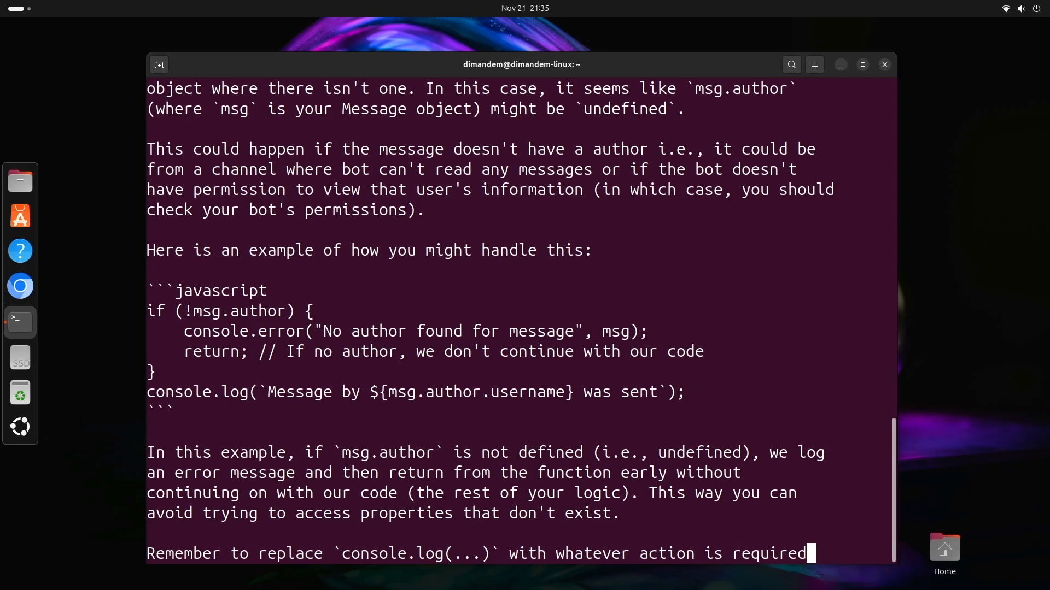
{"action": "scroll", "scroll_direction": "down", "scroll_amount": 3}
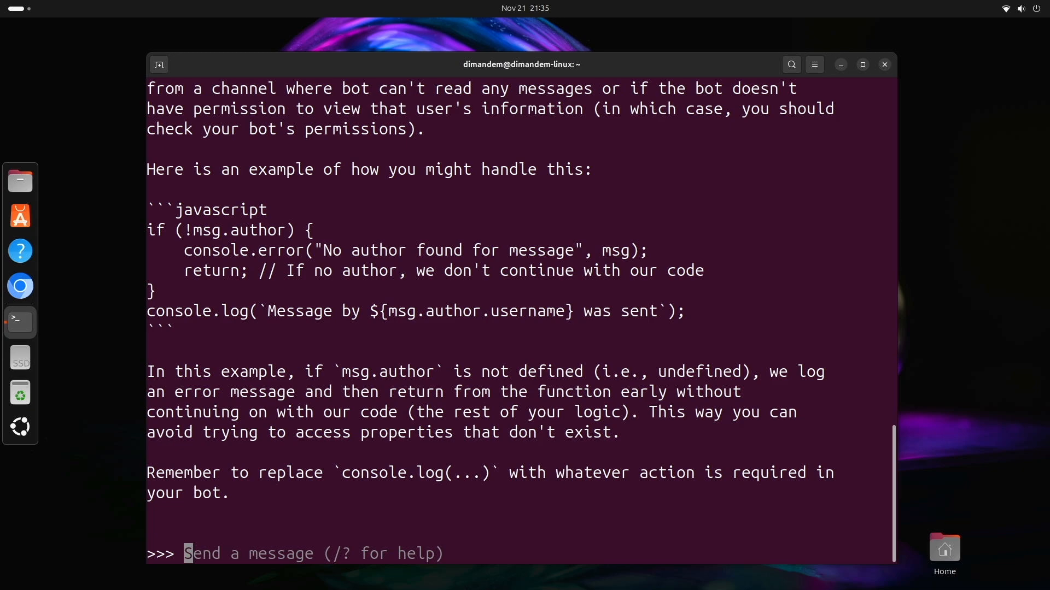
Step: Send 'Debug this code: async function getData() { const response = fetch(url); return response.json();}'
{"action": "type", "text": "Debug this code"}
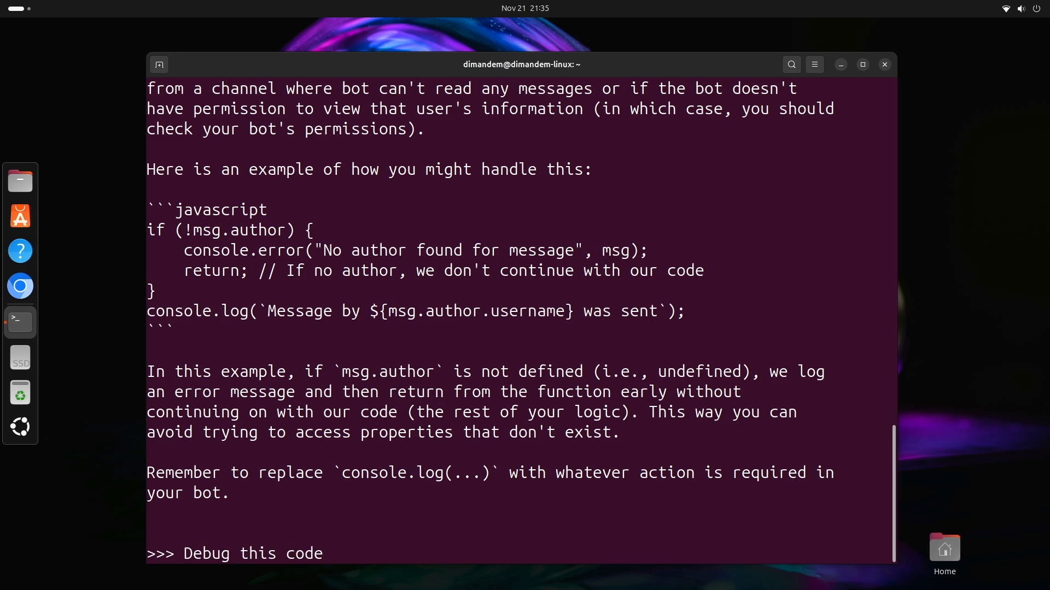
{"action": "type", "text": ": async"}
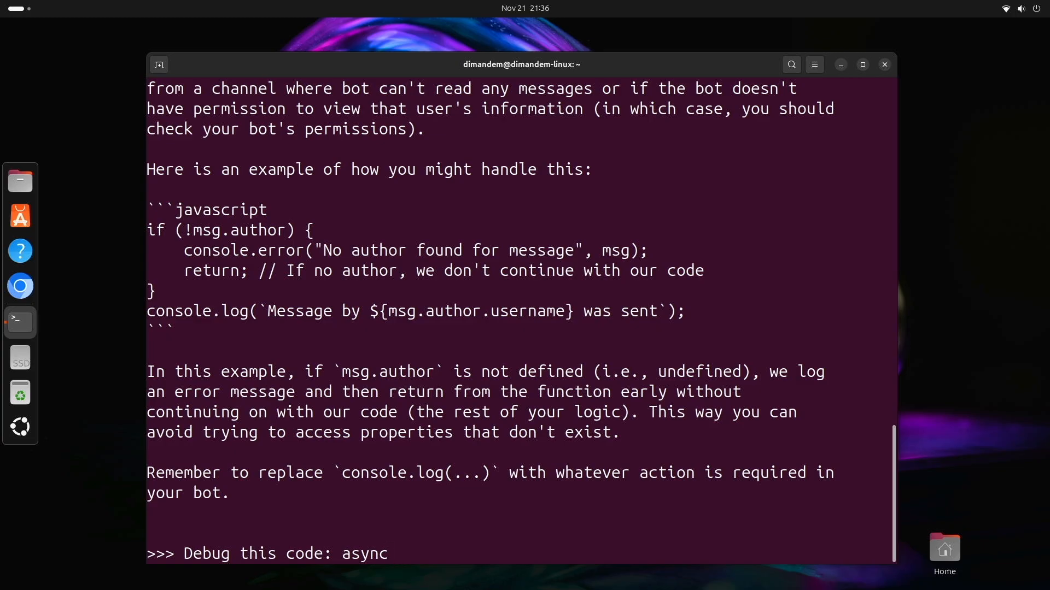
{"action": "type", "text": "function get"}
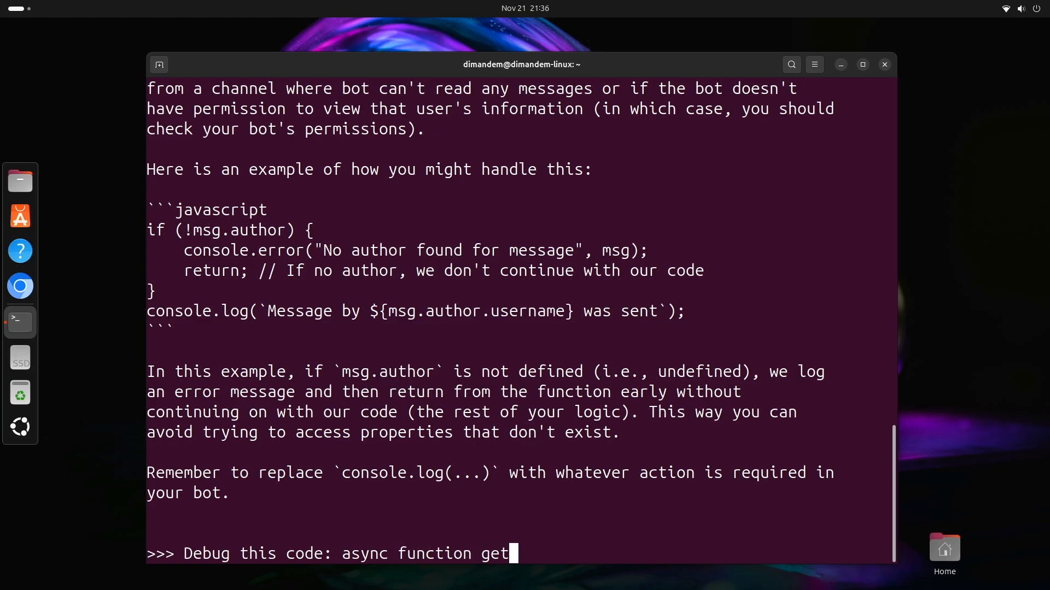
{"action": "type", "text": "Data()"}
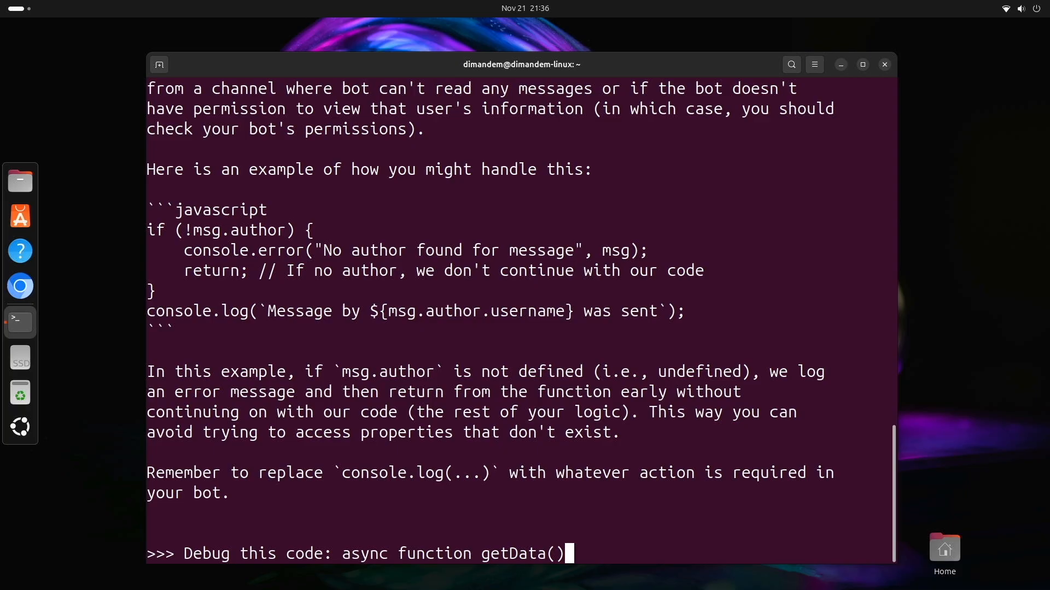
{"action": "type", "text": "{"}
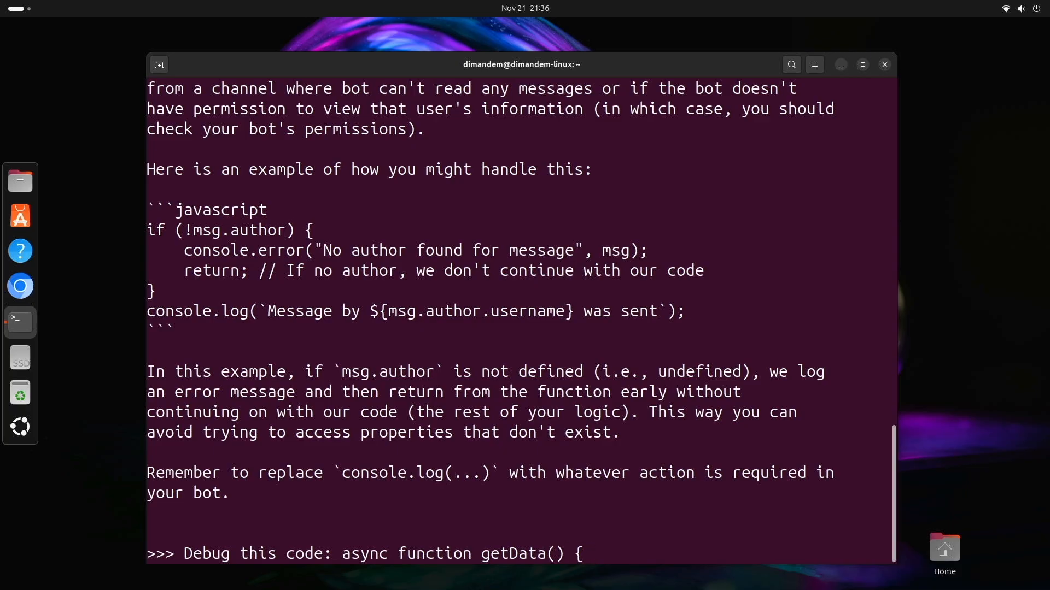
{"action": "type", "text": "const"}
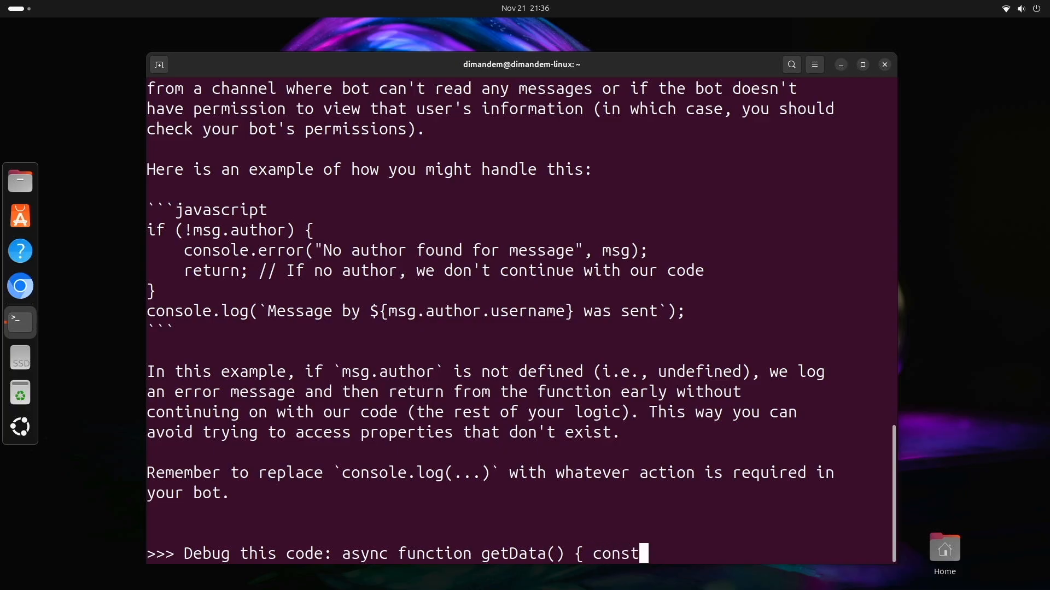
{"action": "type", "text": "response ="}
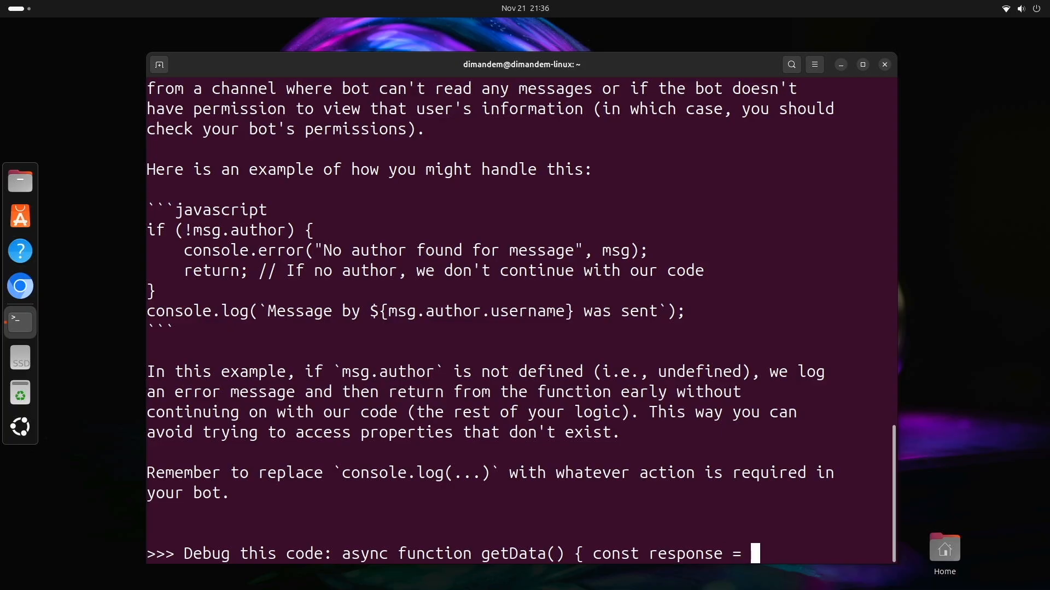
{"action": "type", "text": "fetch(url)"}
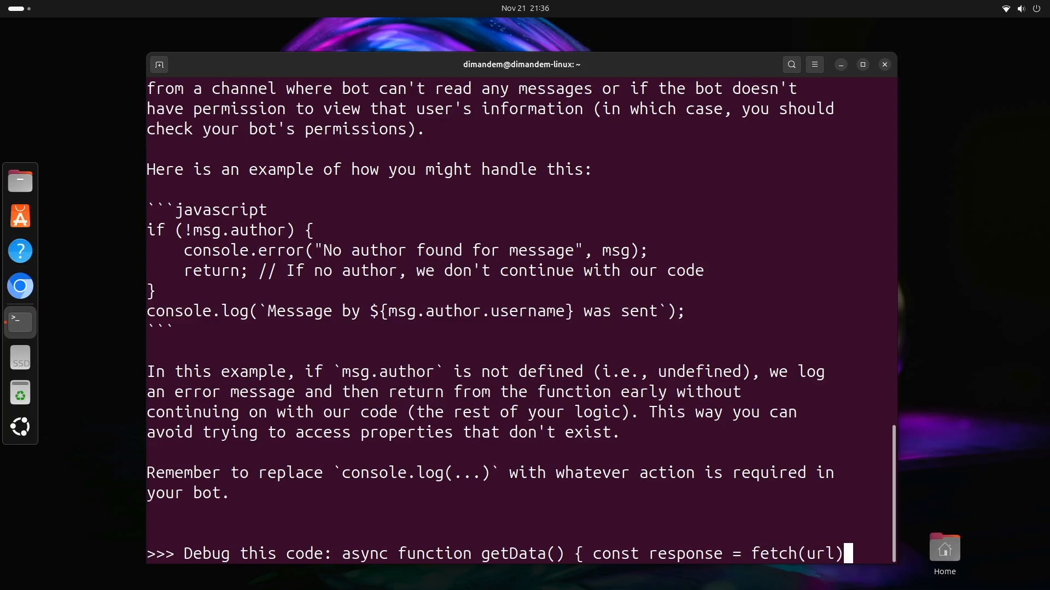
{"action": "type", "text": "; return response"}
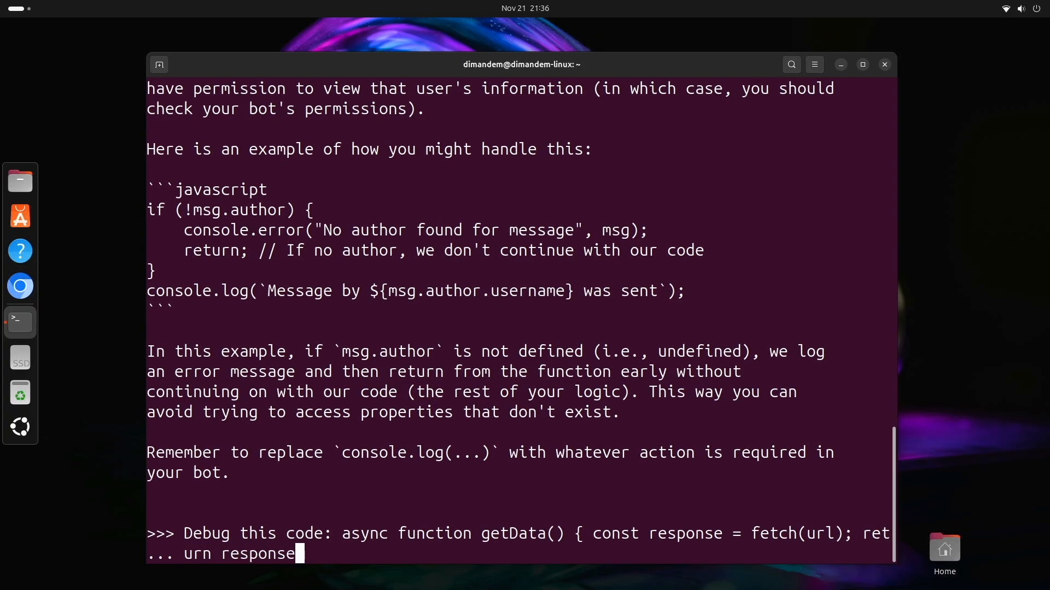
{"action": "type", "text": ".json();}"}
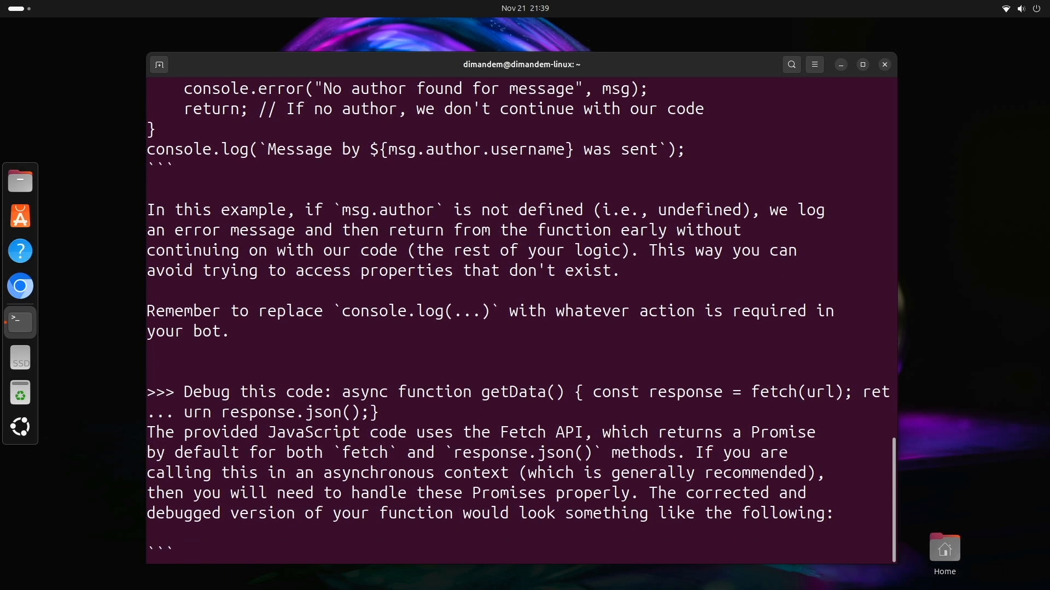
Step: Follow DeepSeek Coder's streamed explanation of the corrected getData code and the await keyword
{"action": "scroll", "scroll_direction": "down", "scroll_amount": 3}
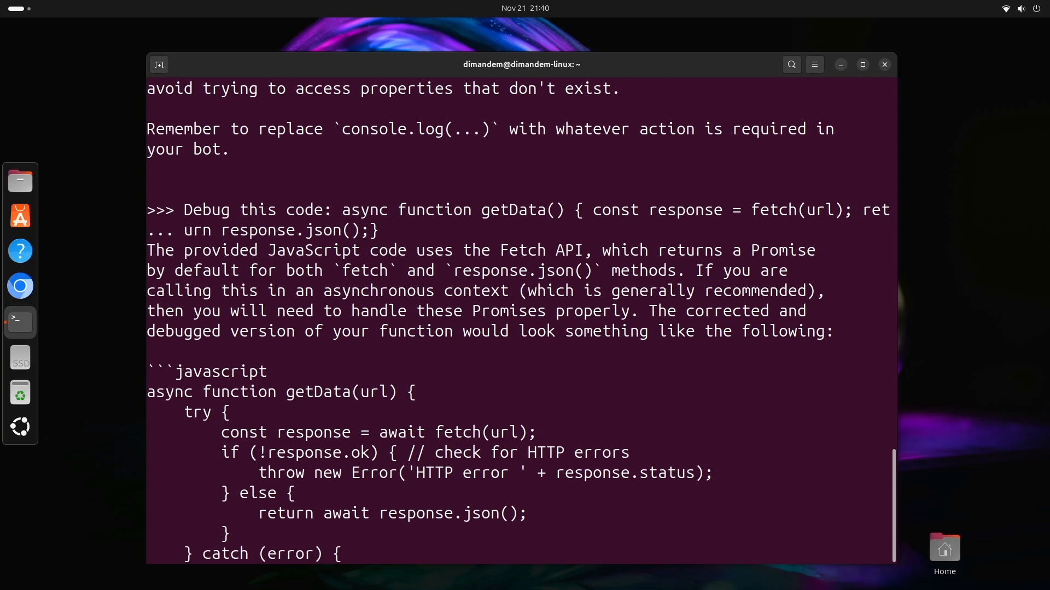
{"action": "scroll", "scroll_direction": "down", "scroll_amount": 3}
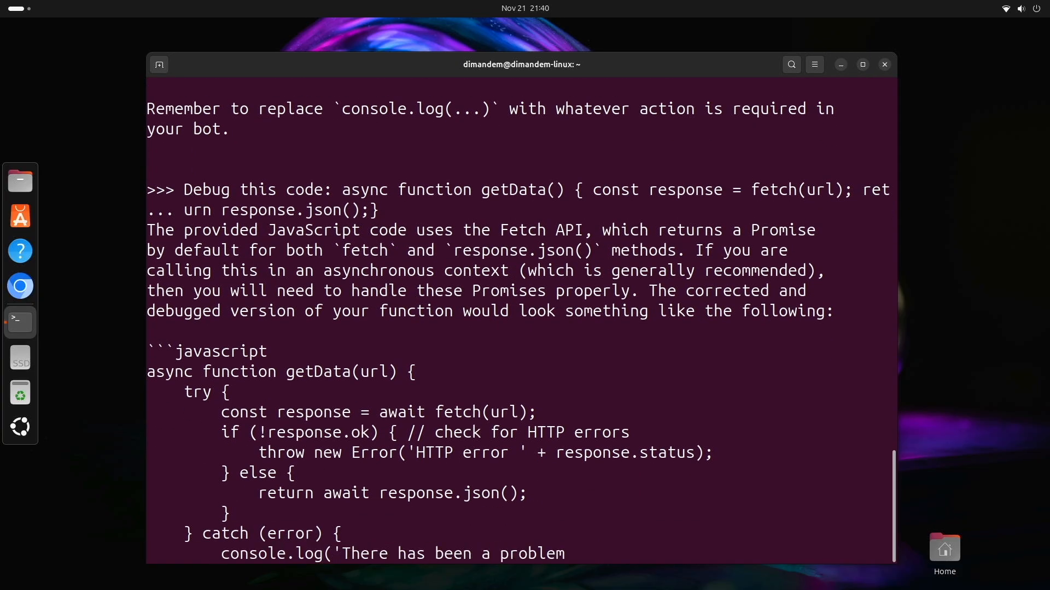
{"action": "scroll", "scroll_direction": "down", "scroll_amount": 3}
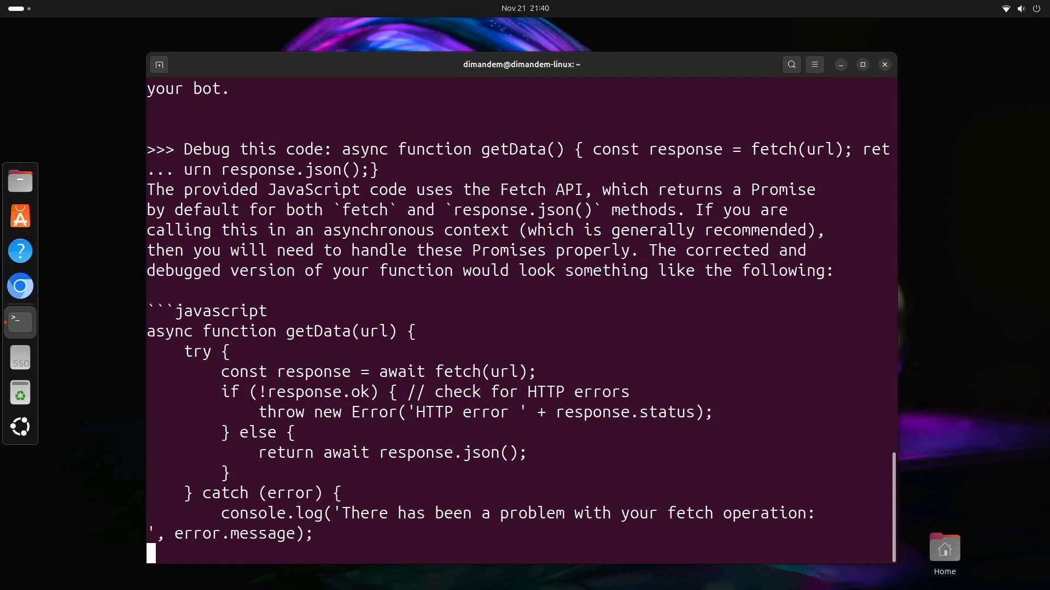
{"action": "scroll", "scroll_direction": "down", "scroll_amount": 3}
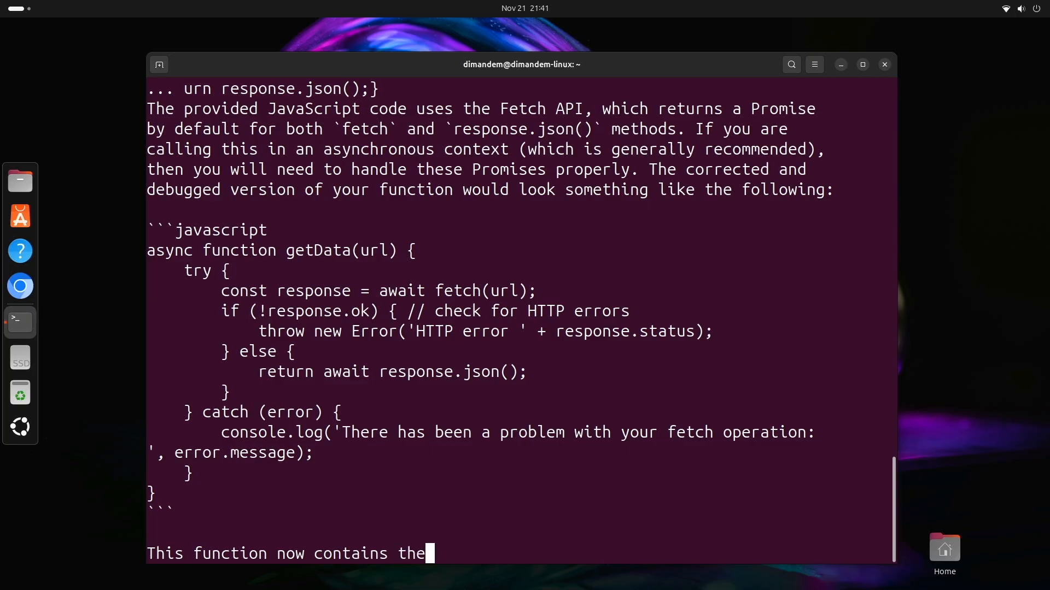
{"action": "type", "text": "`await` keyword, which means that it will"}
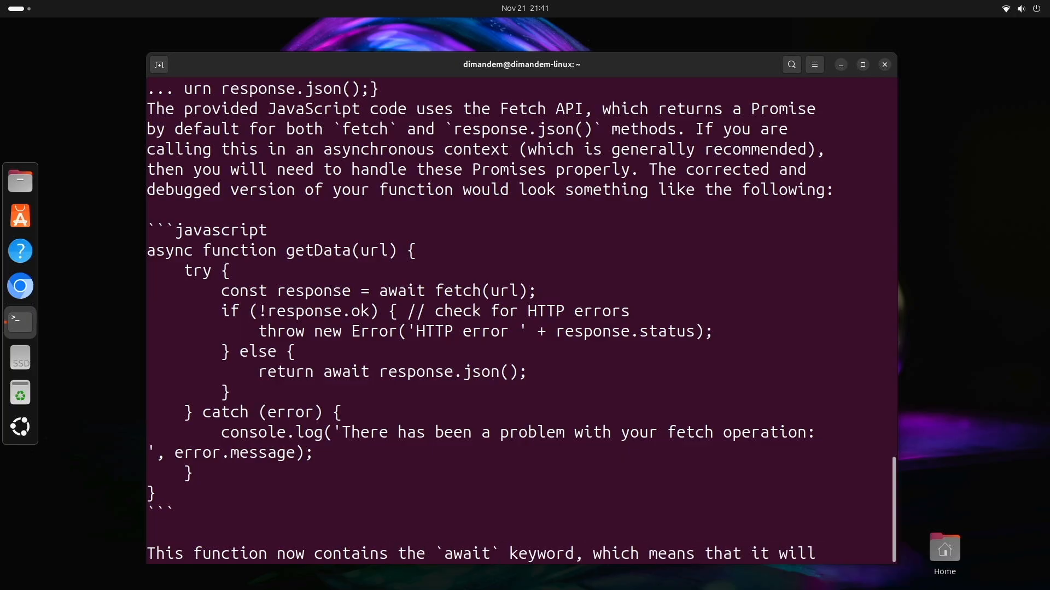
{"action": "scroll", "scroll_direction": "down", "scroll_amount": 3}
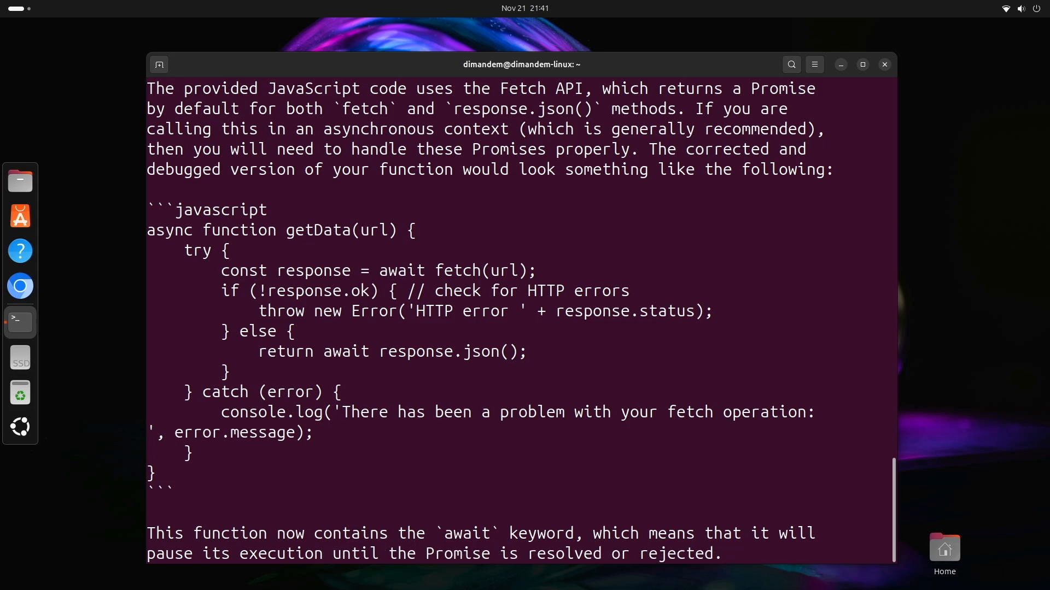
{"action": "scroll", "scroll_direction": "down", "scroll_amount": 3}
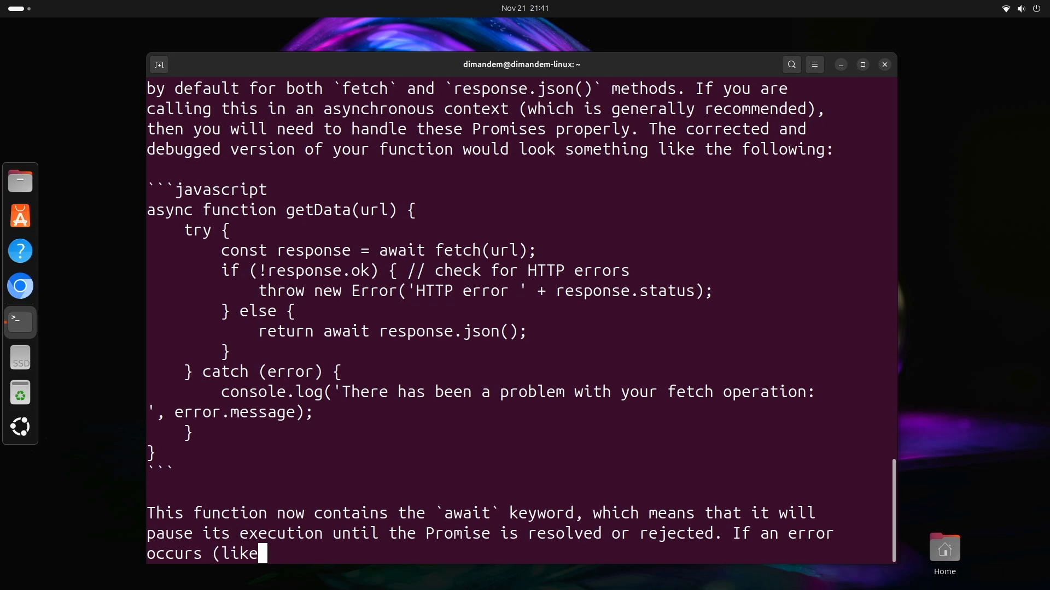
Step: Read the rest of the answer on network failures, HTTP error status and the url-parameter note until the prompt returns
{"action": "type", "text": "network failure or if server"}
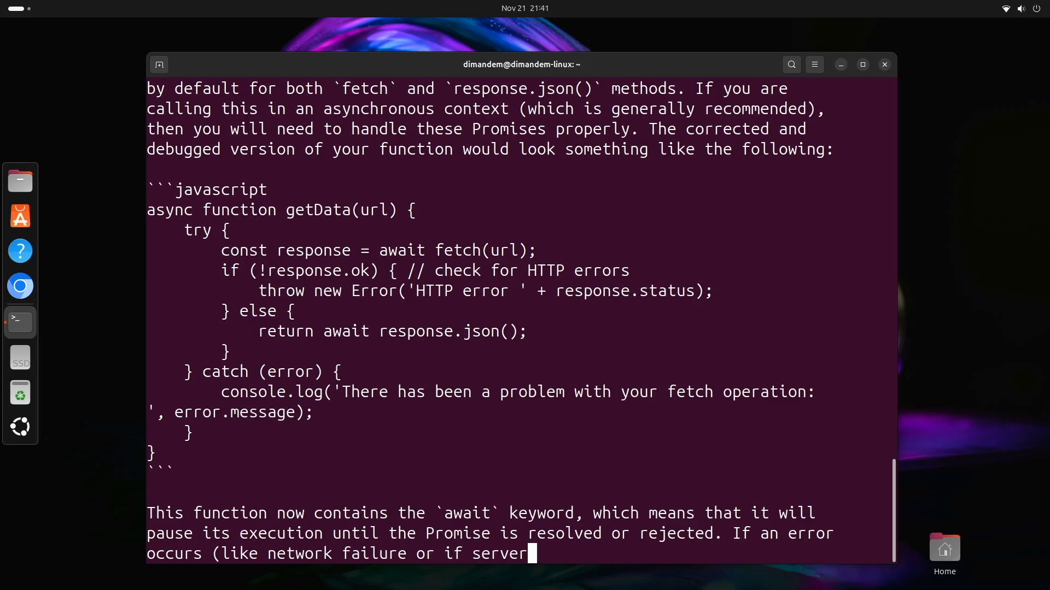
{"action": "type", "text": "returned HTTP error status), then"}
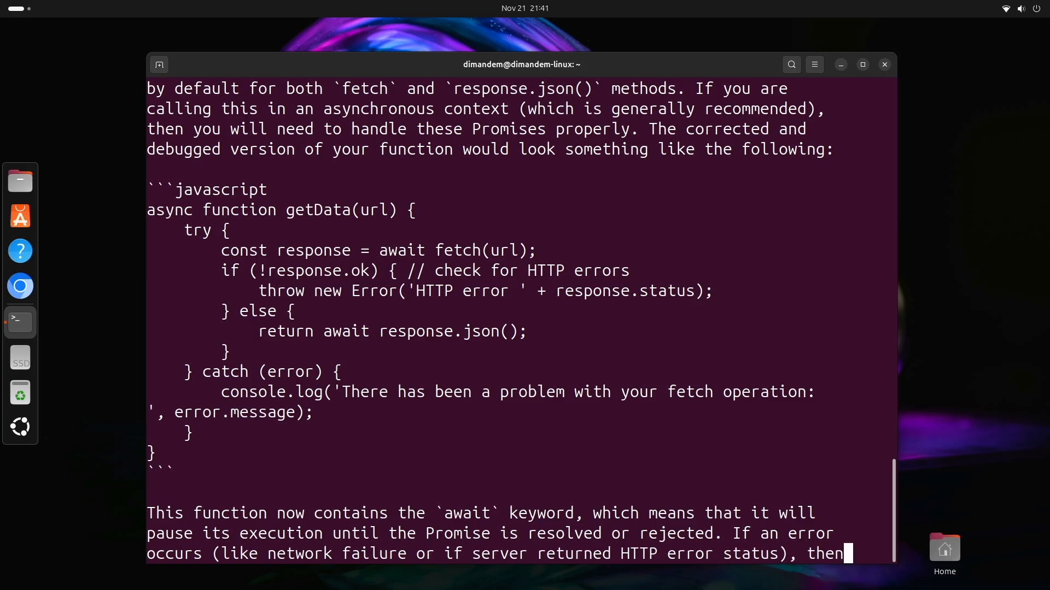
{"action": "scroll", "scroll_direction": "down", "scroll_amount": 3}
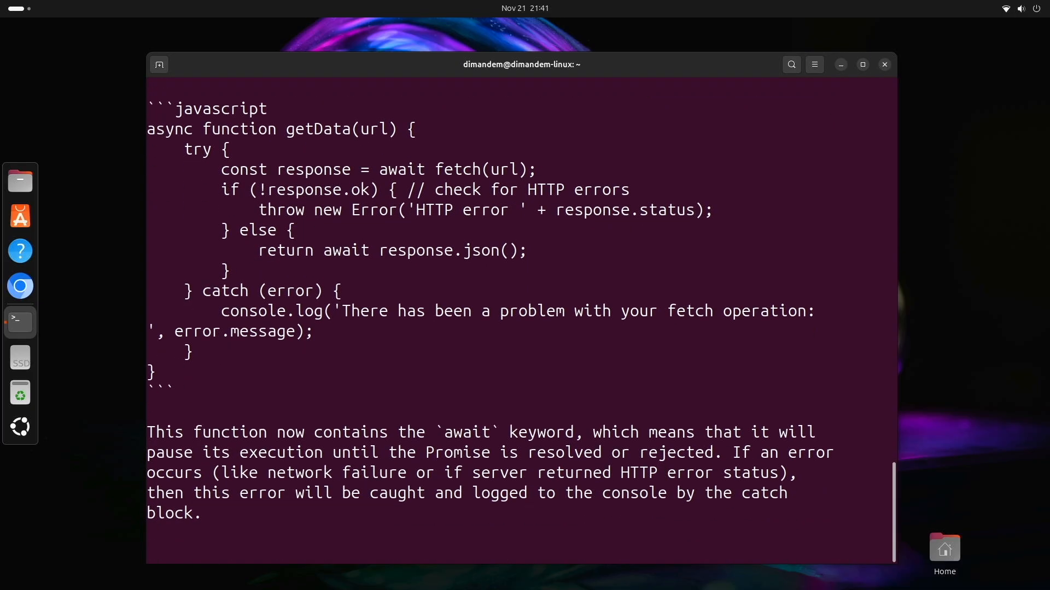
{"action": "type", "text": "Note: This code assumes you're running in a context where Promises are"}
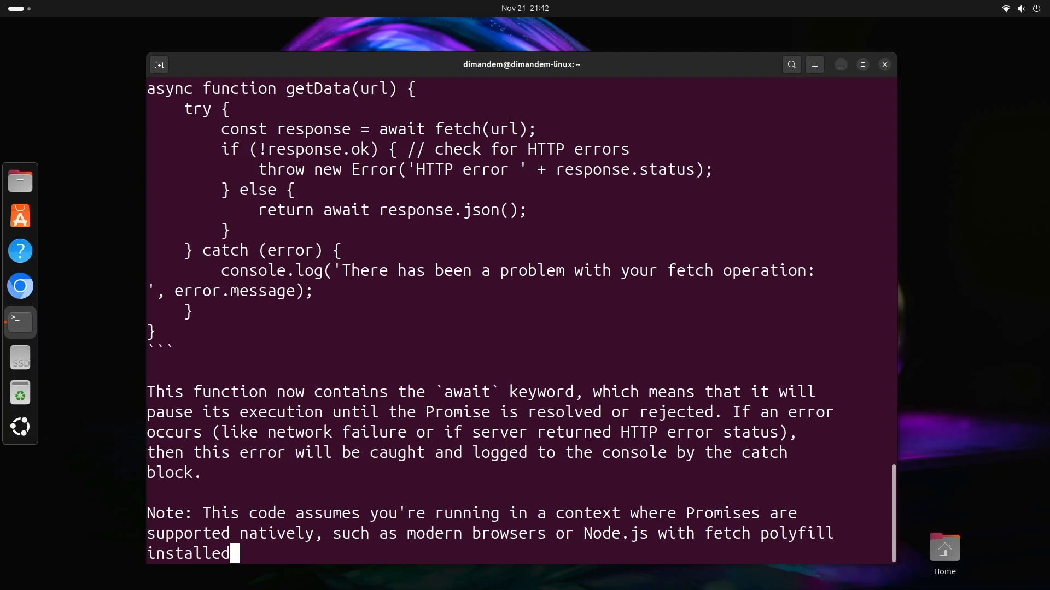
{"action": "type", "text": ". Also, always ensure that url parameter is defined before calling `fetch` function"}
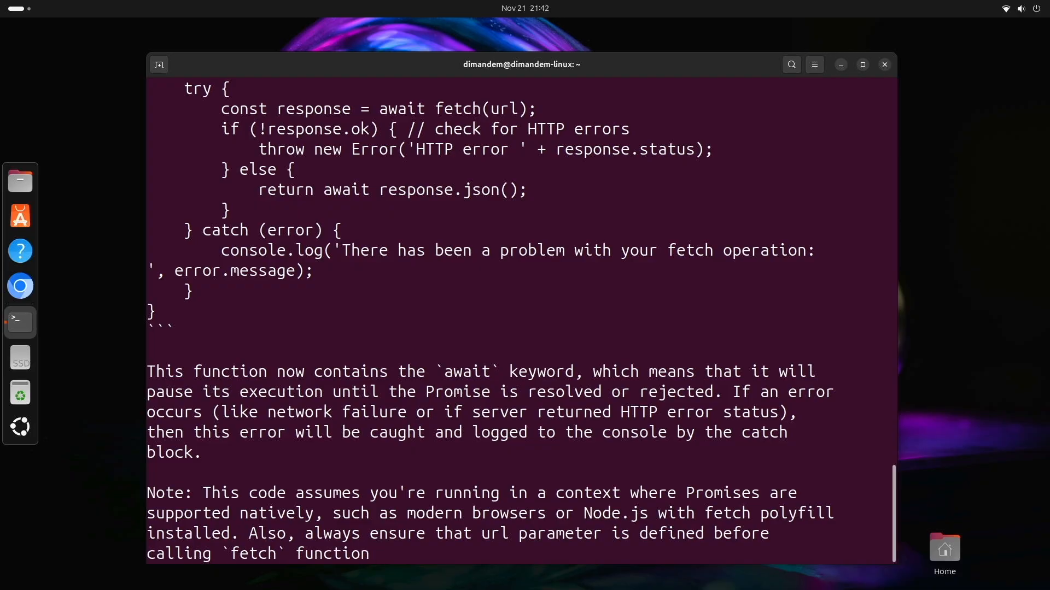
{"action": "scroll", "scroll_direction": "down", "scroll_amount": 3}
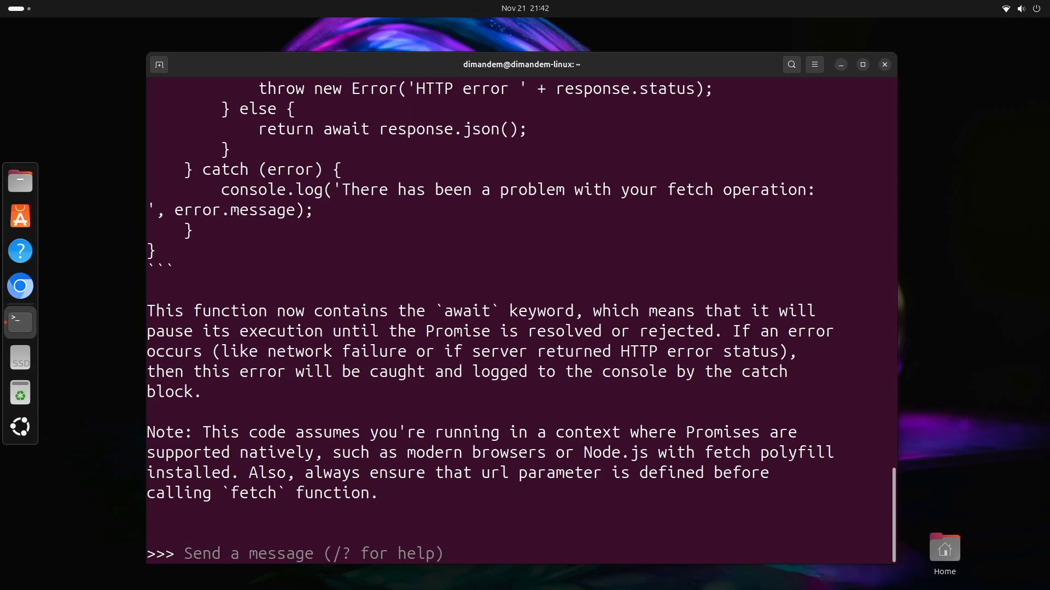
Step: Leave the chat with /bye and run sudo apt install python3-requests, already the newest version
{"action": "type", "text": "/"}
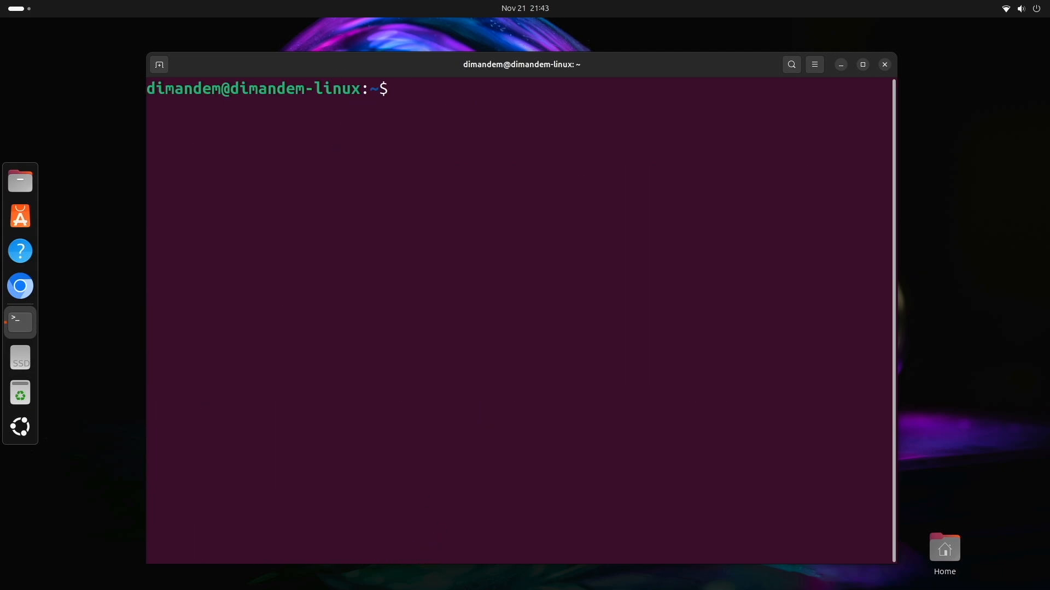
{"action": "mouse_move", "coordinate": [20, 216]}
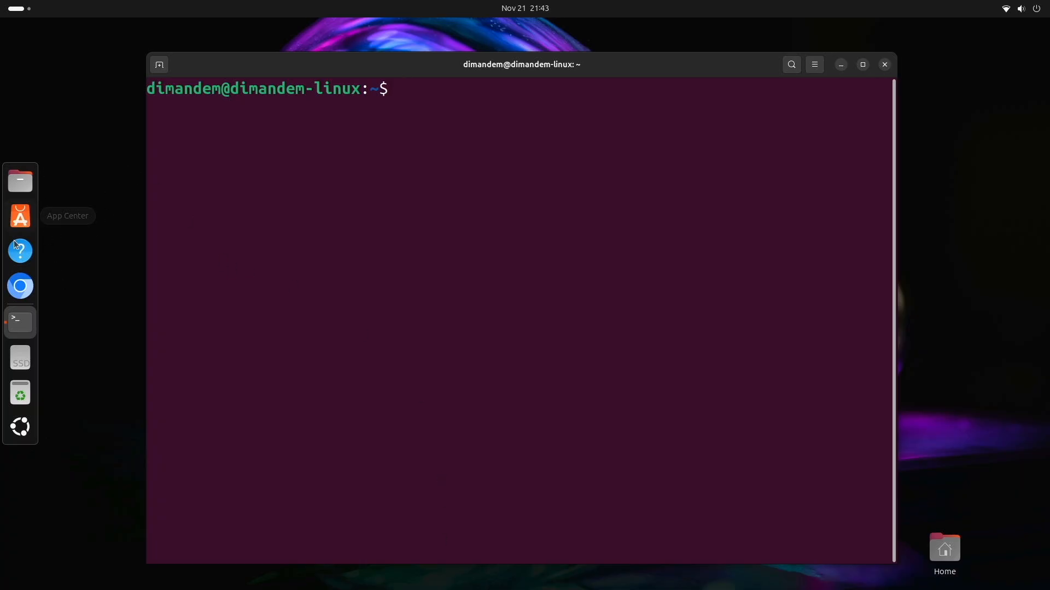
{"action": "type", "text": "sudo apt install python3-requests"}
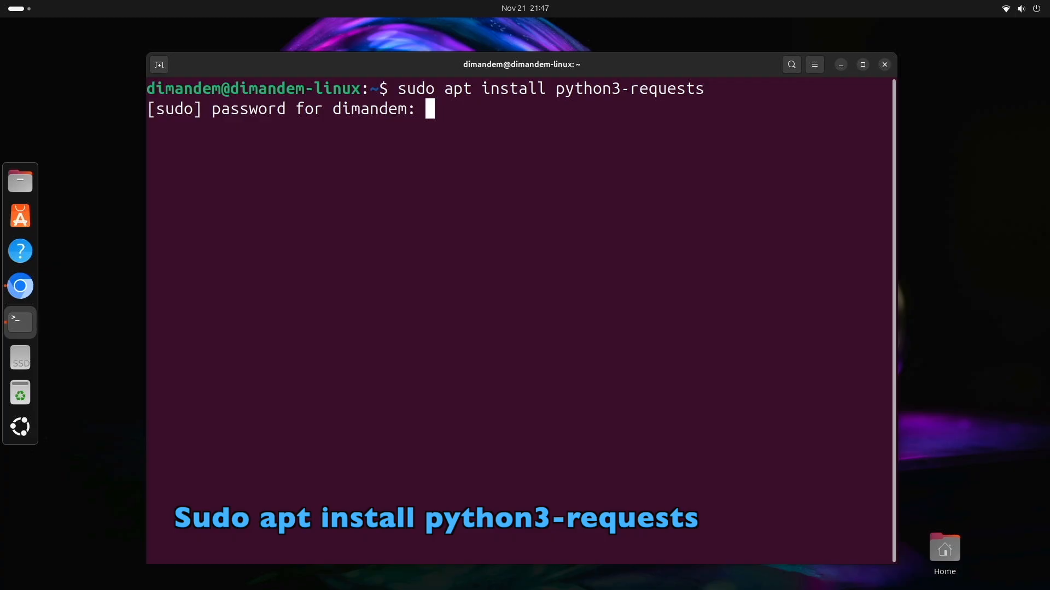
{"action": "key", "text": "Return"}
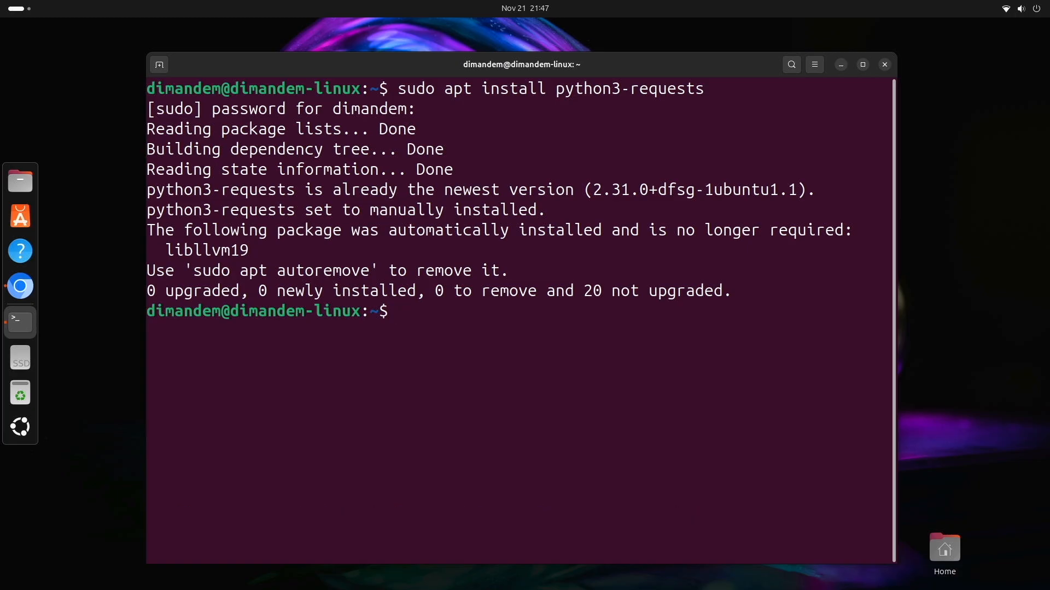
Step: Create test_ollama.py in nano with the ask_ai script querying Ollama's API, then save and exit
{"action": "type", "text": "nano"}
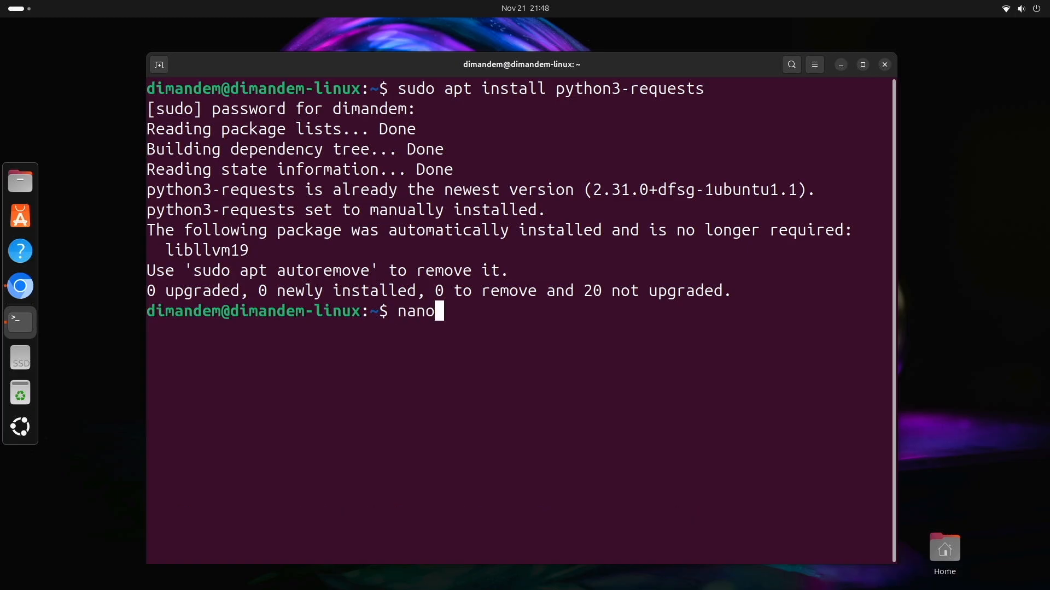
{"action": "type", "text": "test_"}
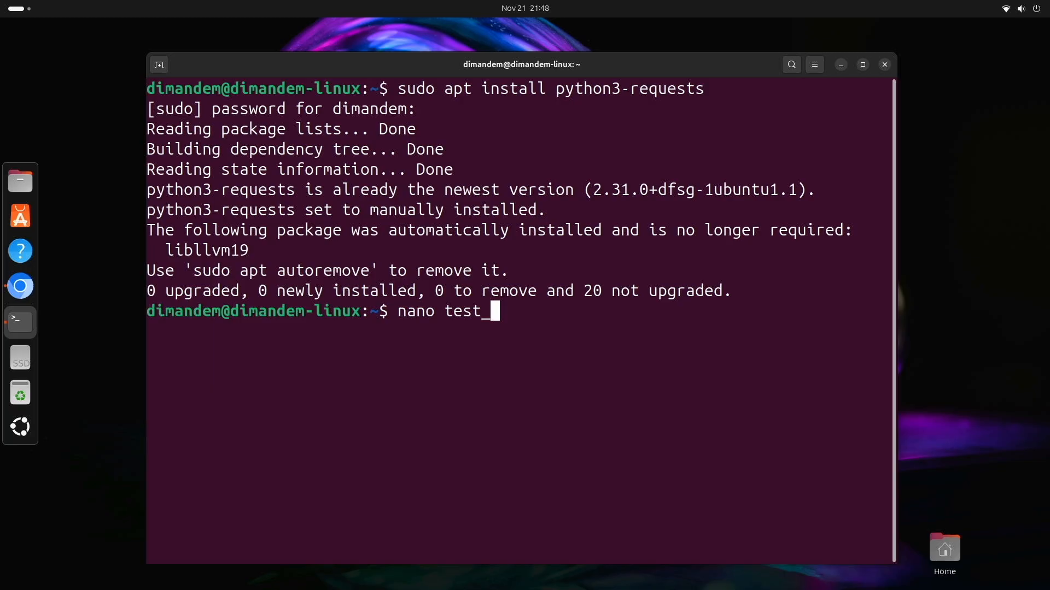
{"action": "type", "text": "ollama.py"}
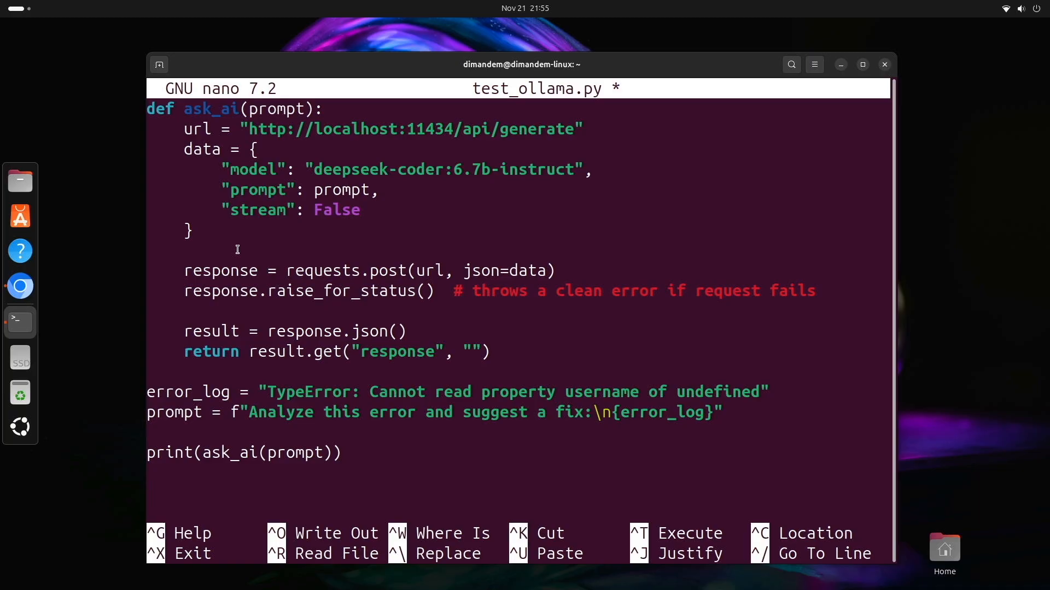
{"action": "key", "text": "ctrl+x"}
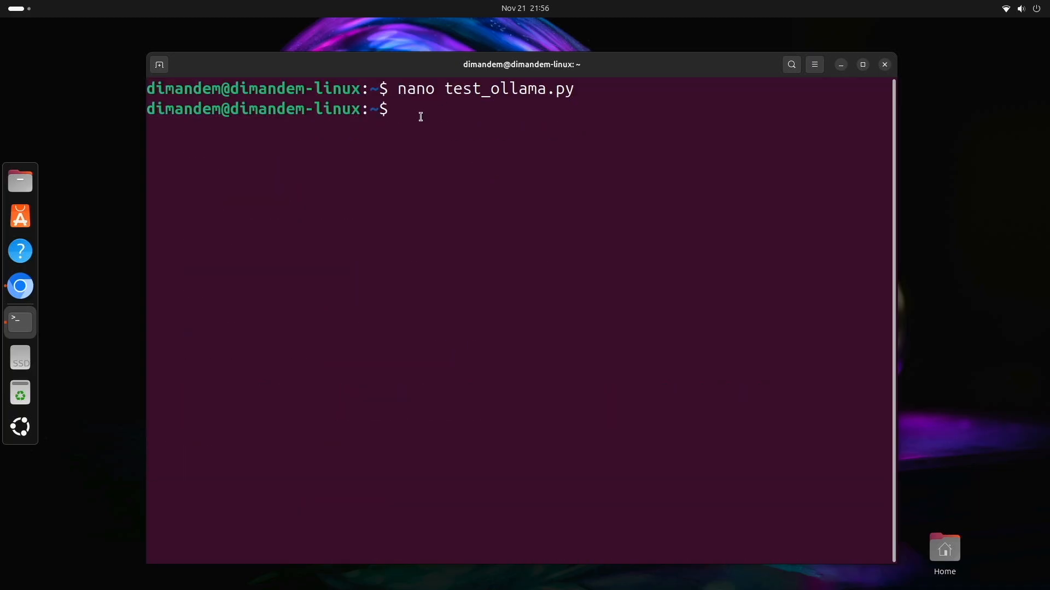
Step: Run python3 test_ollama.py and read the model's four fixes for the undefined username TypeError
{"action": "type", "text": "python3"}
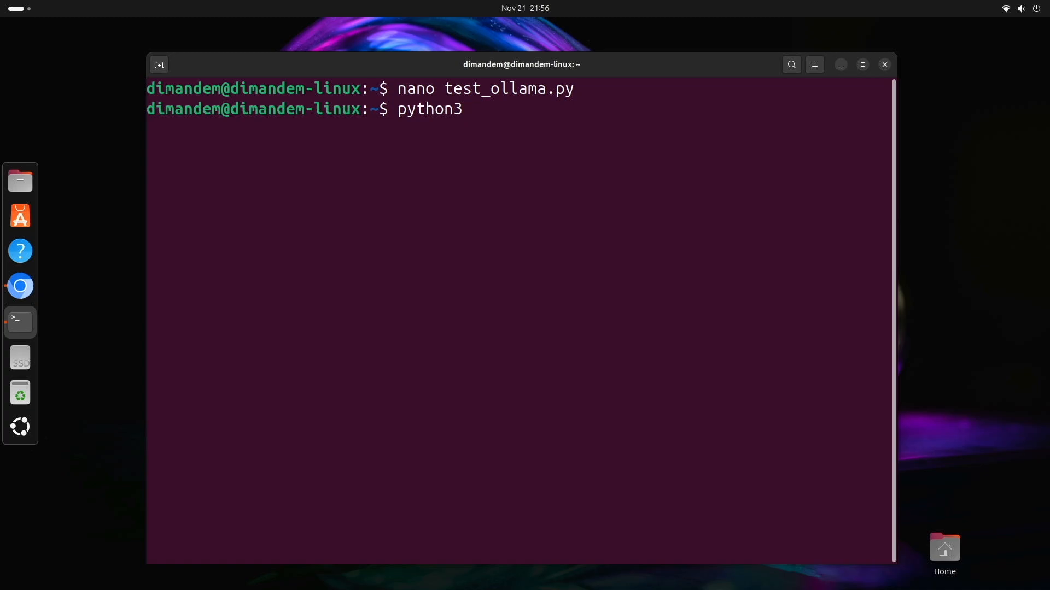
{"action": "type", "text": "test_"}
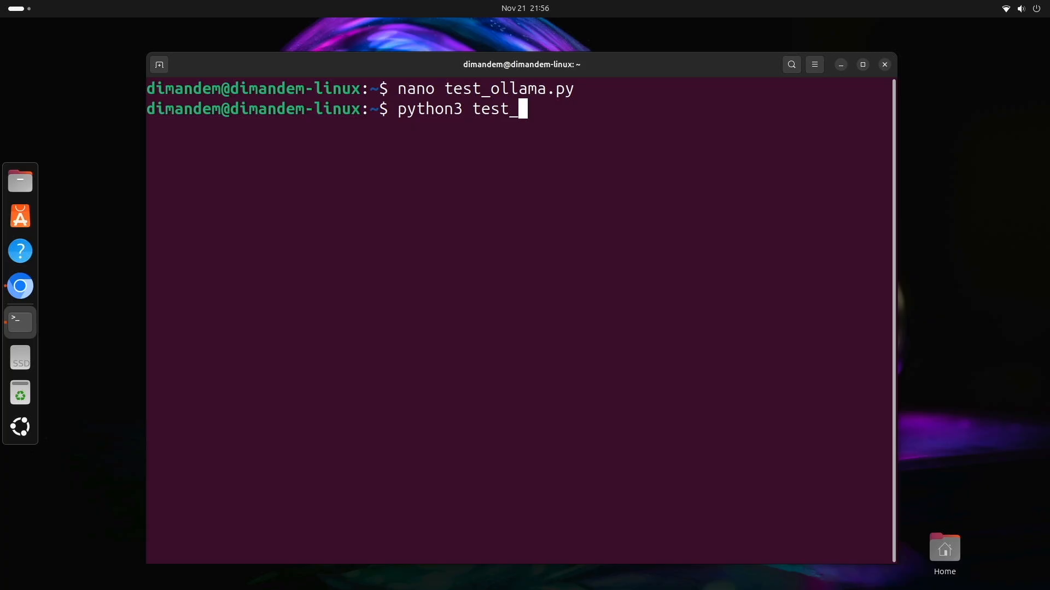
{"action": "type", "text": "ollama"}
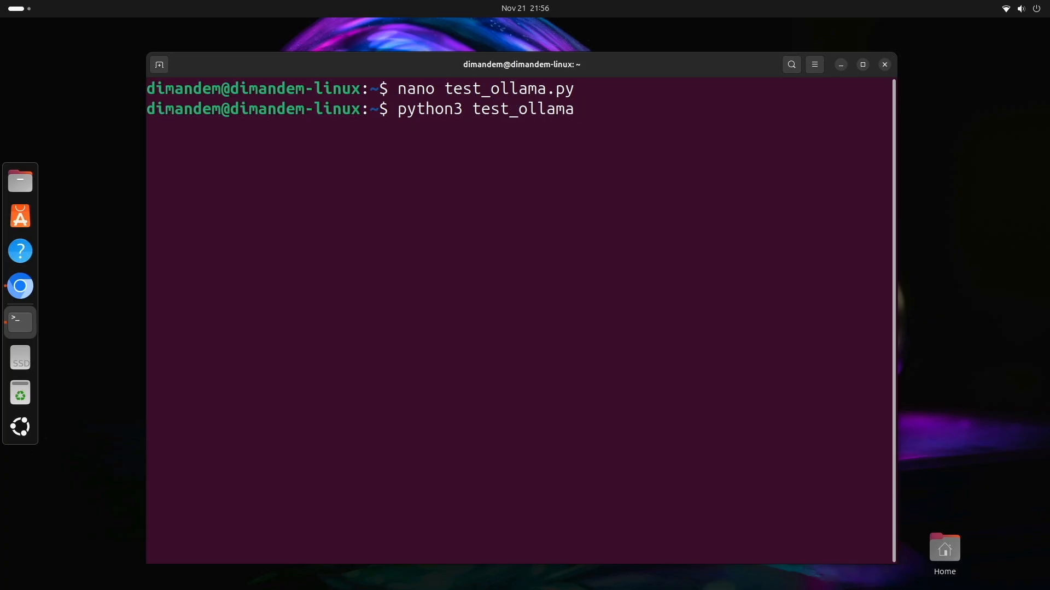
{"action": "type", "text": ".py"}
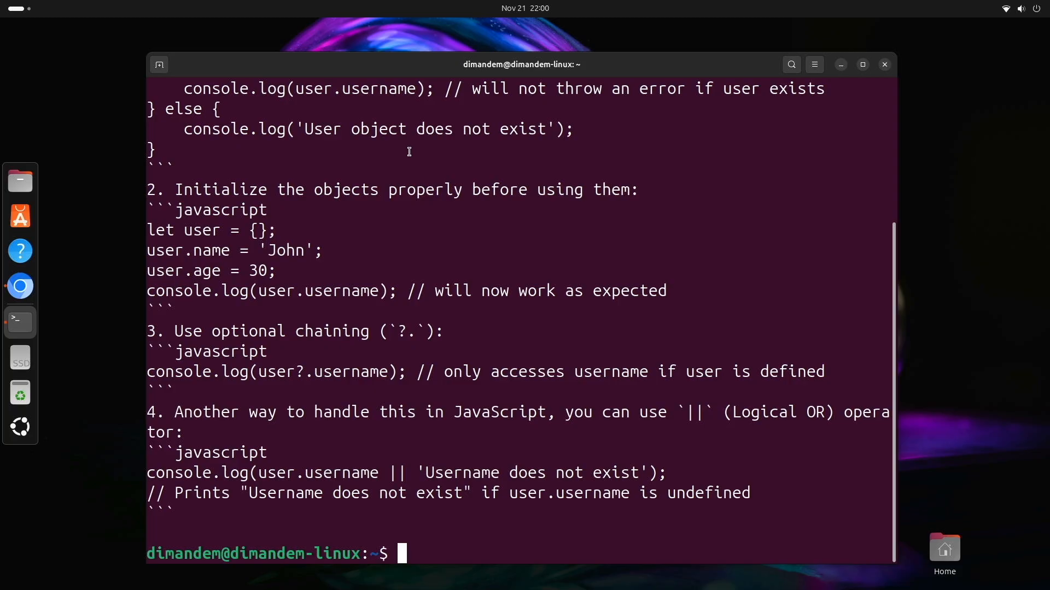
{"action": "mouse_move", "coordinate": [271, 279]}
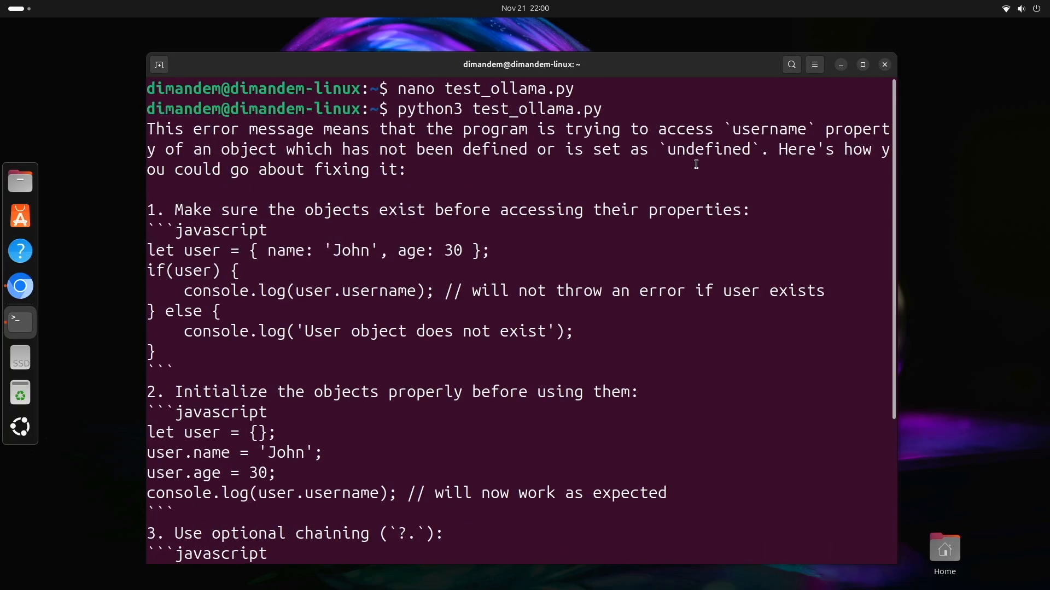
{"action": "mouse_move", "coordinate": [774, 163]}
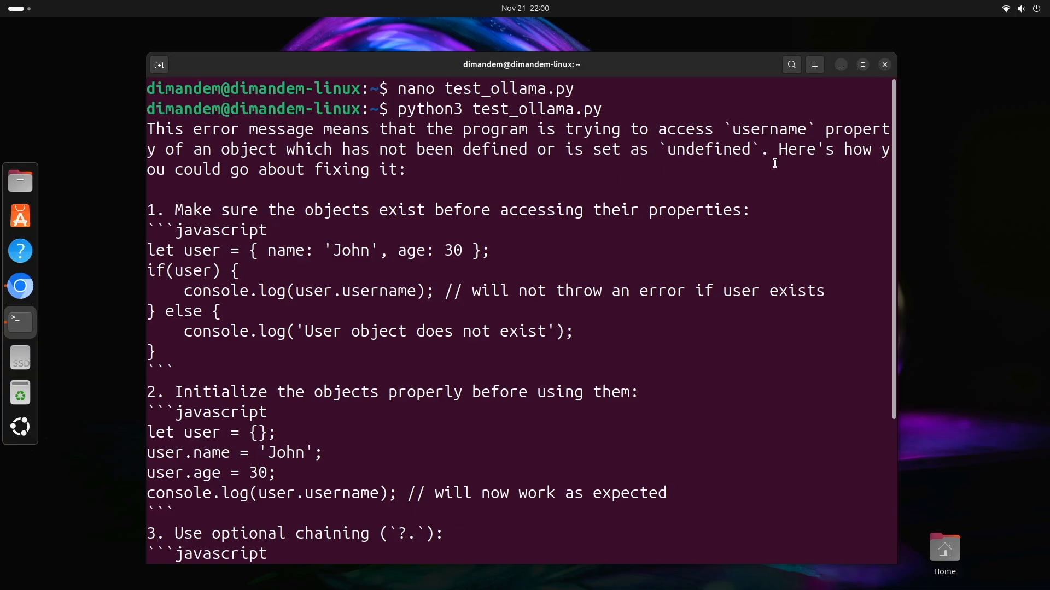
{"action": "scroll", "scroll_direction": "down", "scroll_amount": 3}
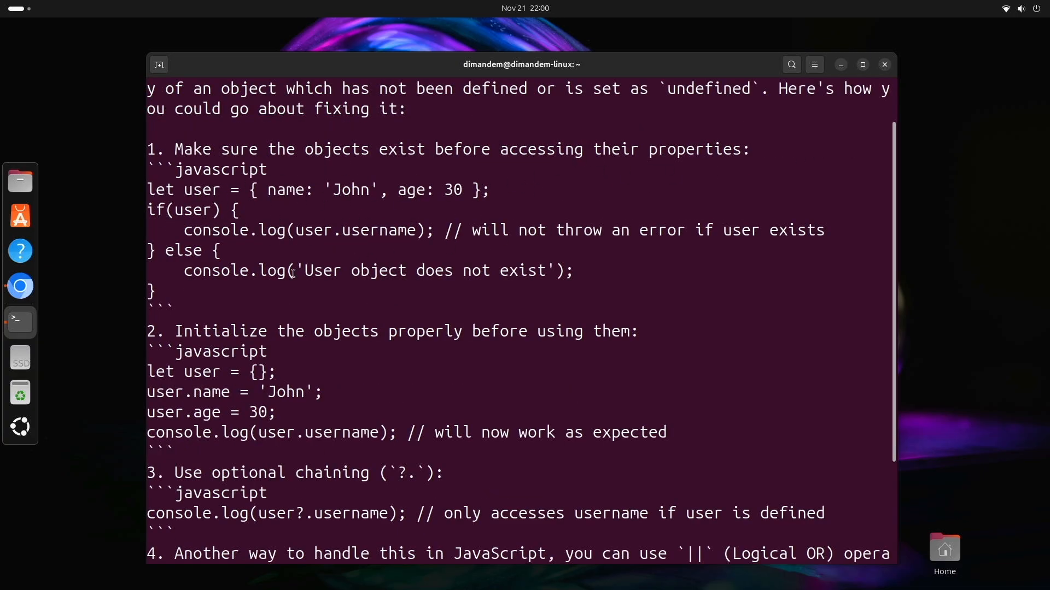
{"action": "scroll", "scroll_direction": "down", "scroll_amount": 3}
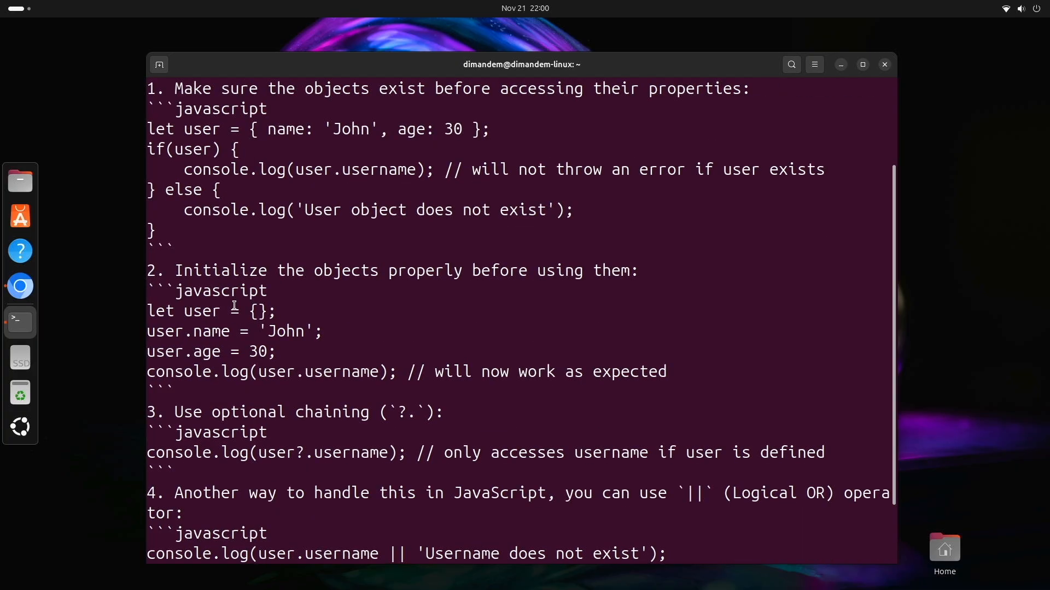
{"action": "scroll", "scroll_direction": "down", "scroll_amount": 3}
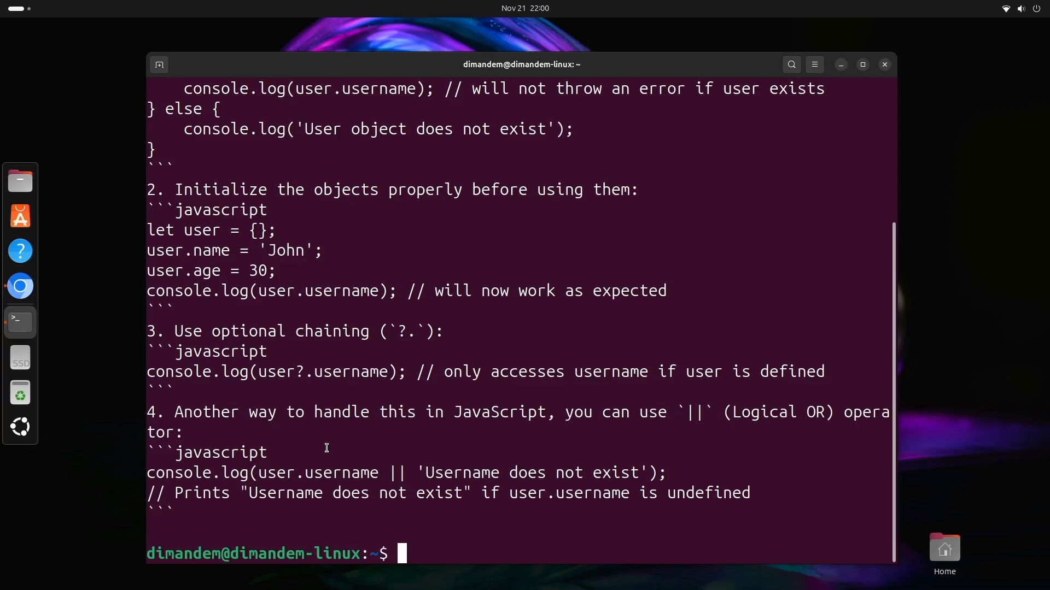
{"action": "mouse_move", "coordinate": [348, 314]}
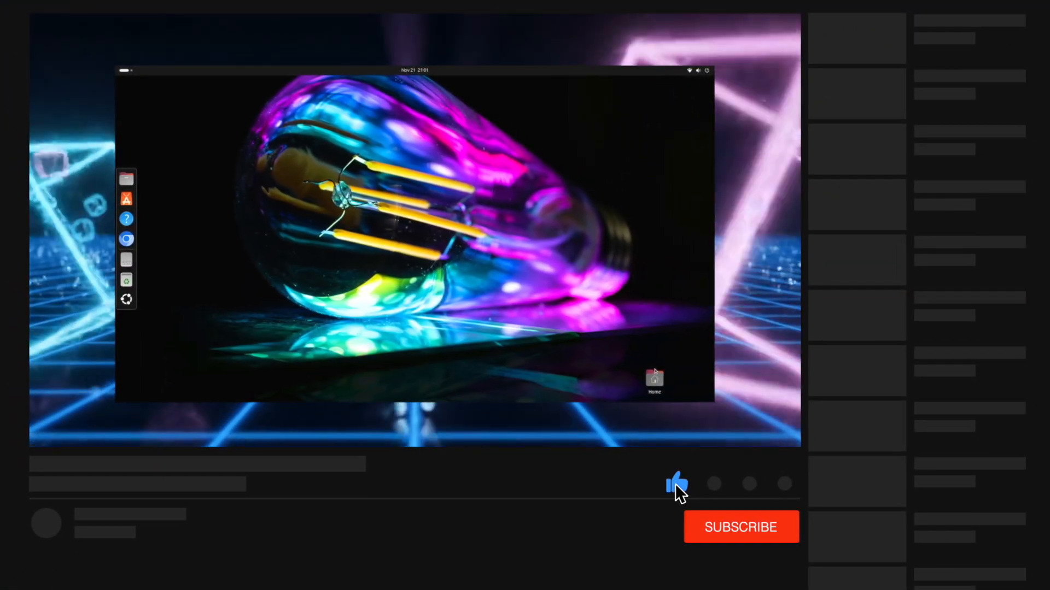
{"action": "left_click", "coordinate": [741, 527]}
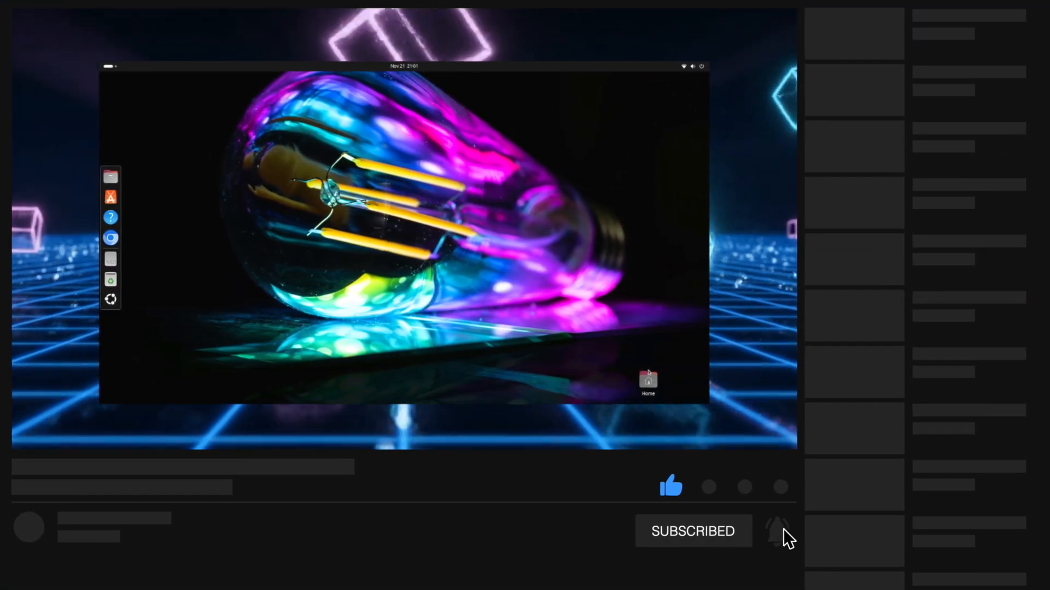